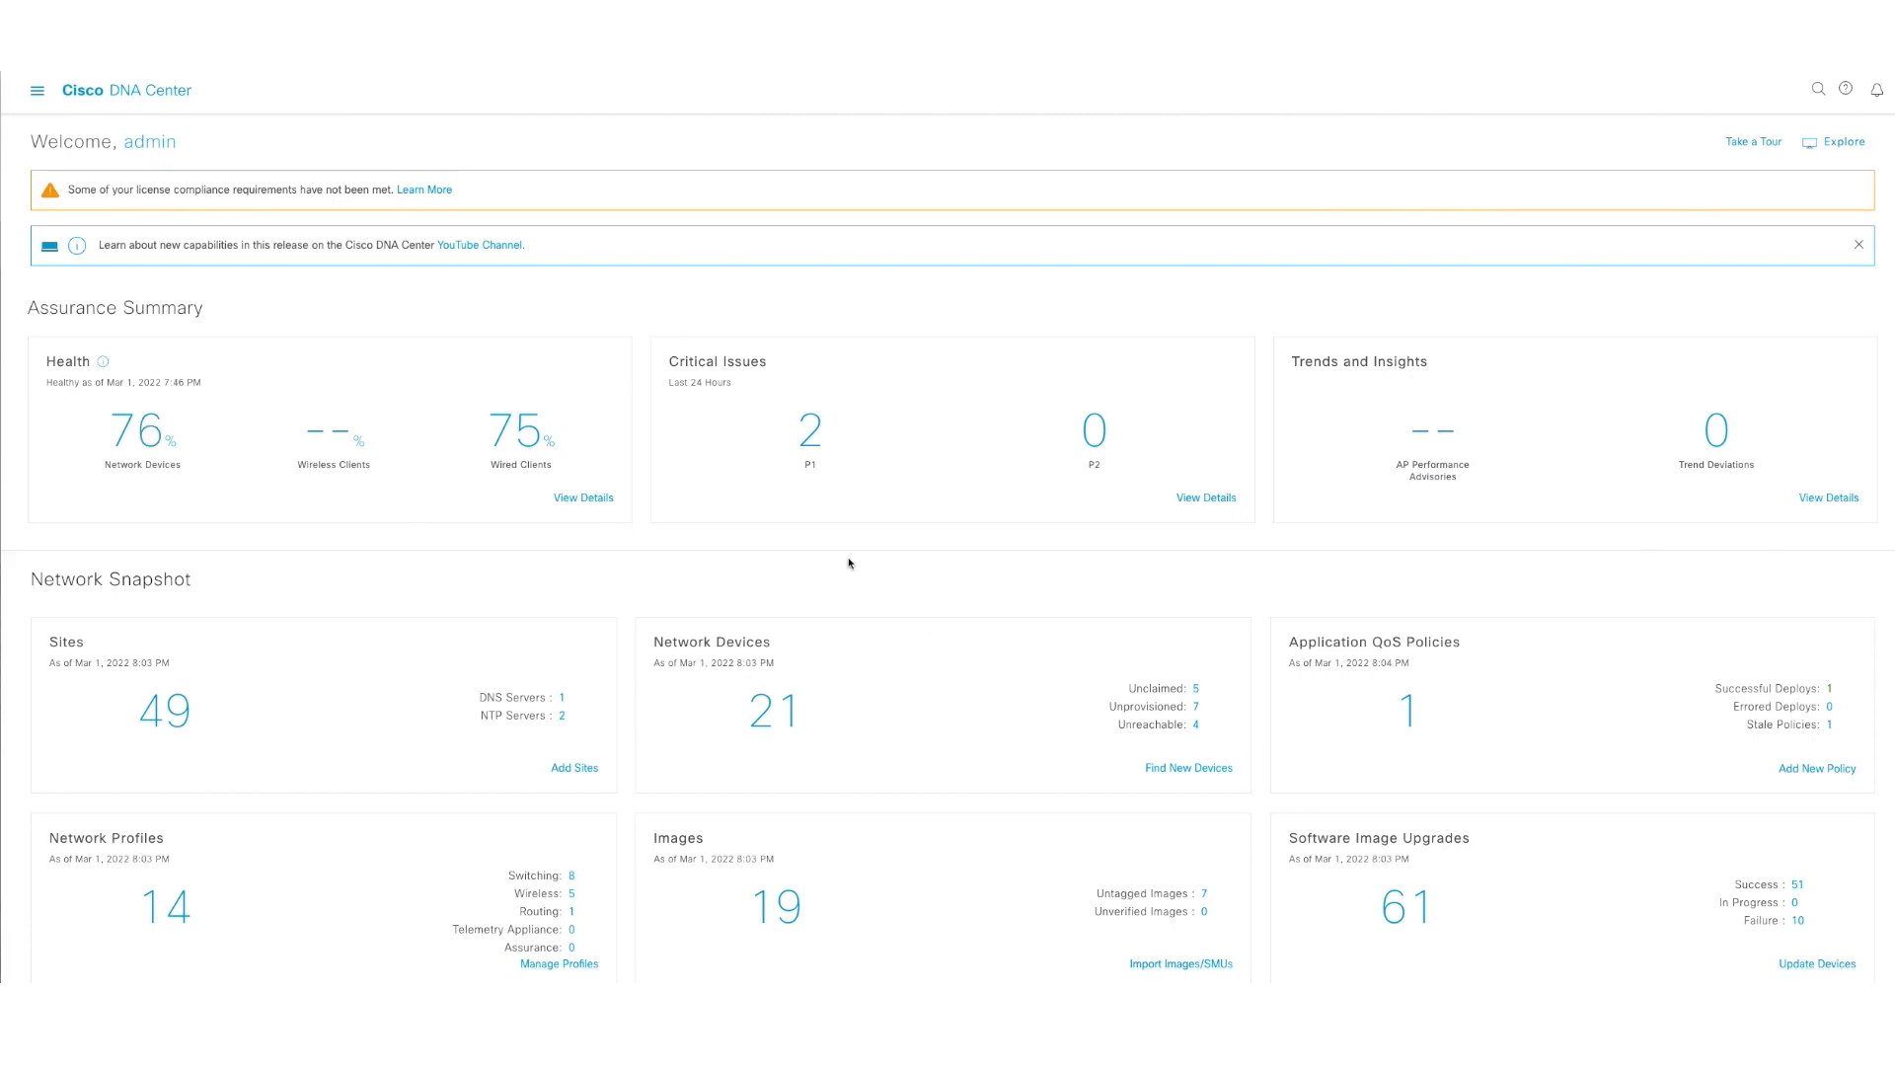
pyautogui.moveTo(113, 160)
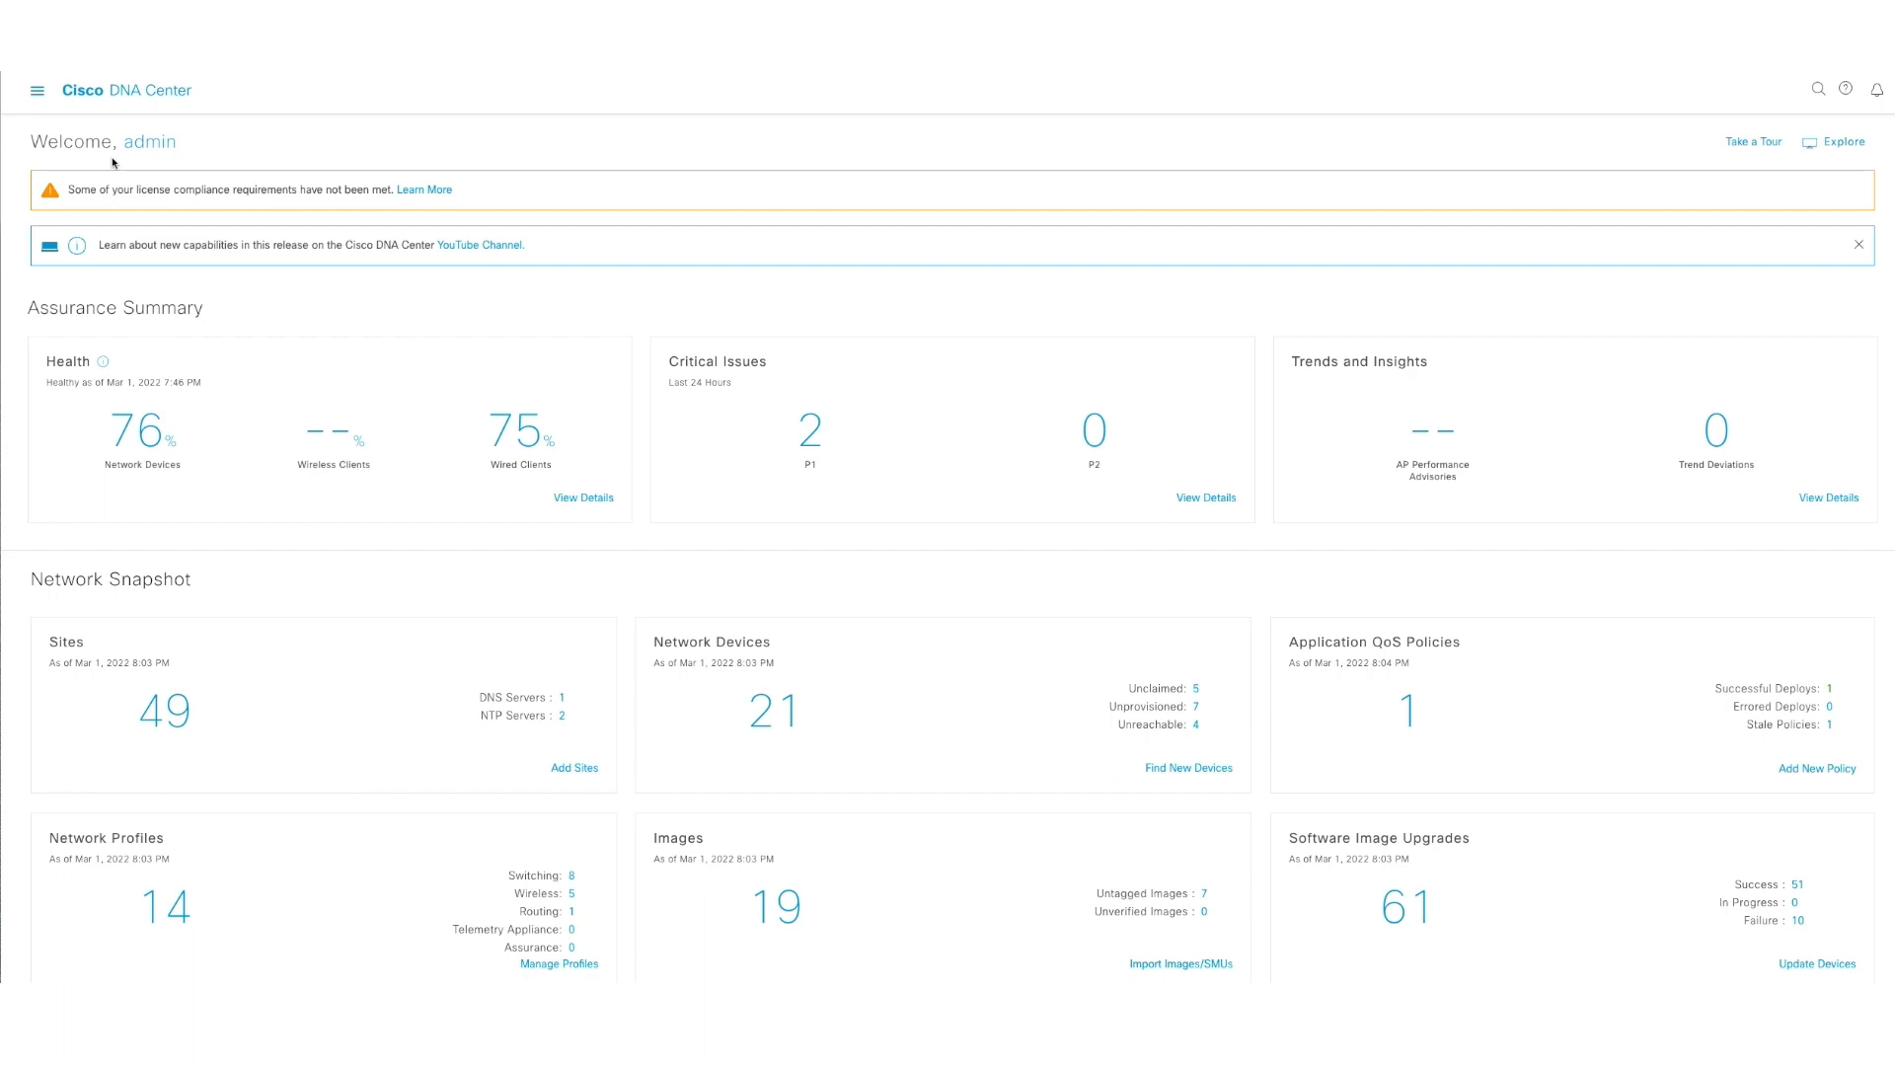
pyautogui.moveTo(290, 136)
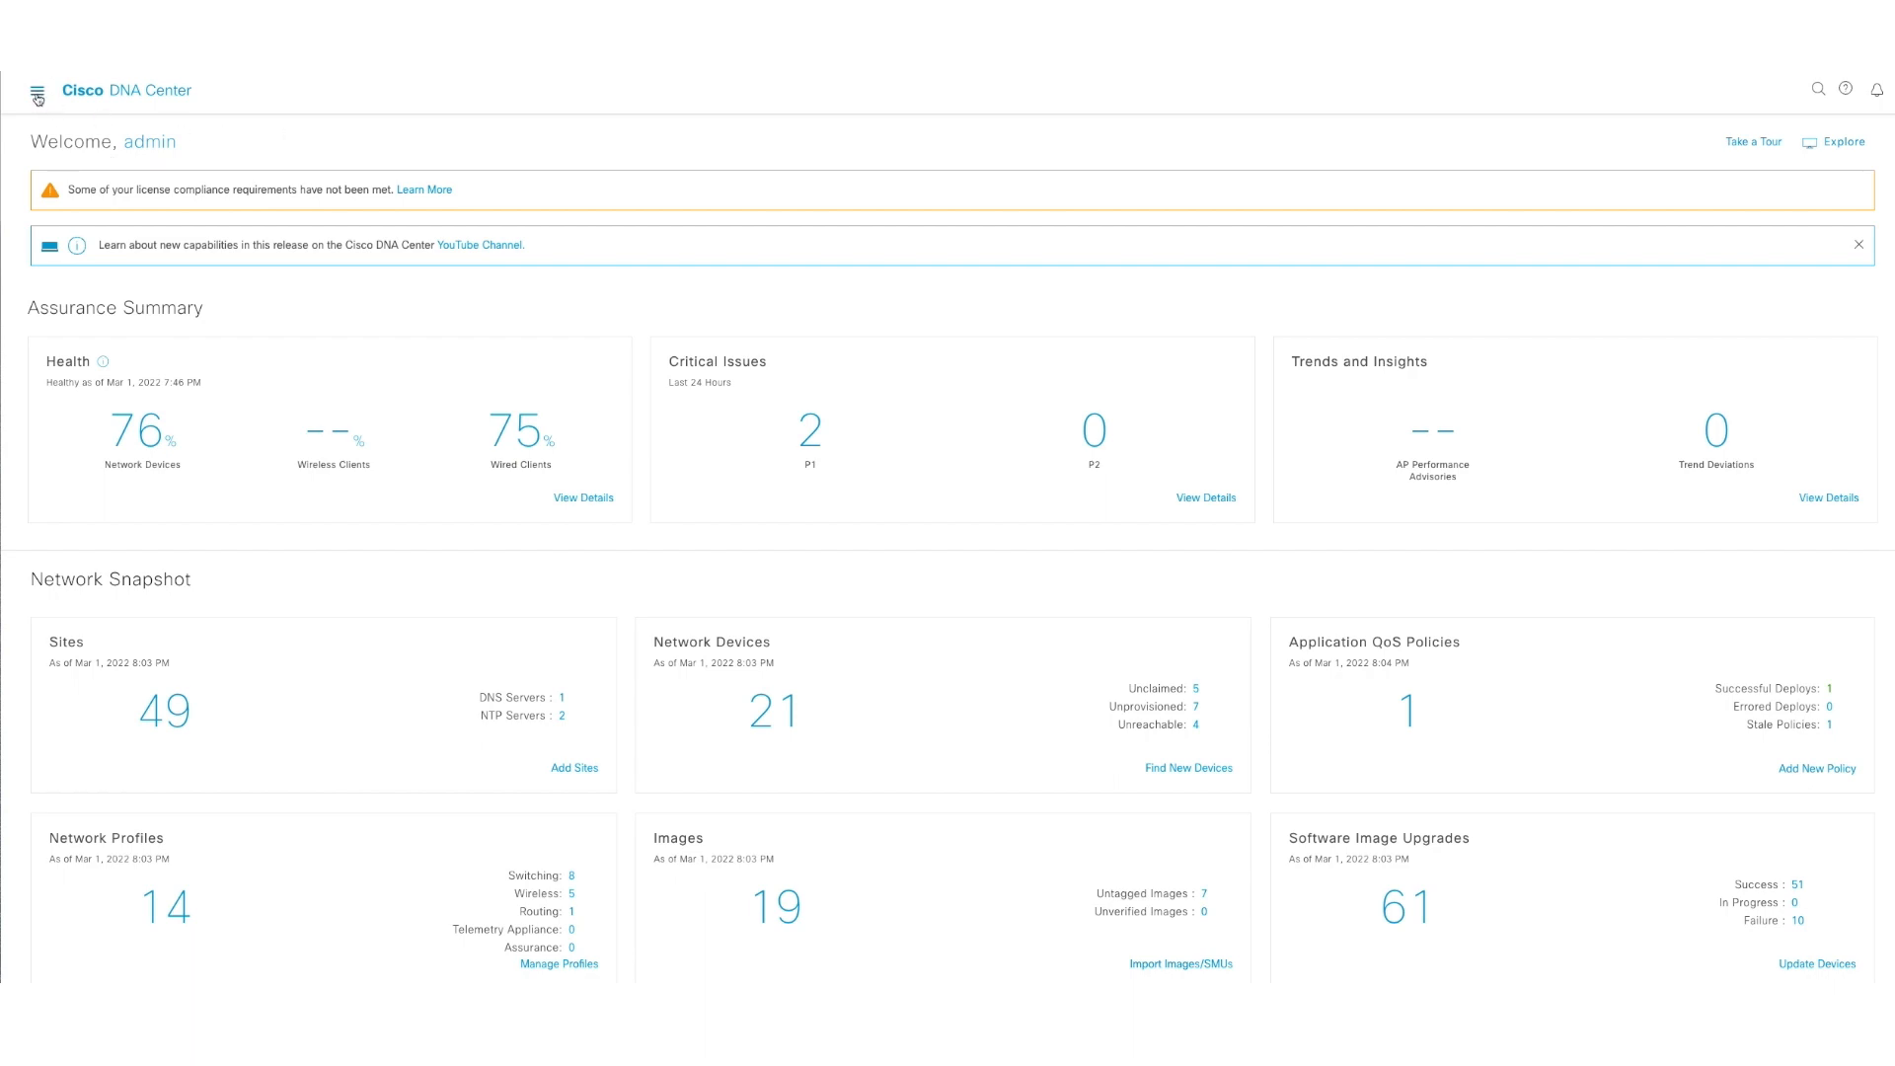
# - Navigate via Provision to the Network Devices Inventory list
pyautogui.click(36, 89)
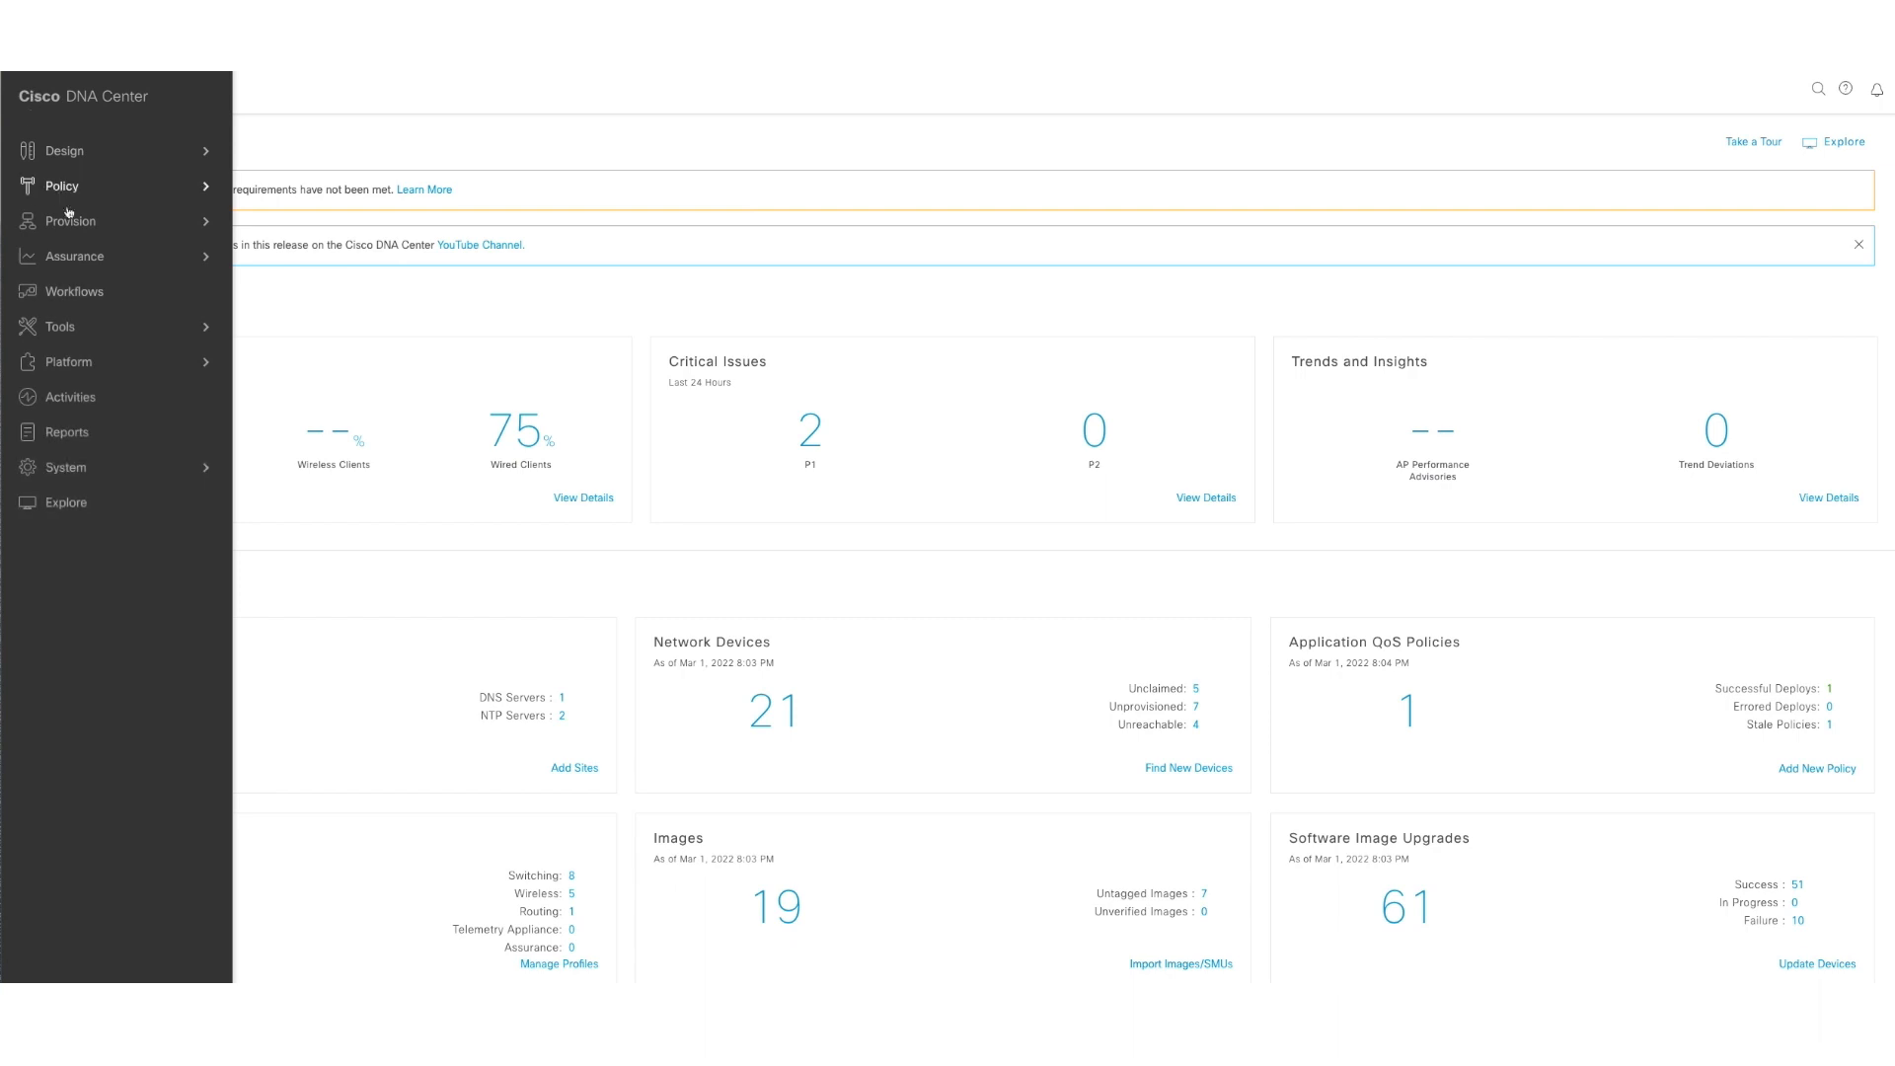
pyautogui.click(69, 221)
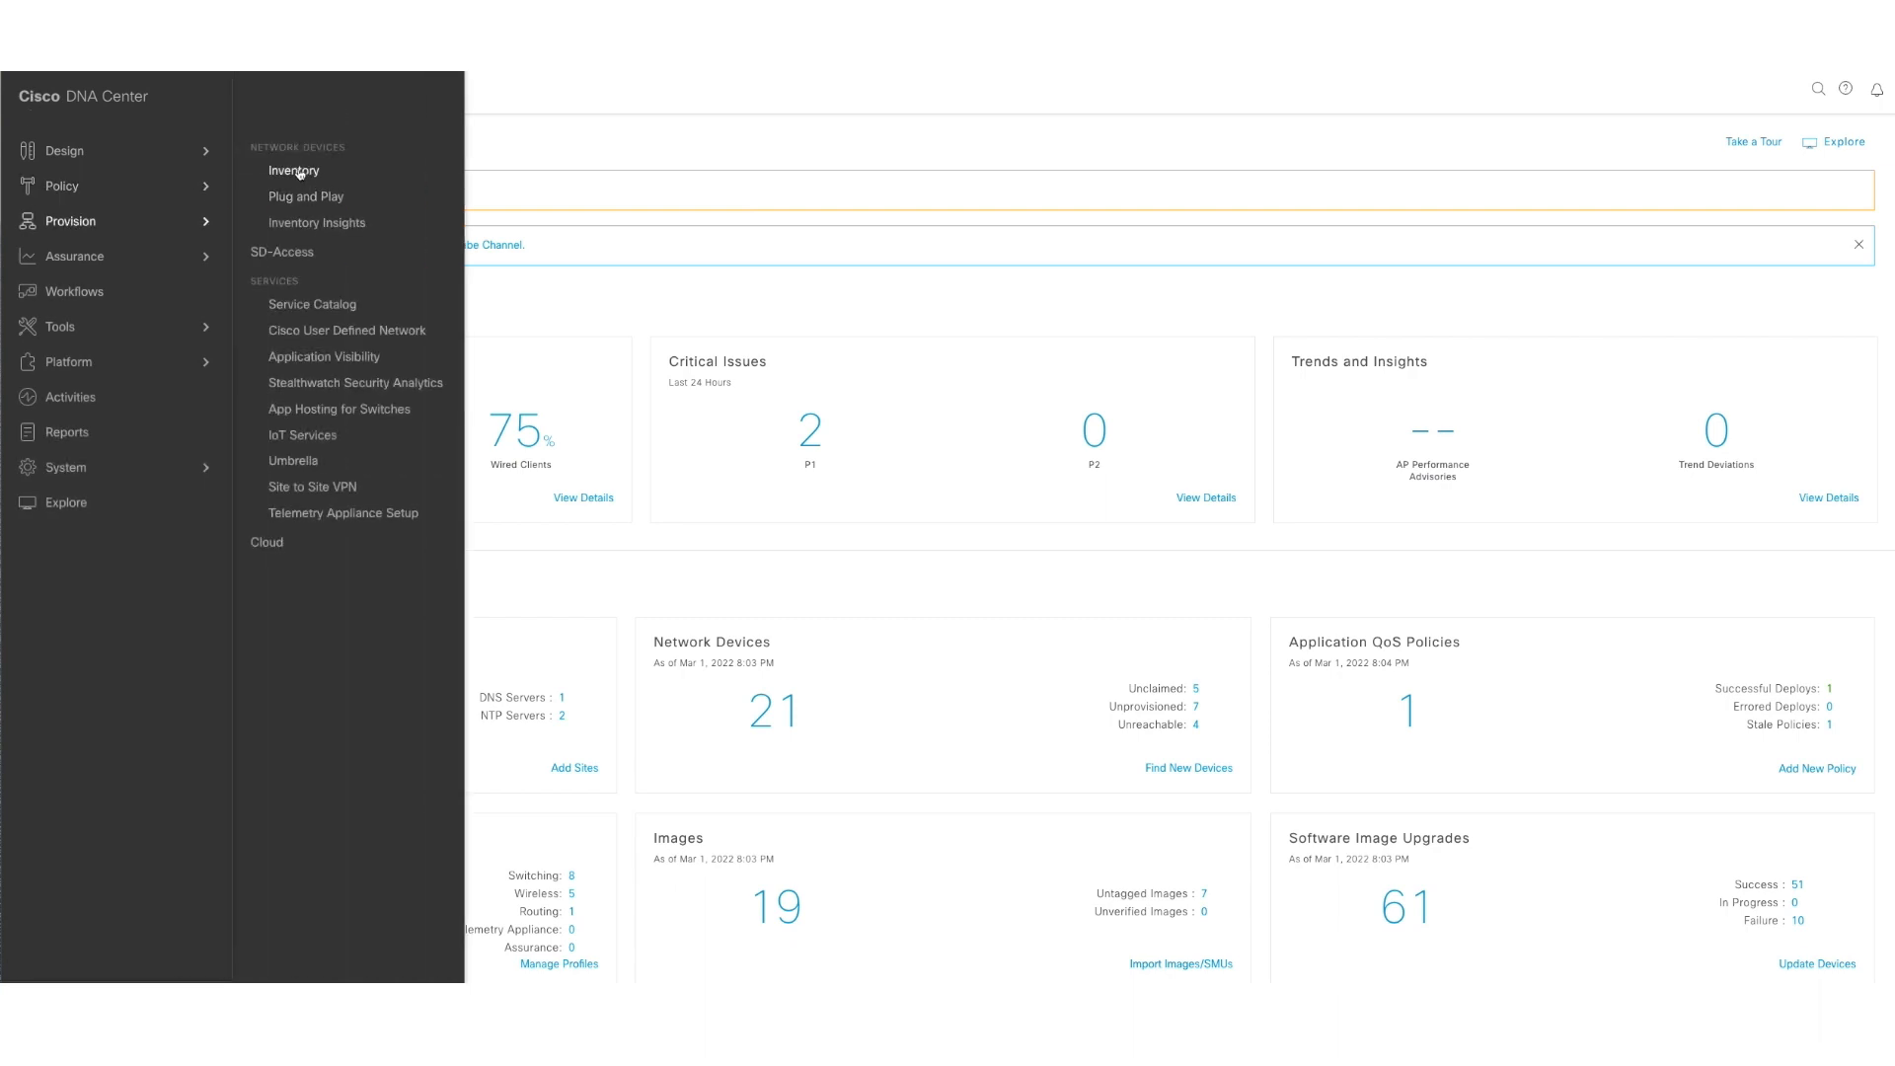
pyautogui.click(294, 169)
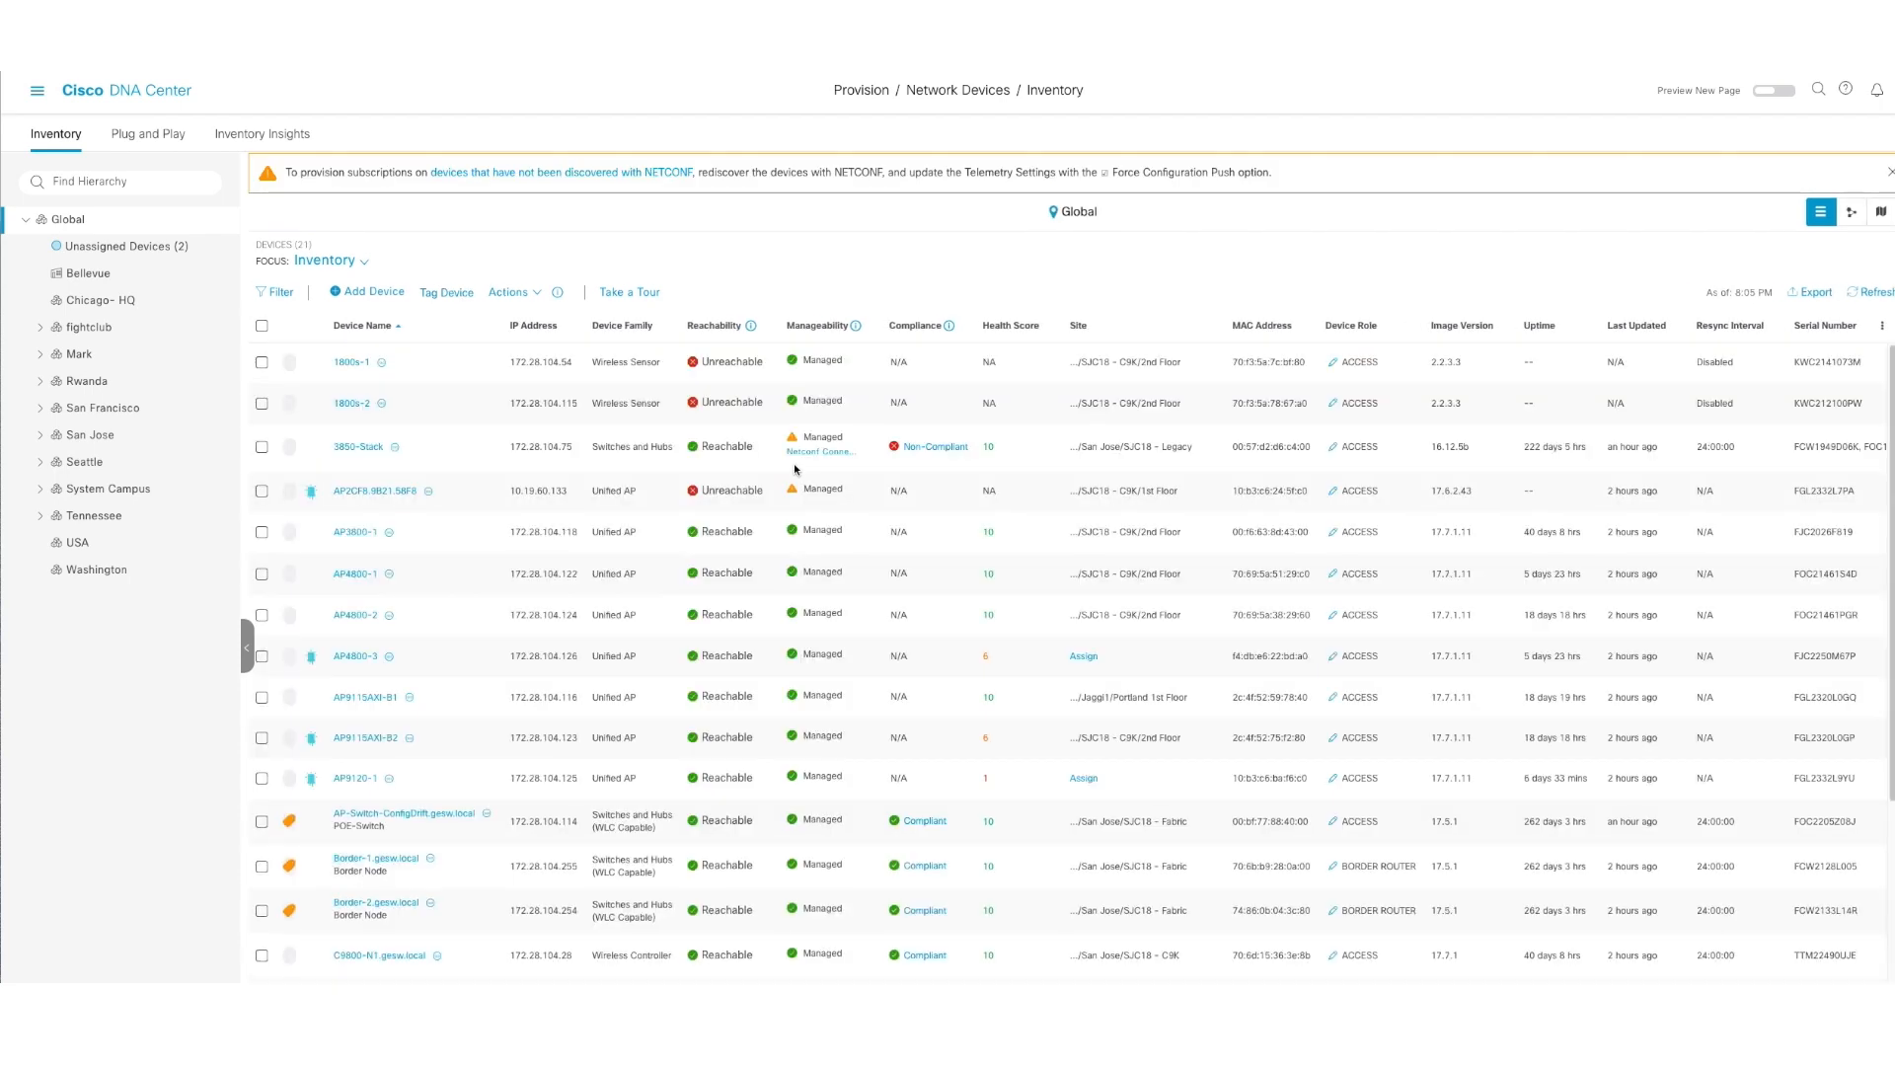
# - Open the device details of AP-Switch-ConfigDrift.gesw.local from the inventory
pyautogui.scroll(-3)
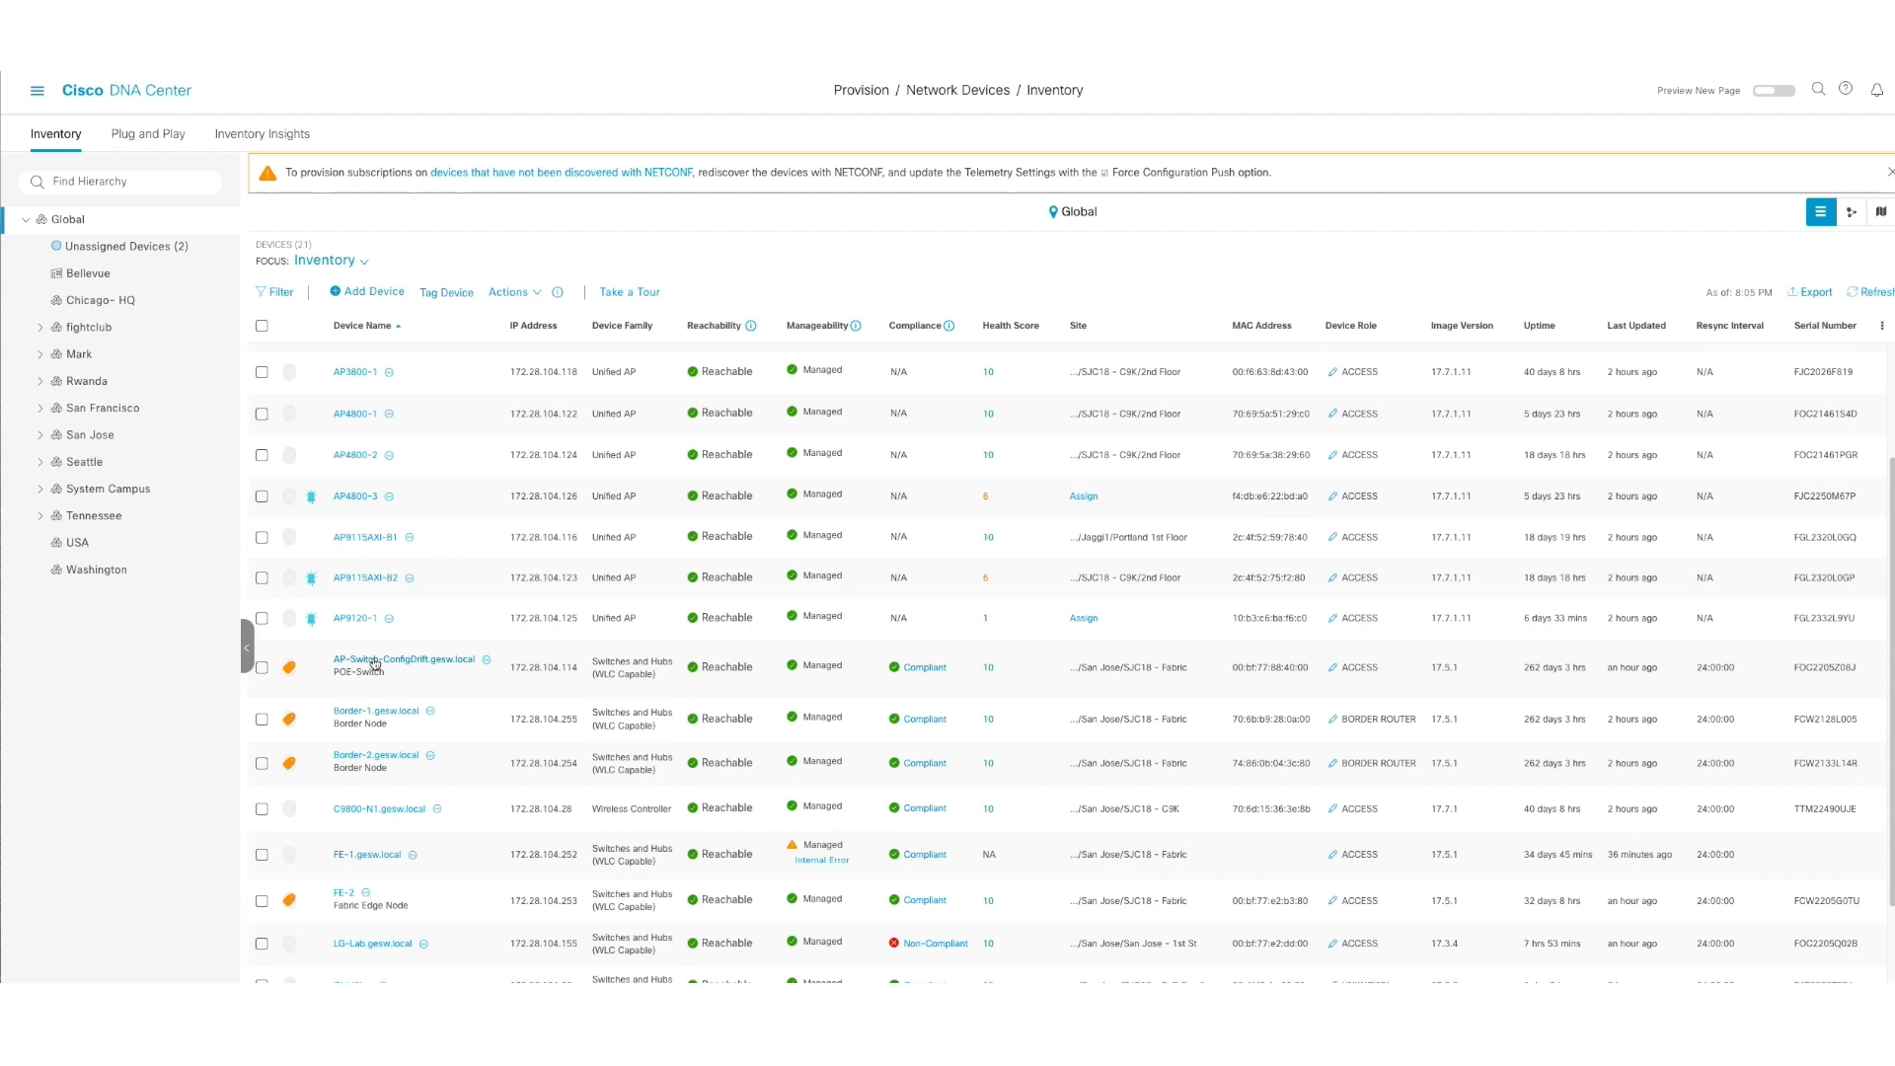
pyautogui.click(376, 660)
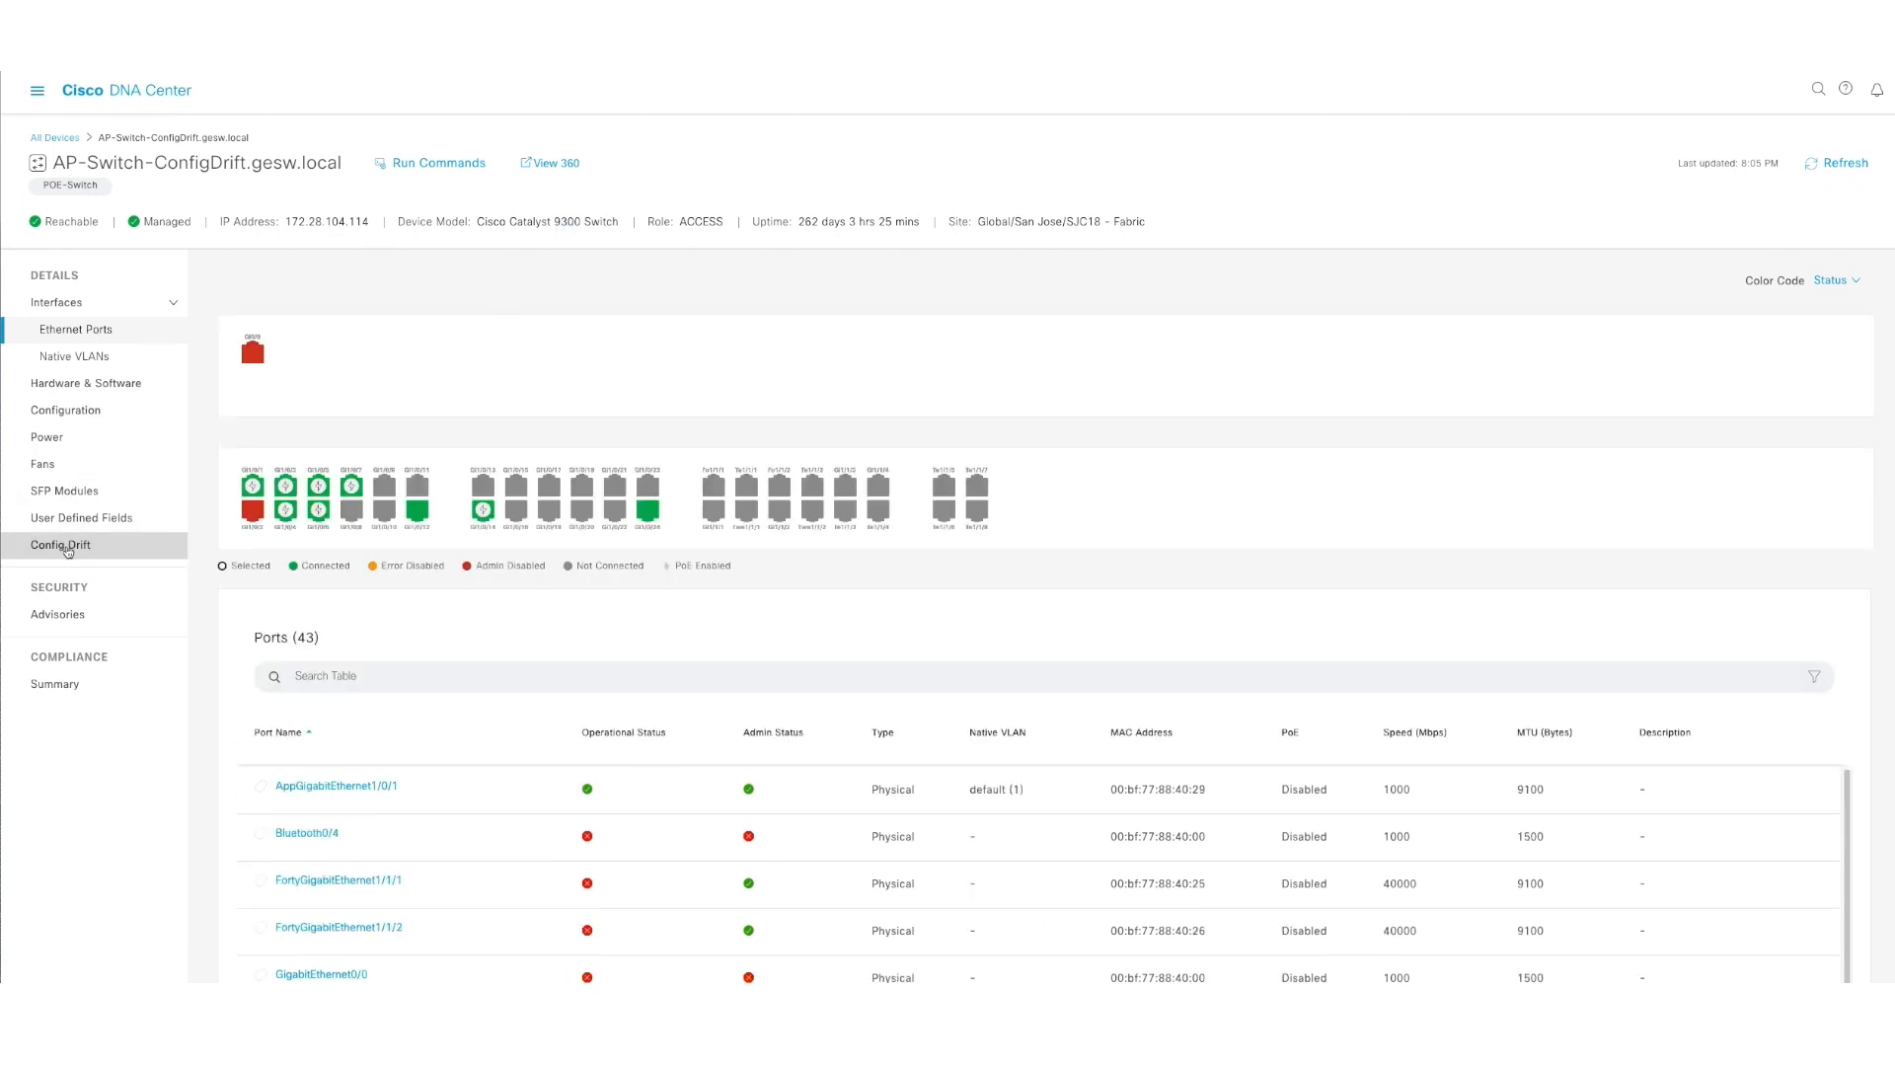
# - Show the switch's Config Drift comparing the March 1 6:35 PM and 6:45 PM running configs
pyautogui.click(61, 545)
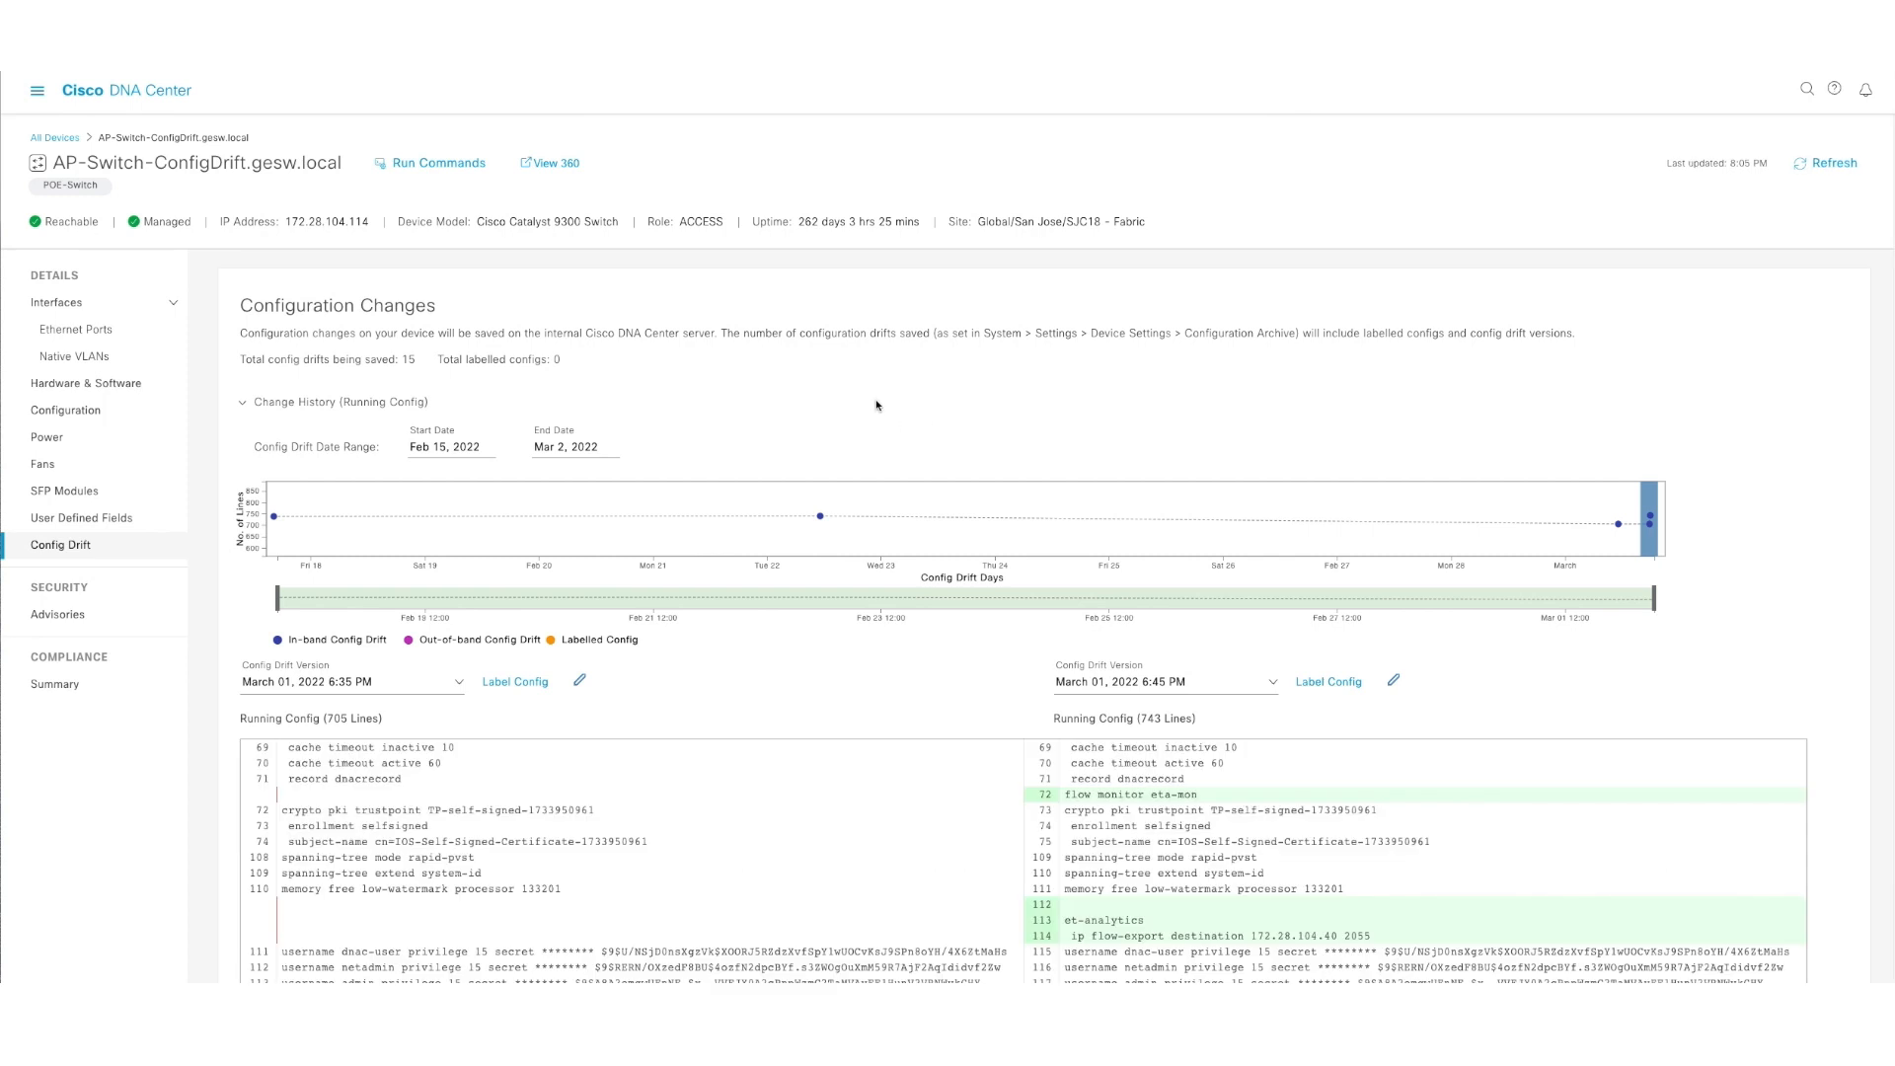
pyautogui.moveTo(361, 403)
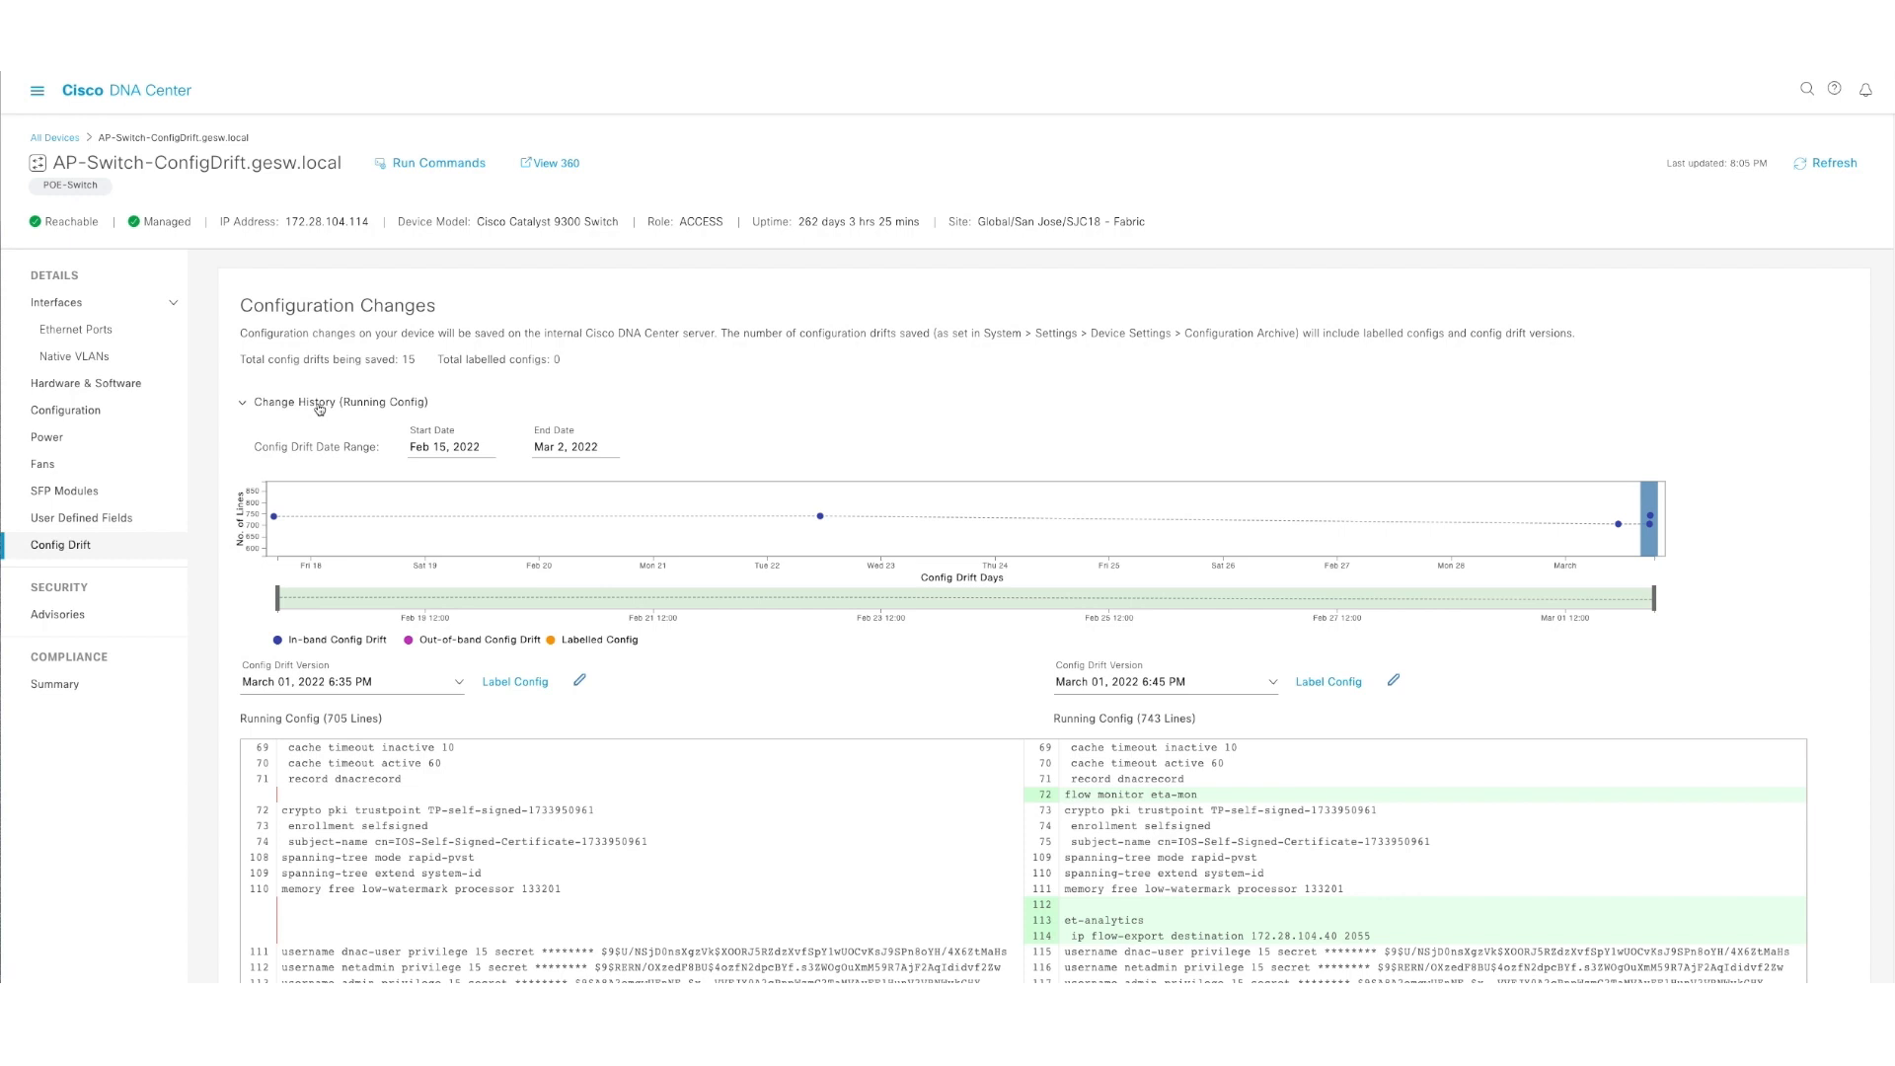
pyautogui.moveTo(685, 383)
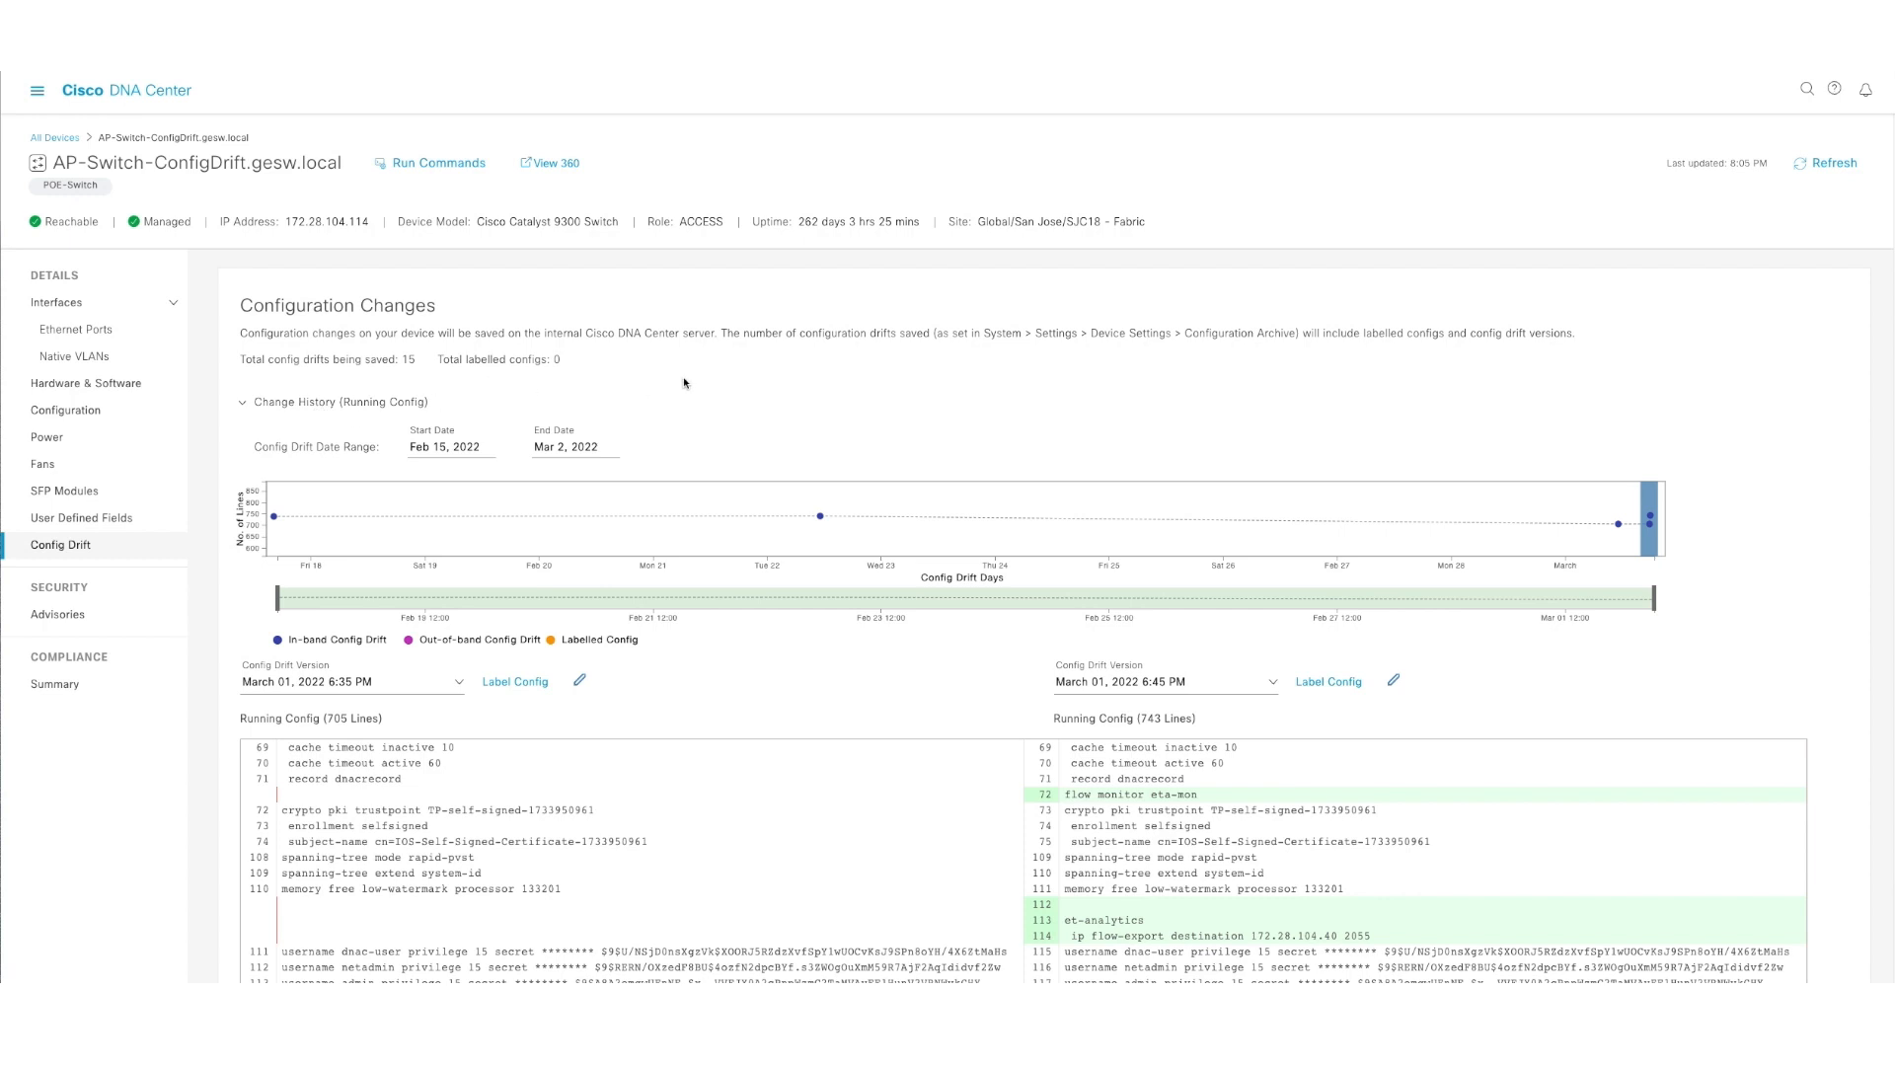
pyautogui.moveTo(1242, 351)
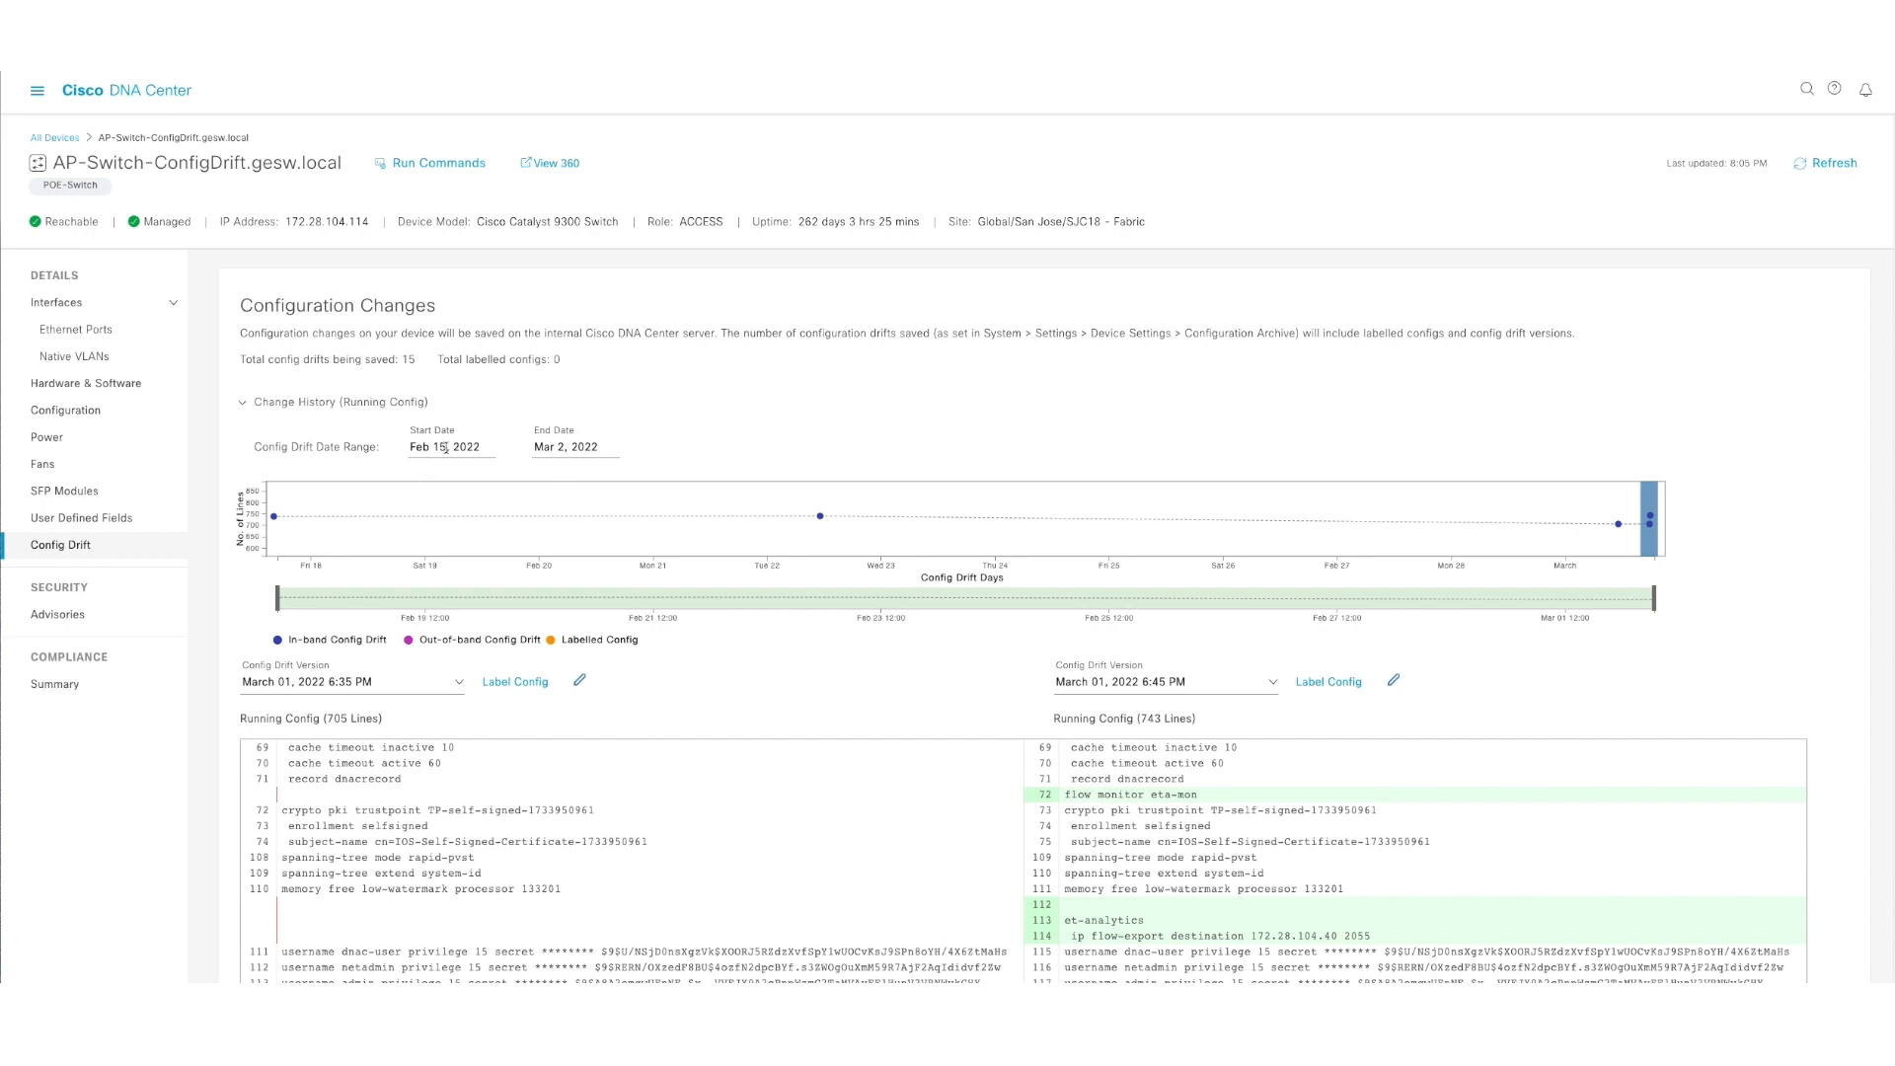
pyautogui.click(450, 446)
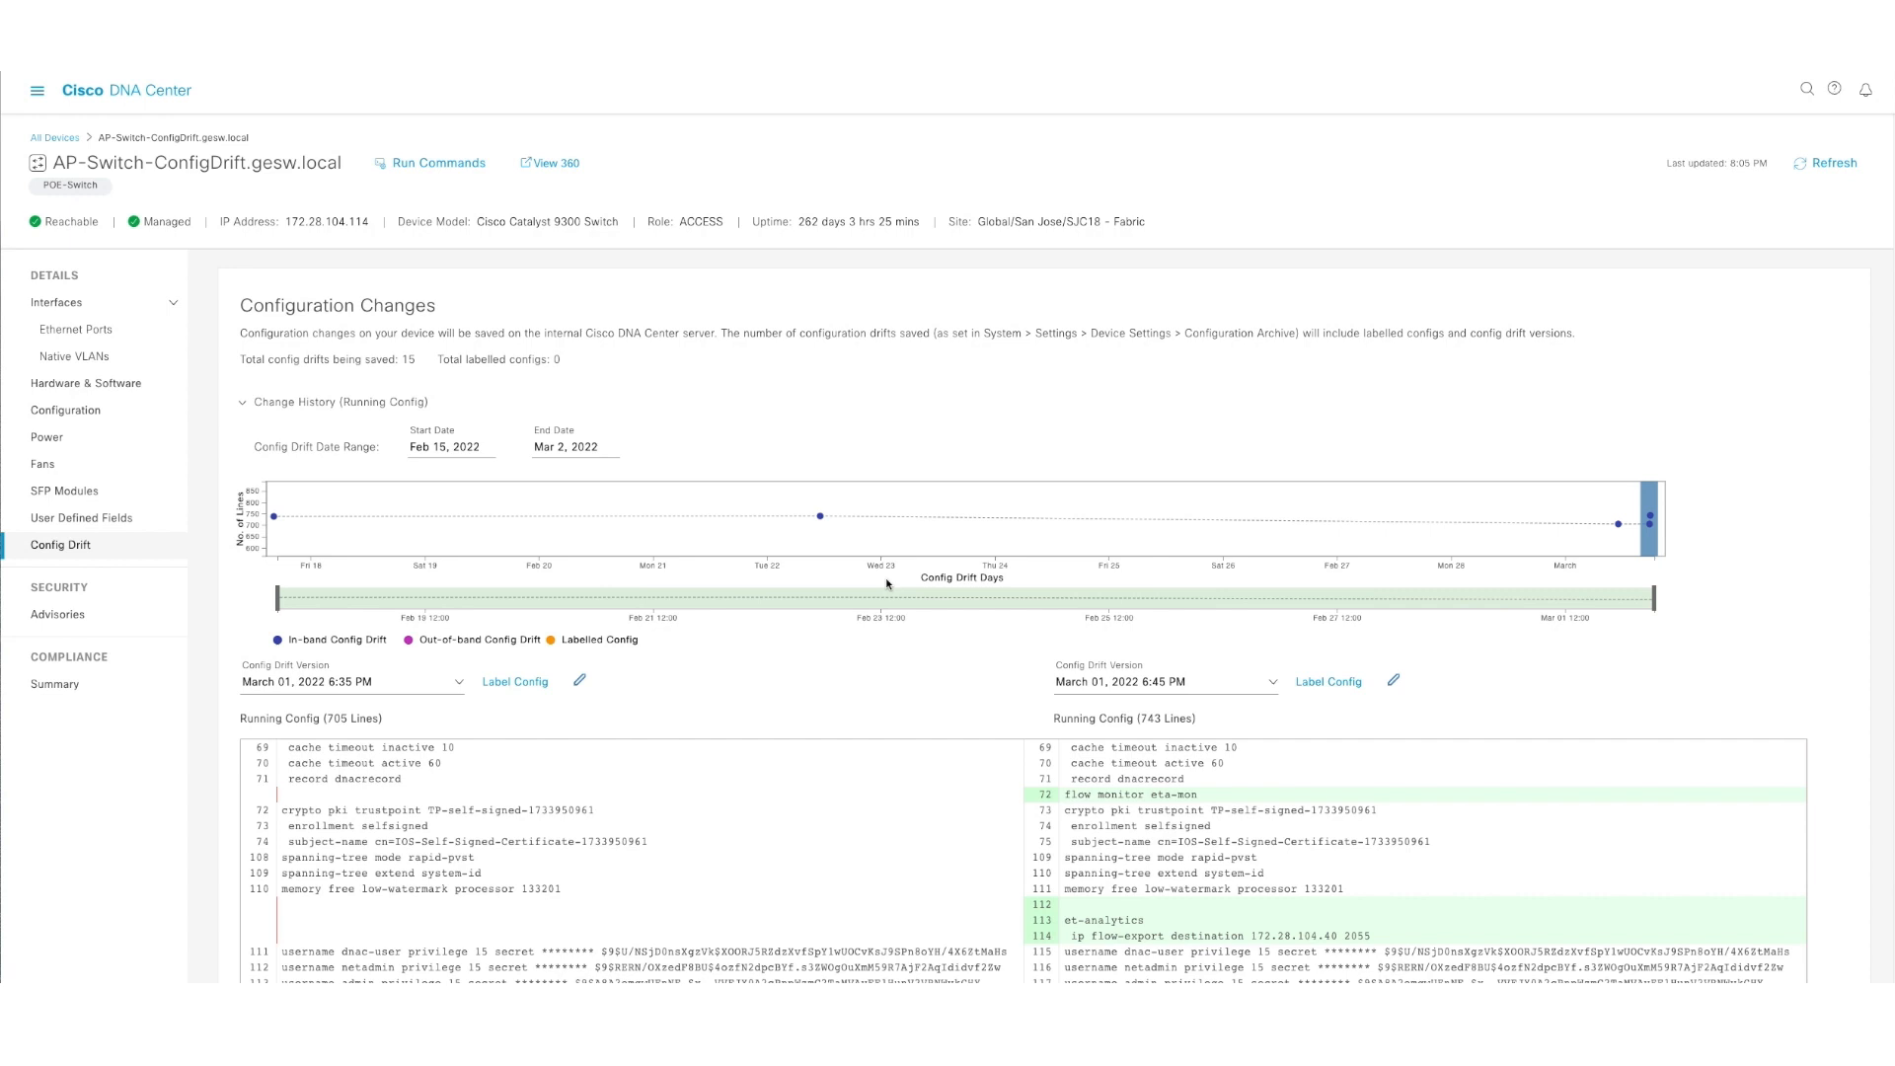
# - Cancel the Label Config dialog and review the 37 added lines in the 6:45 PM version
pyautogui.click(1326, 681)
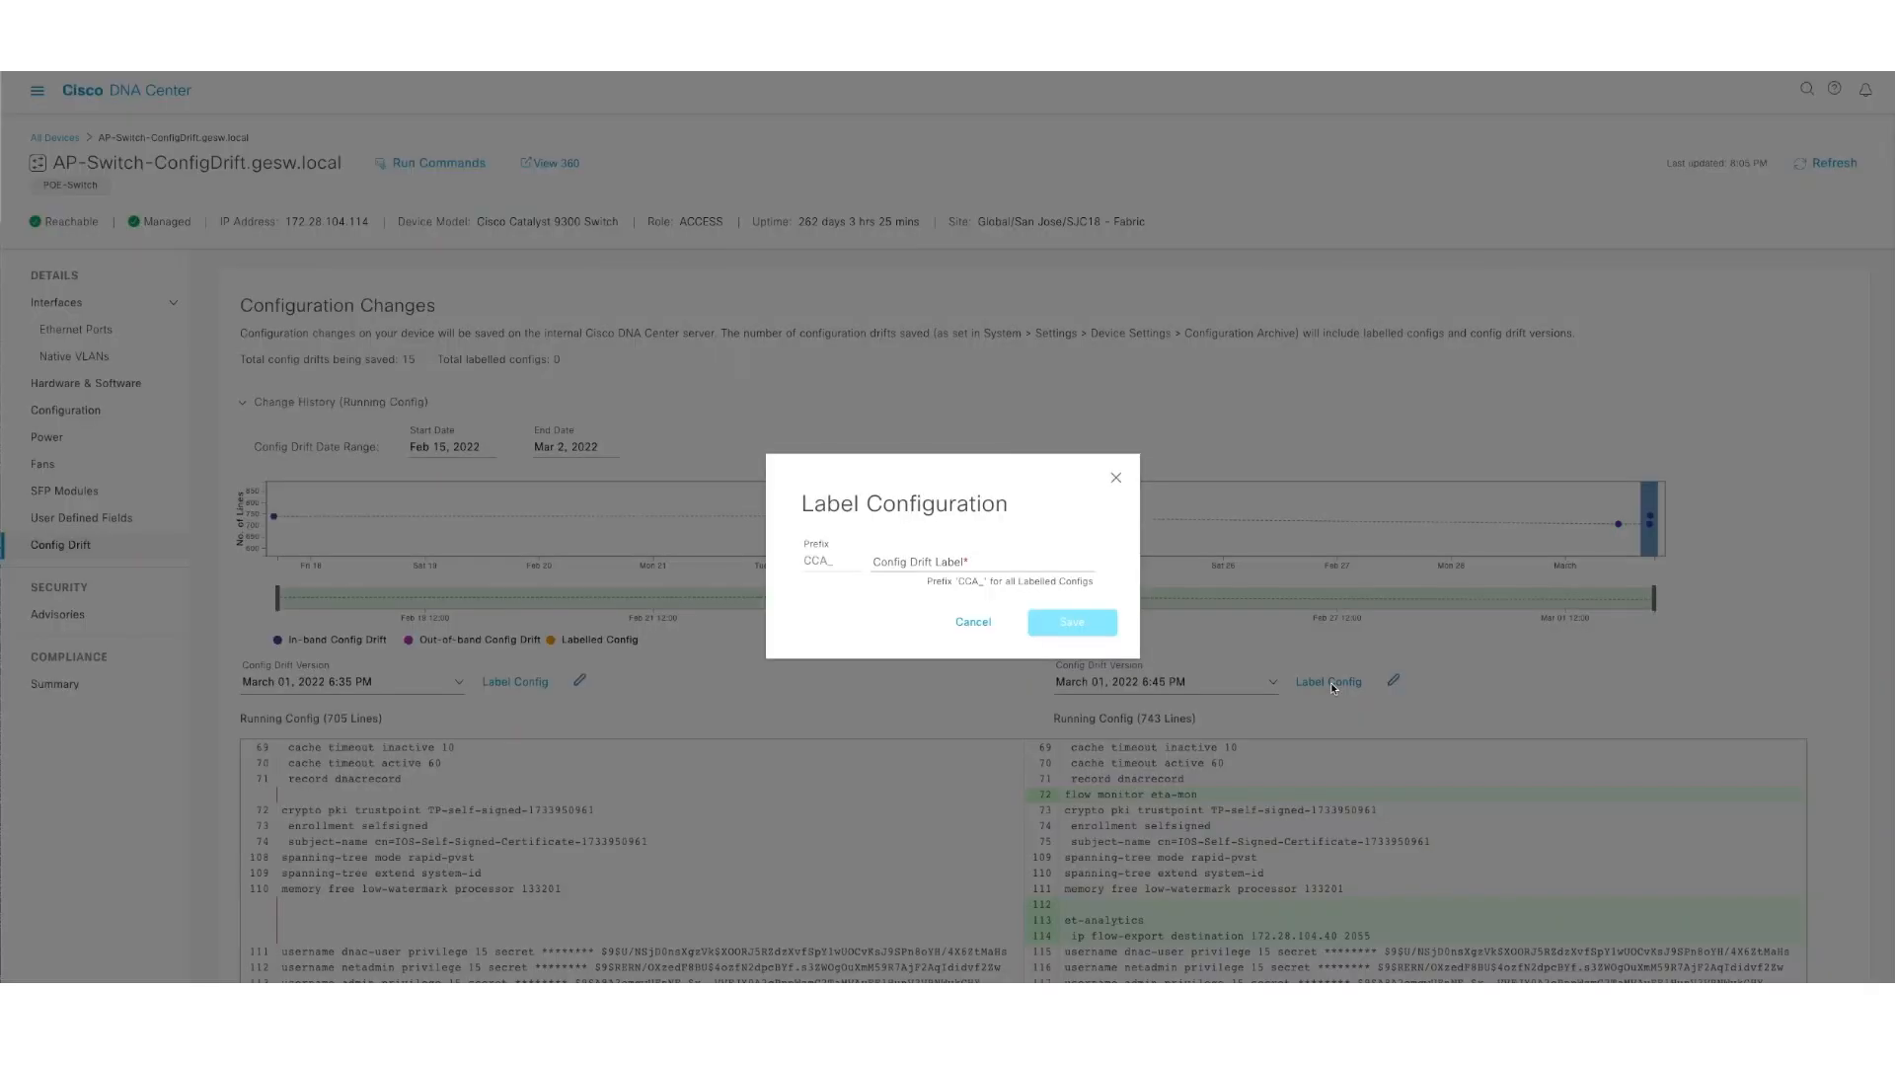
pyautogui.click(973, 622)
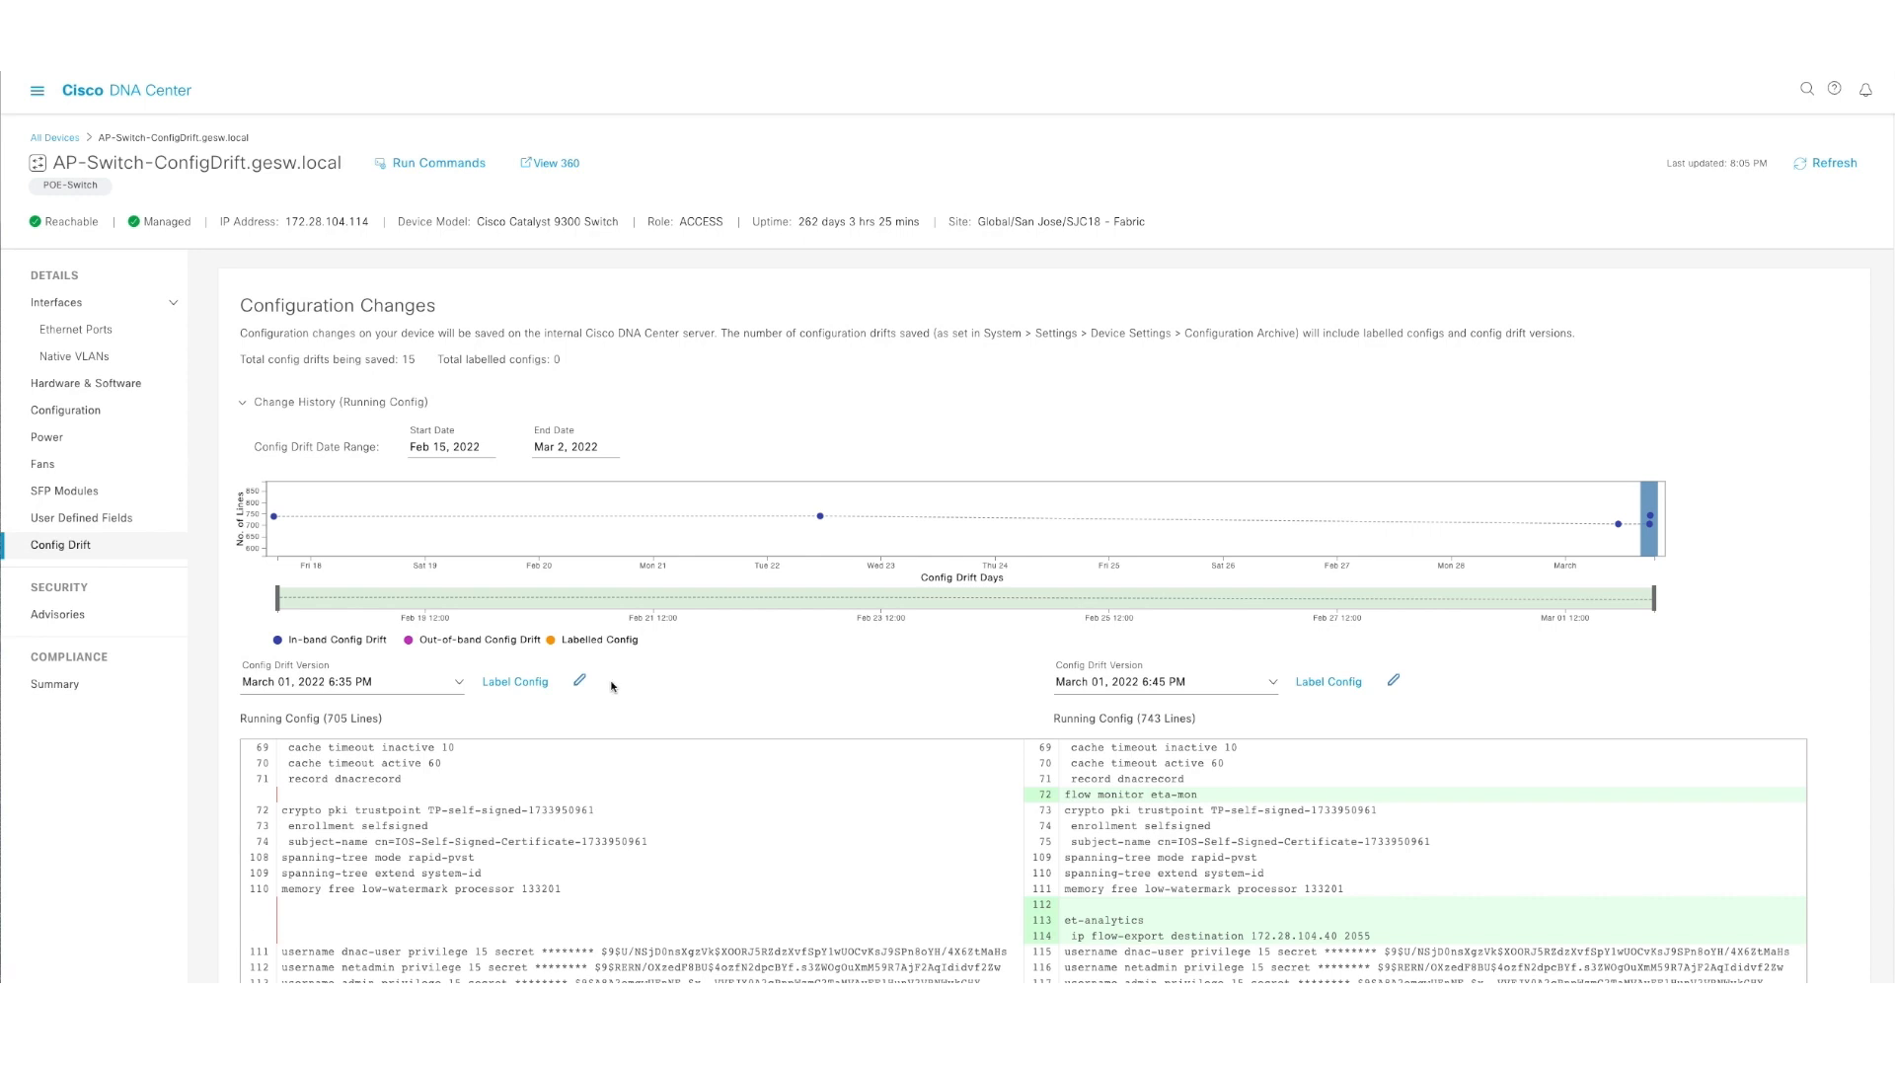
pyautogui.moveTo(893, 752)
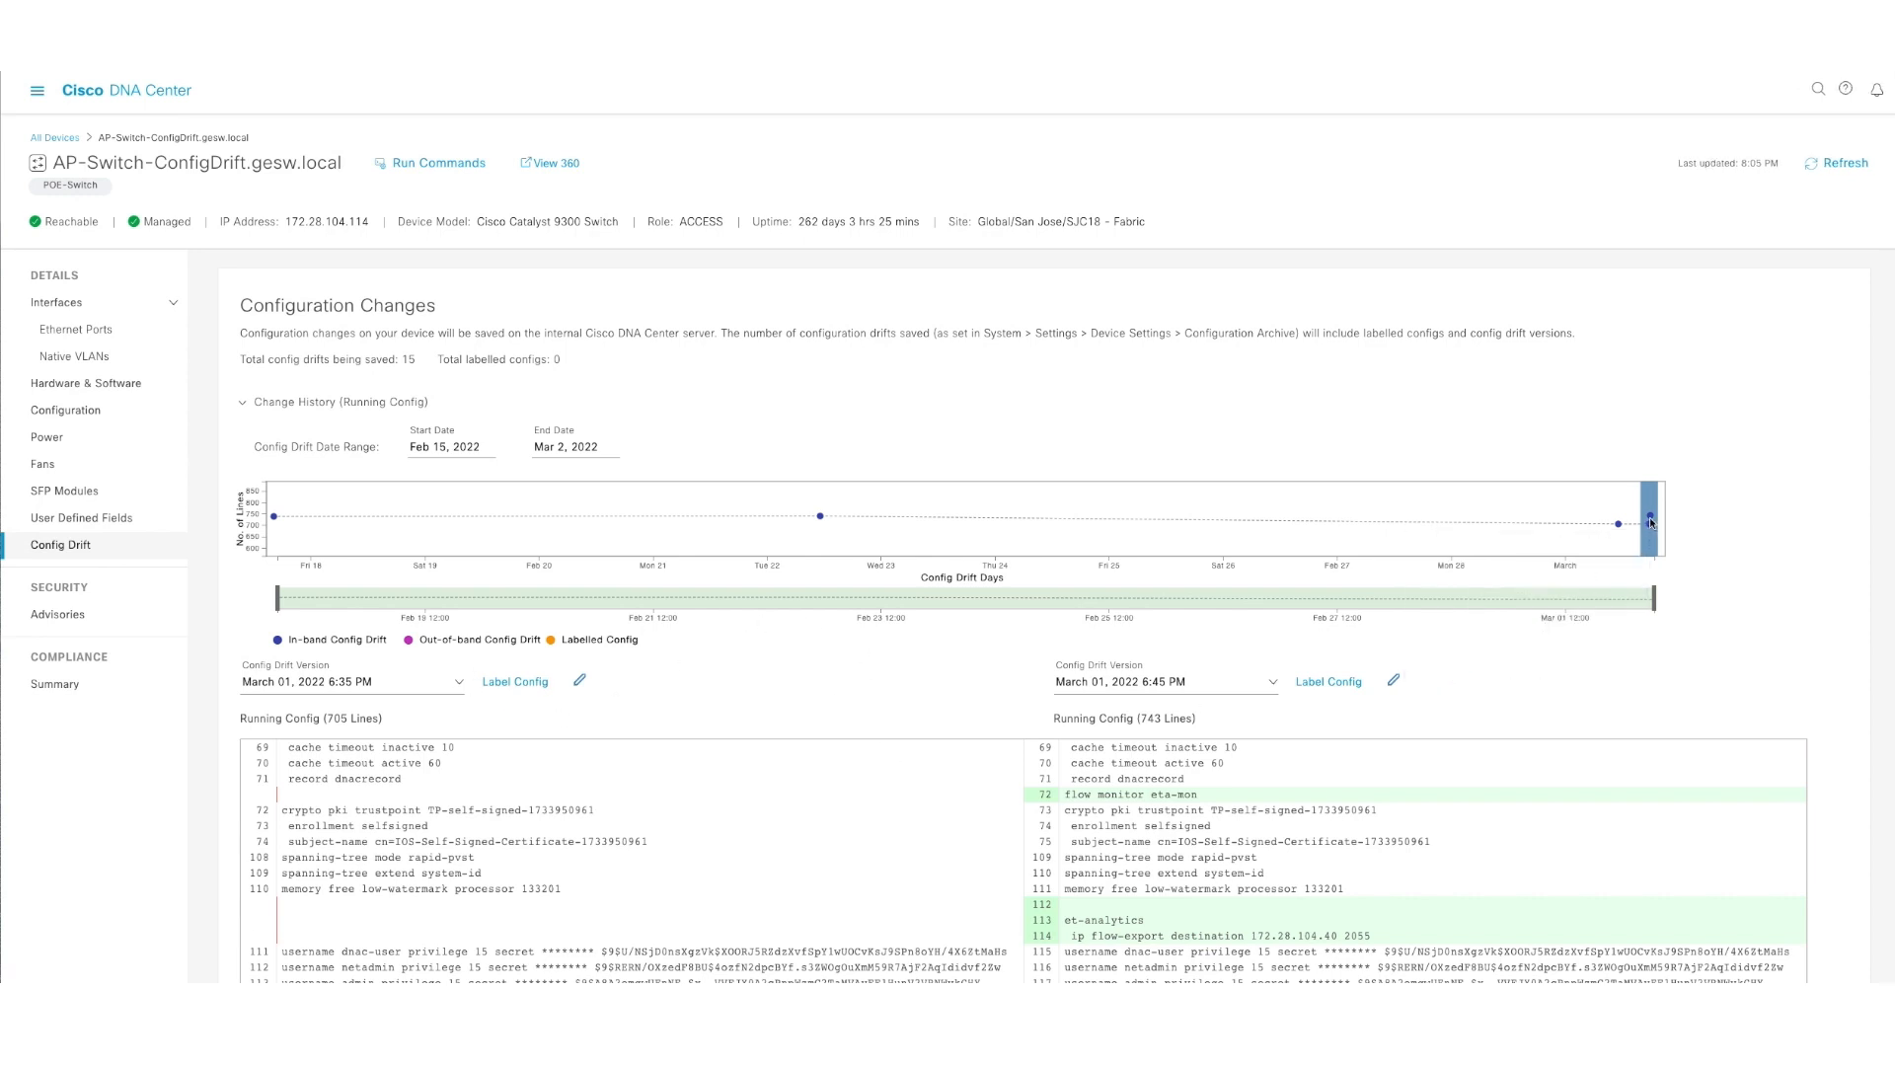
pyautogui.moveTo(1650, 521)
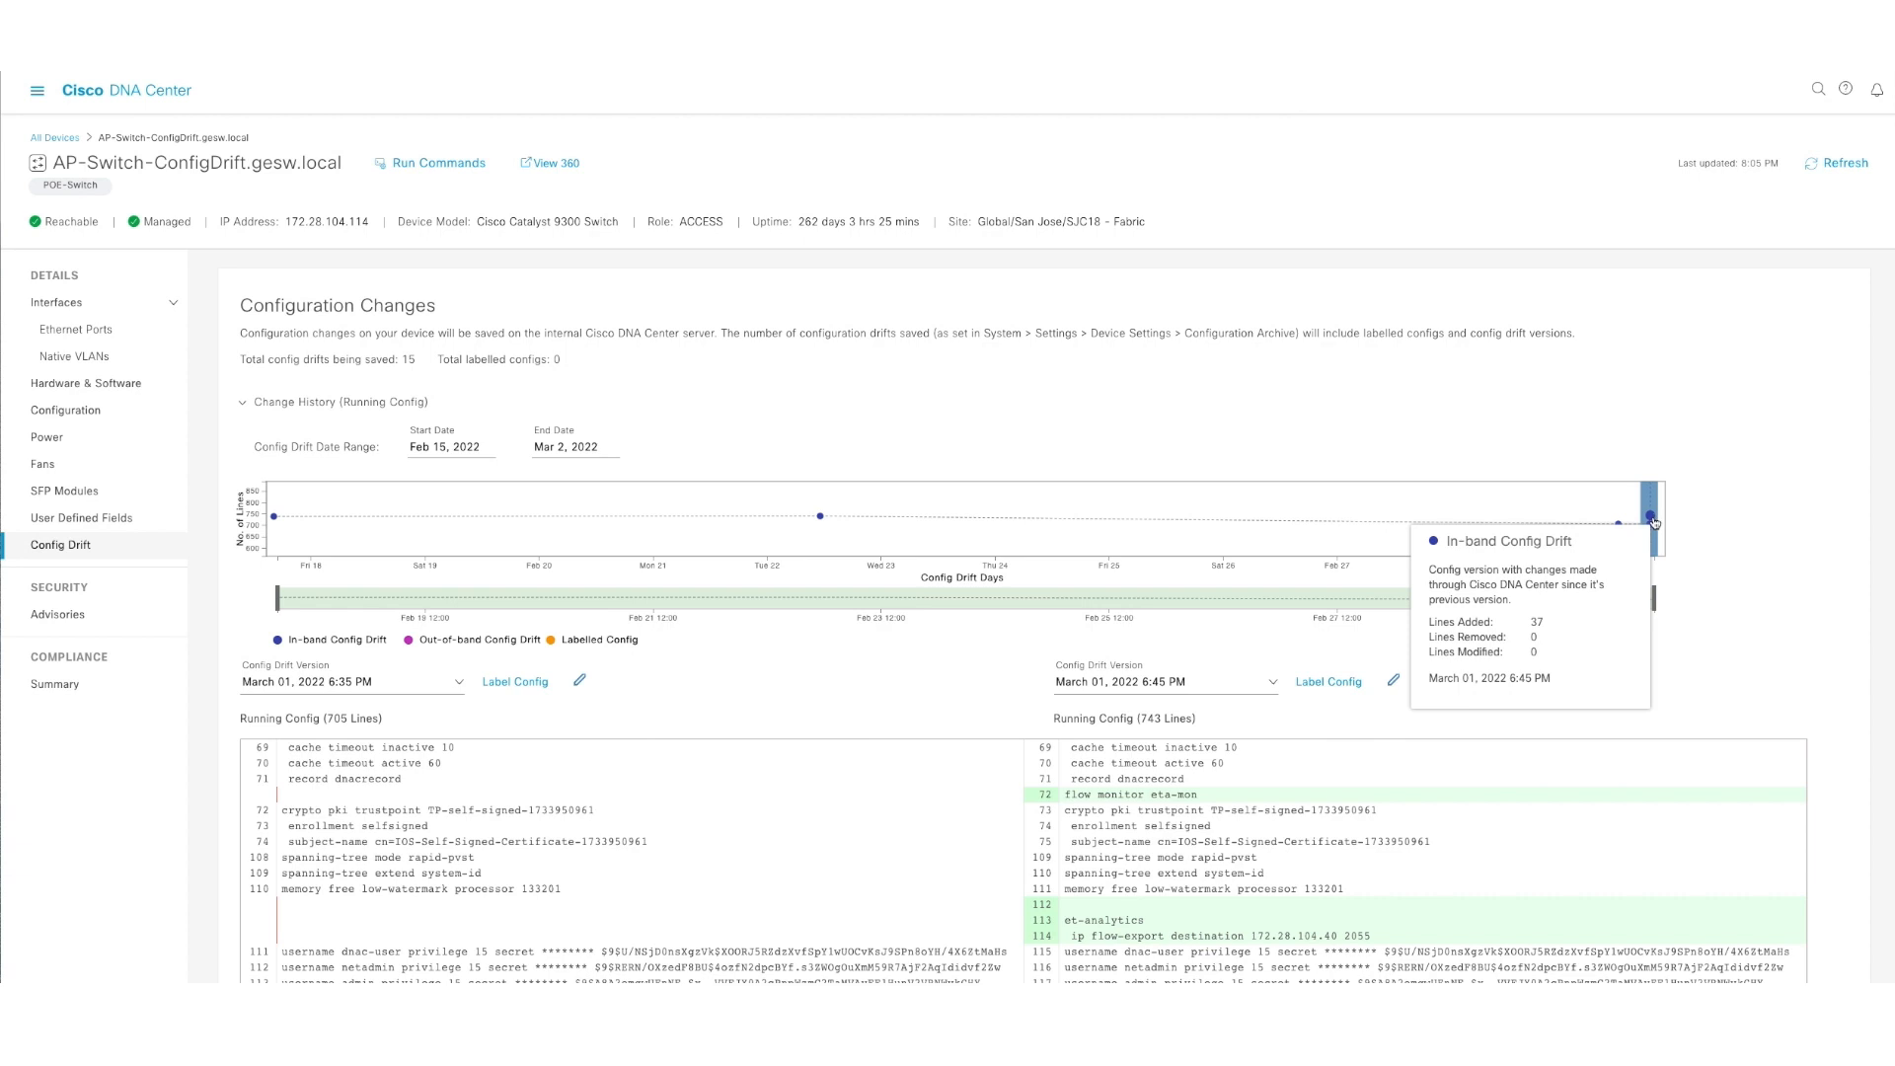
pyautogui.scroll(-3)
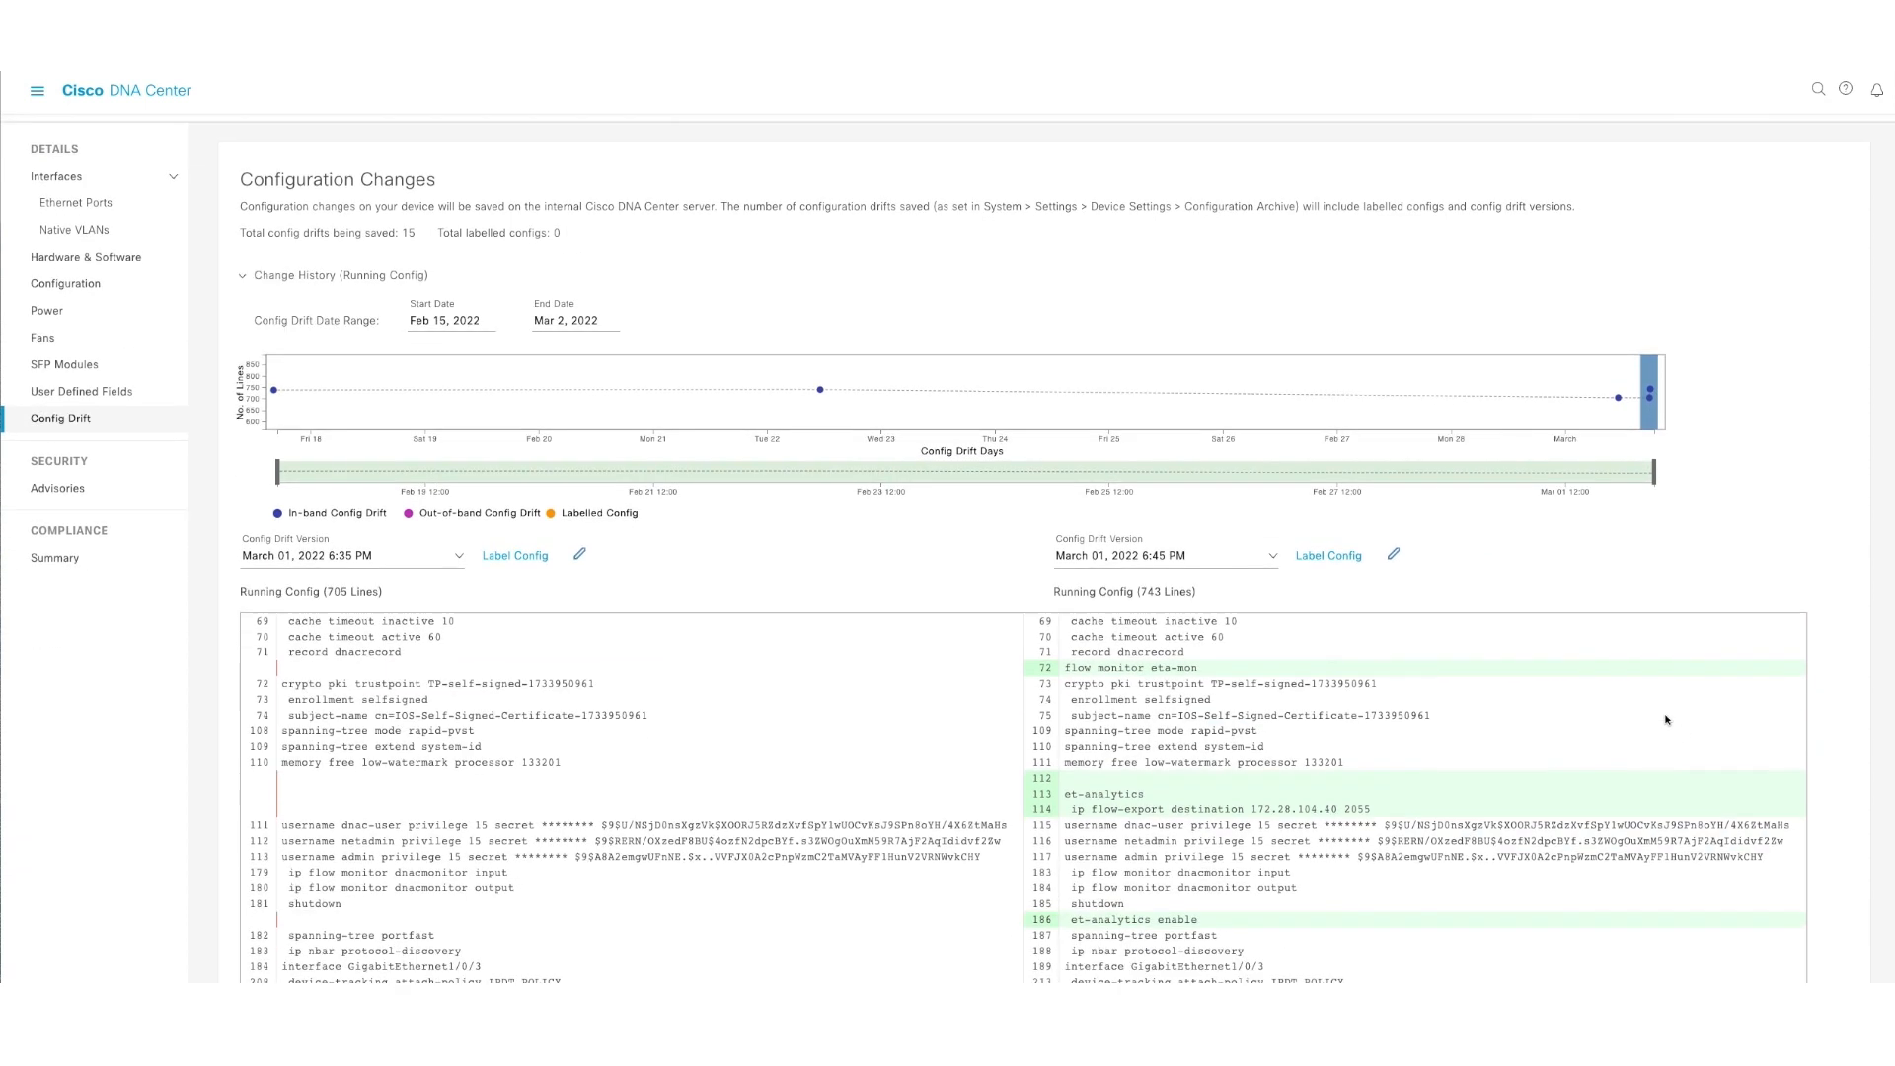
pyautogui.scroll(-3)
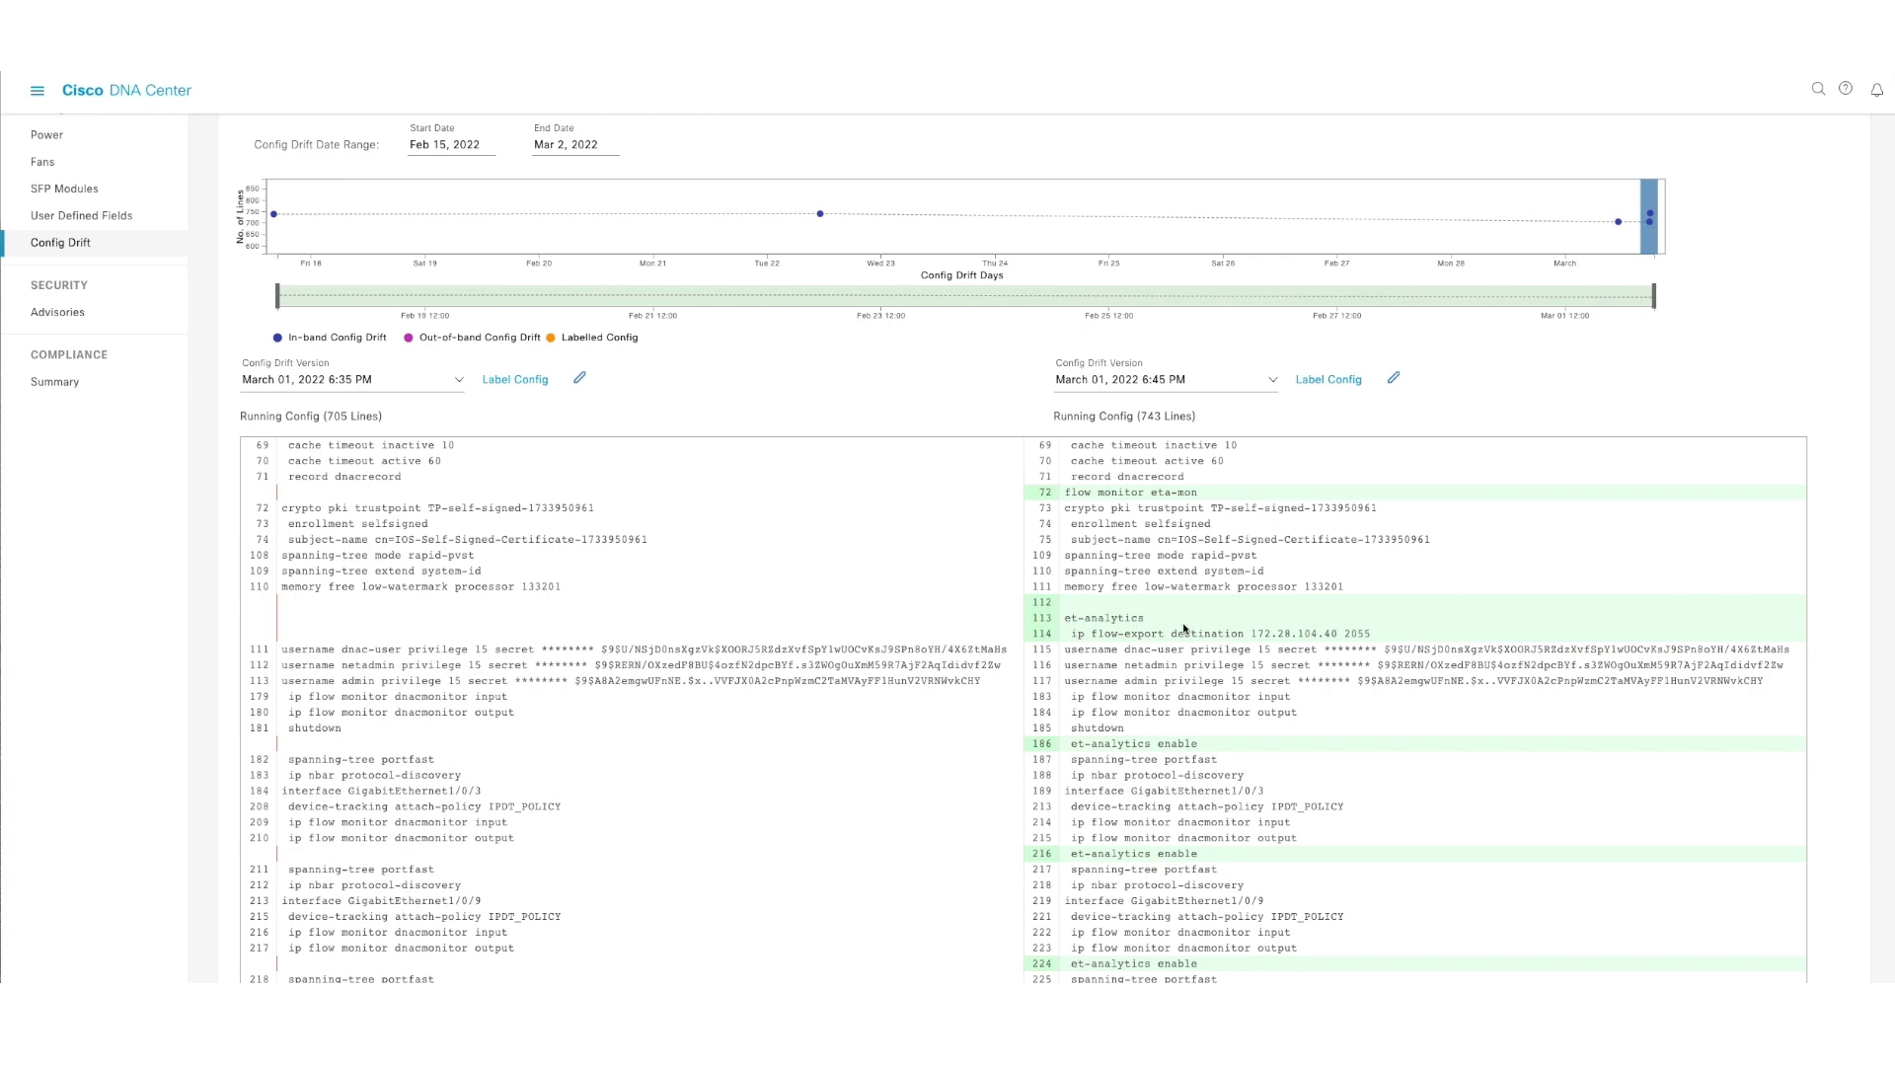
pyautogui.moveTo(1232, 766)
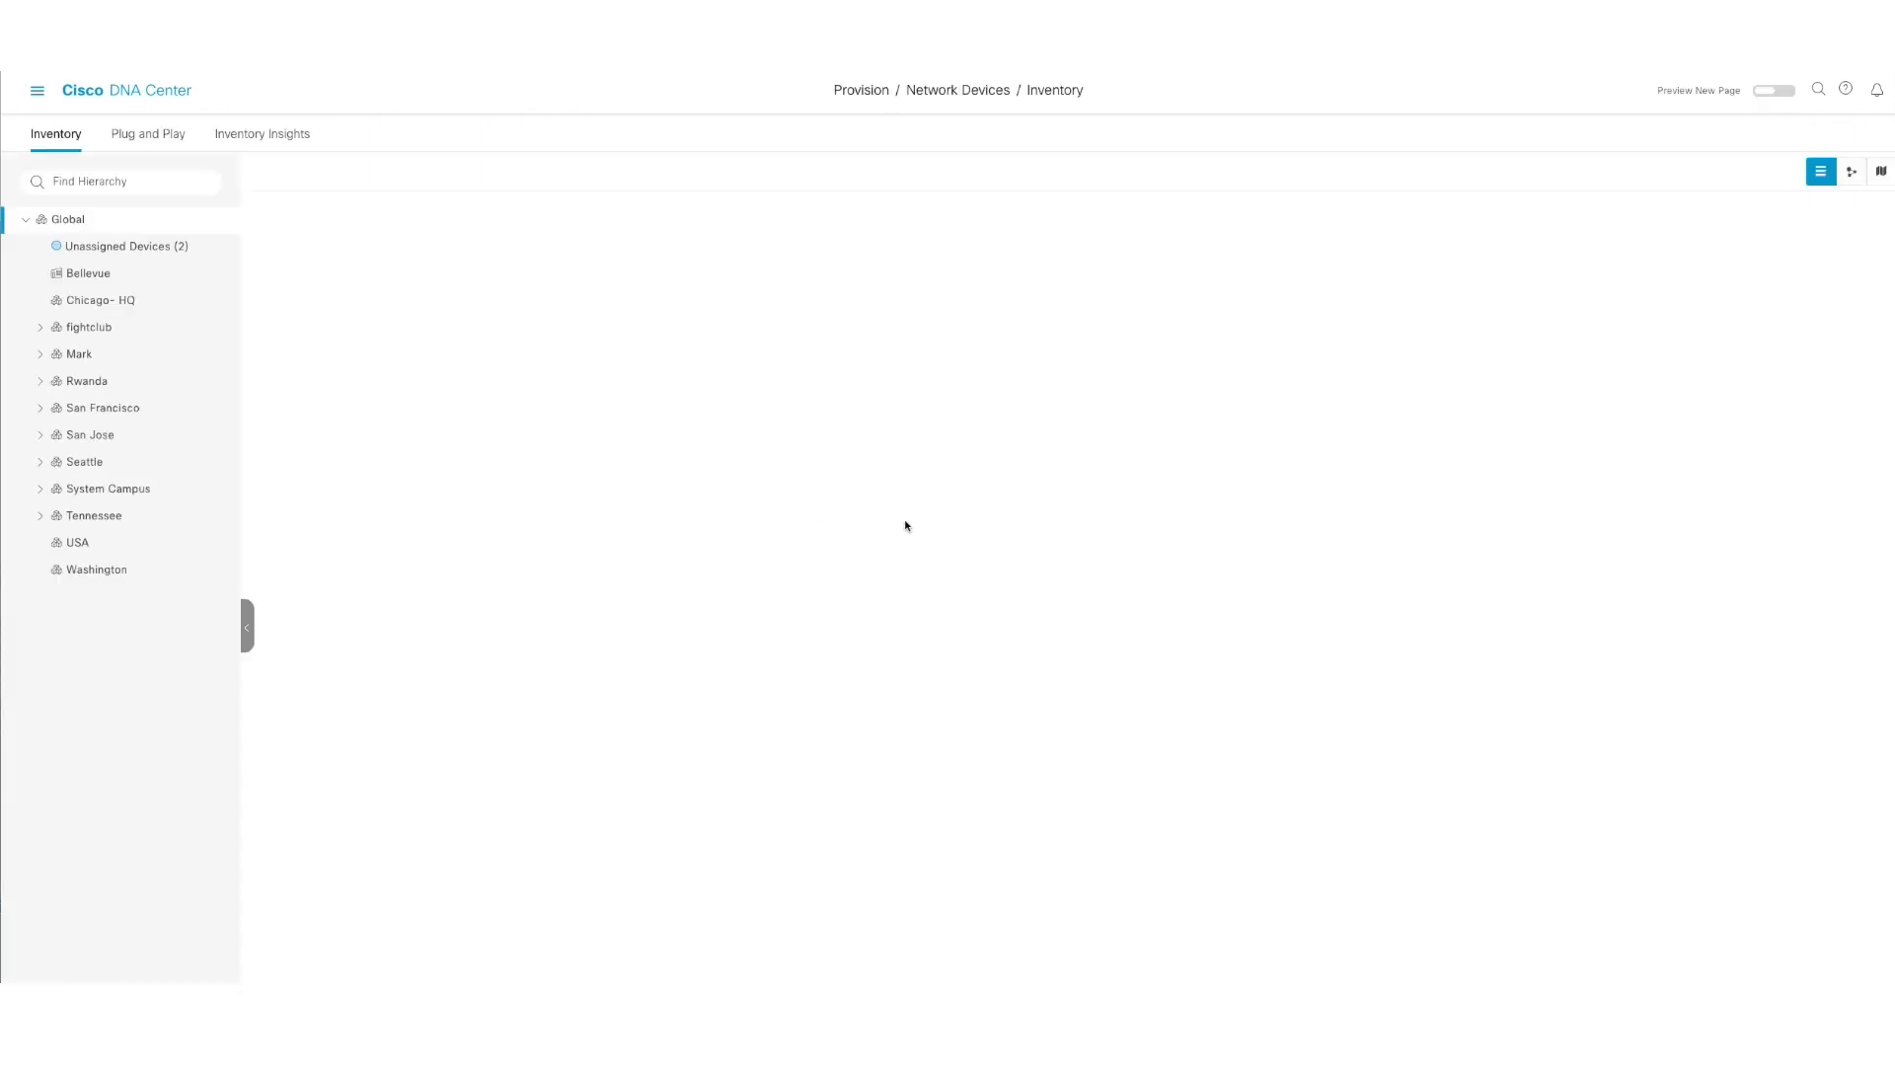
# - Select the AP-Switch-ConfigDrift switch in the inventory and show its Actions list
pyautogui.click(68, 219)
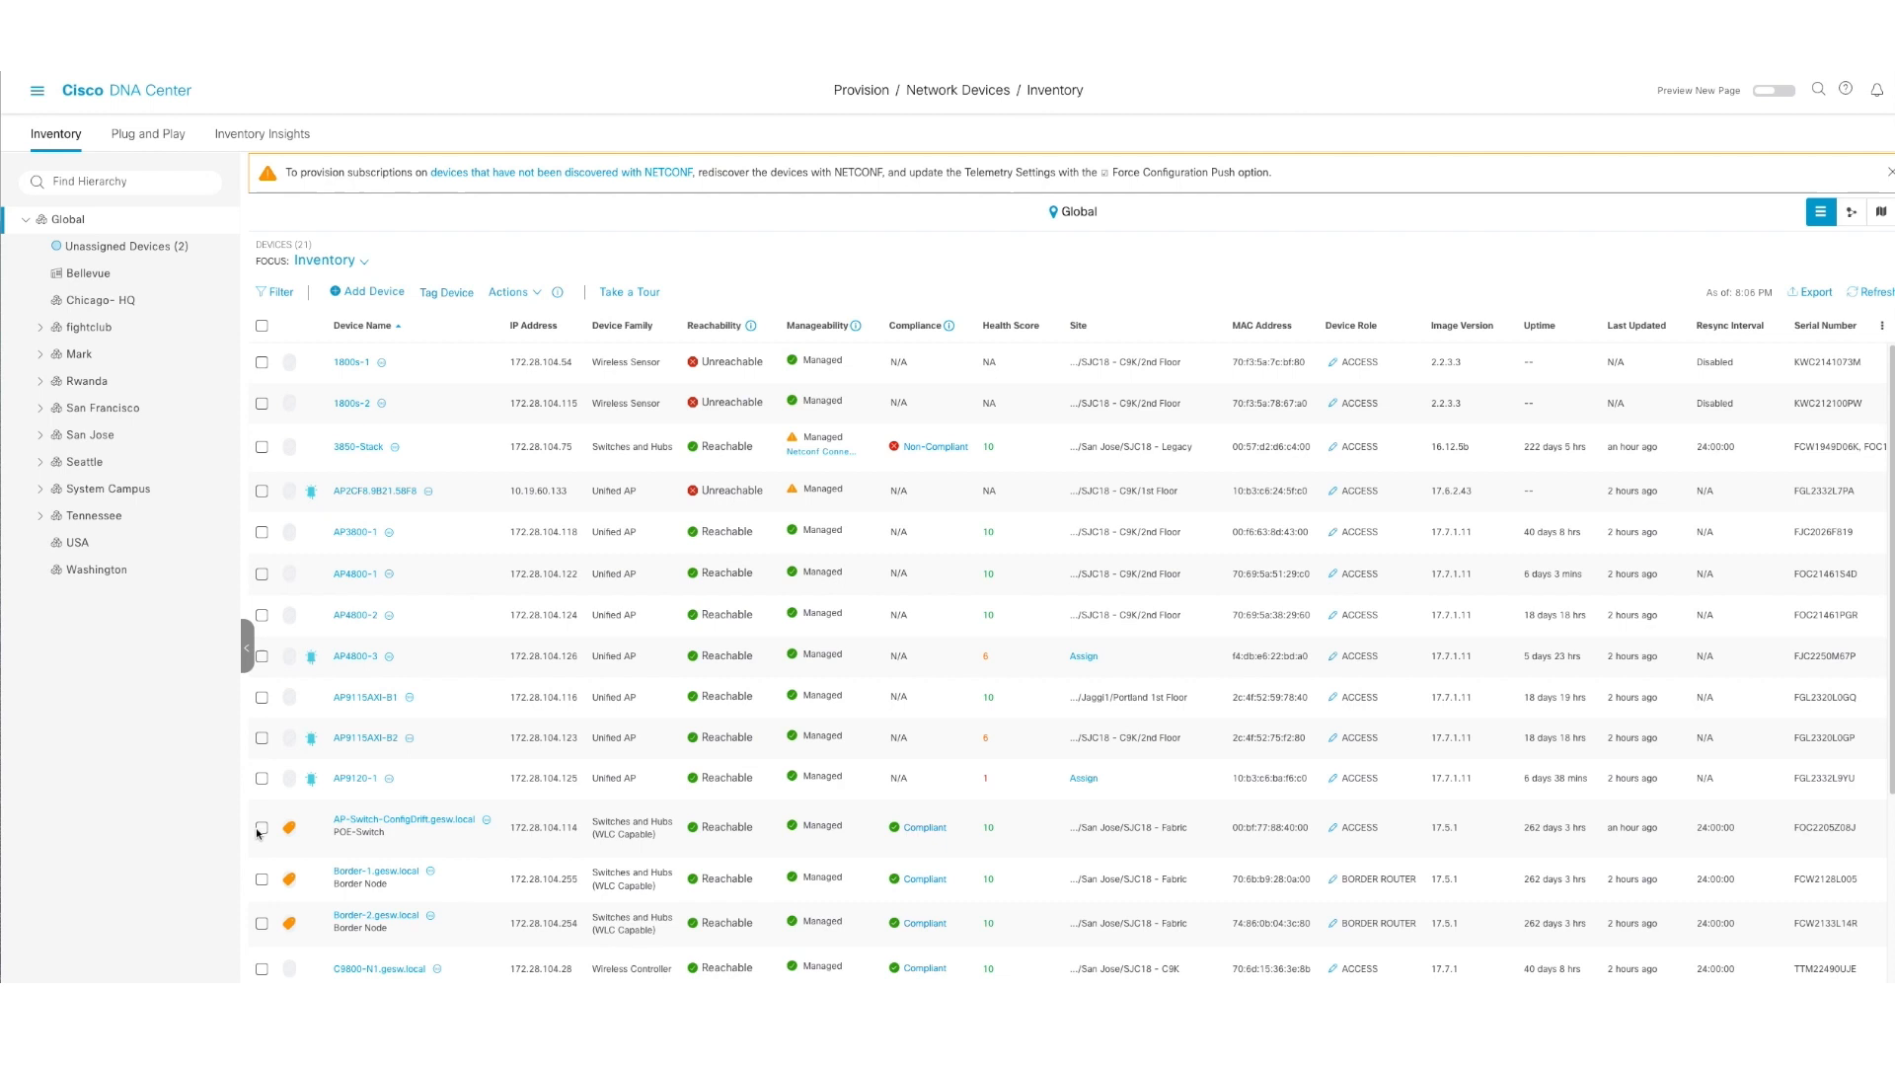
pyautogui.click(261, 828)
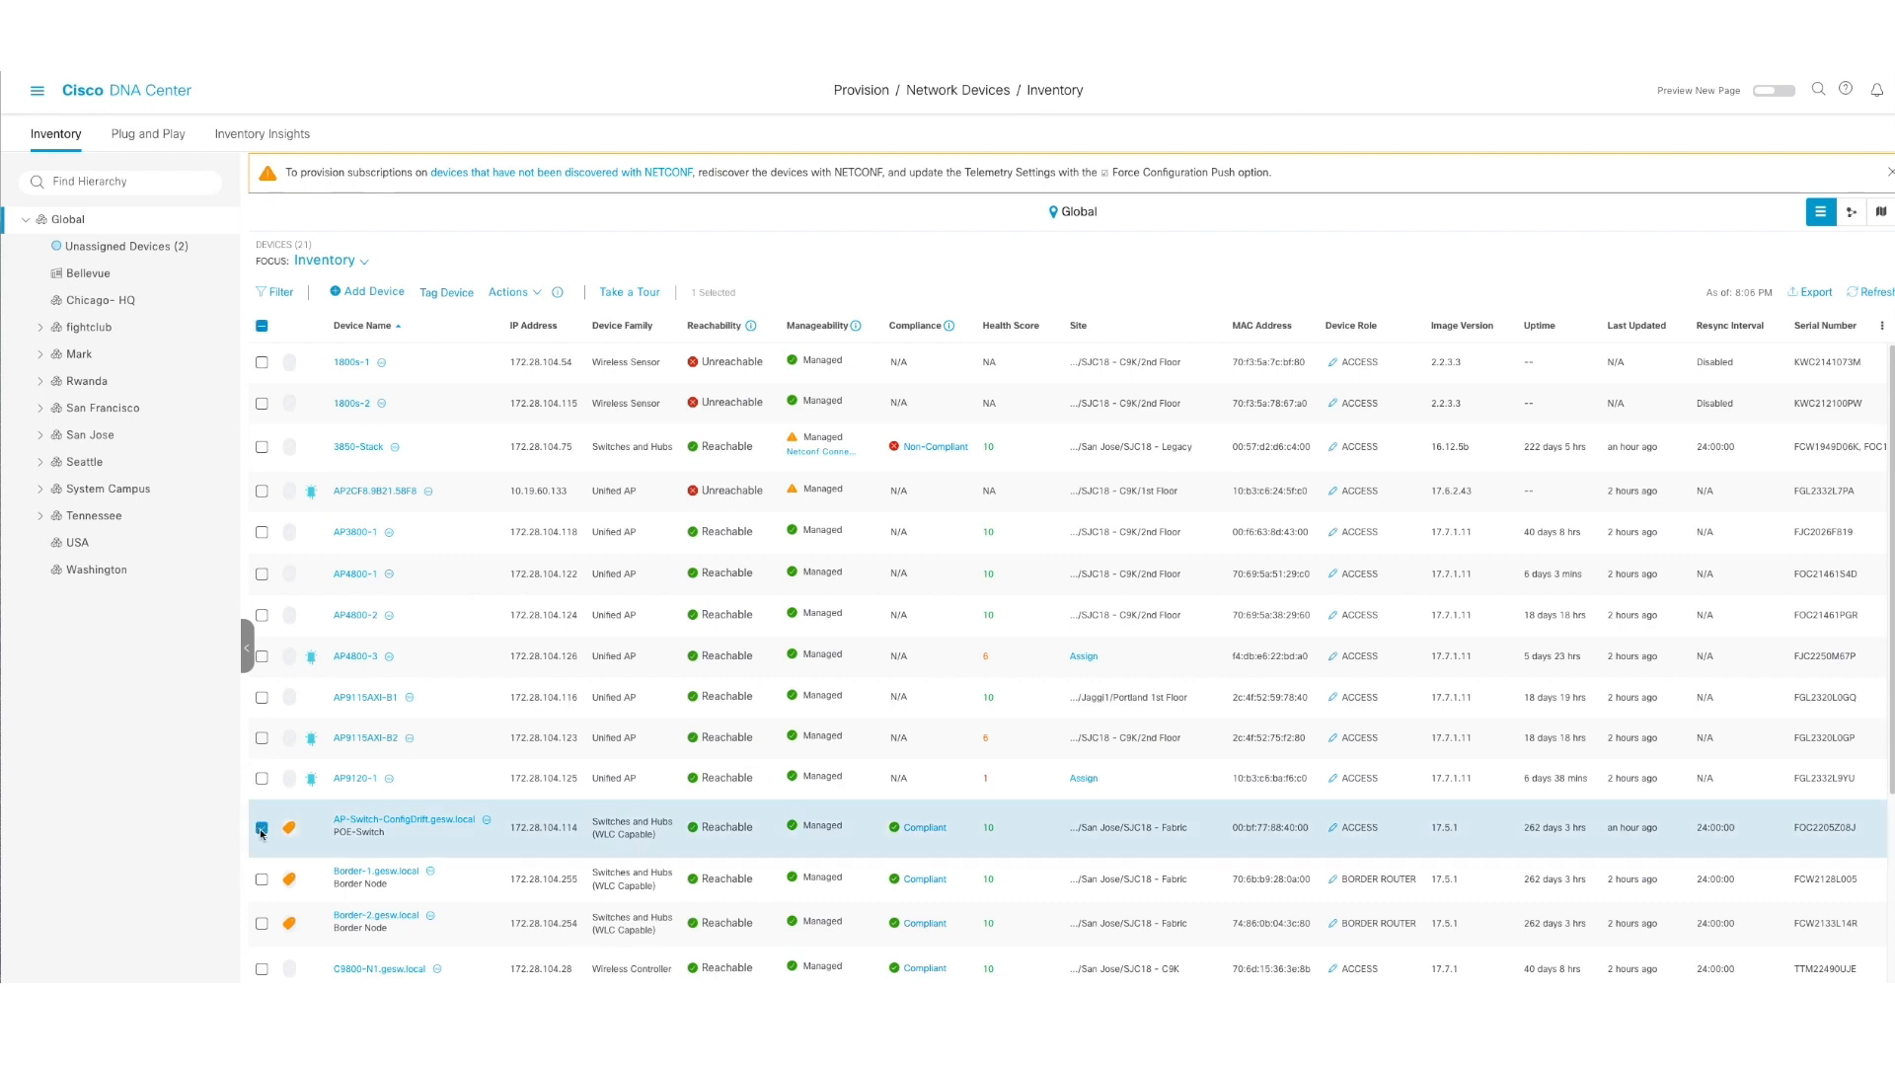
pyautogui.click(261, 827)
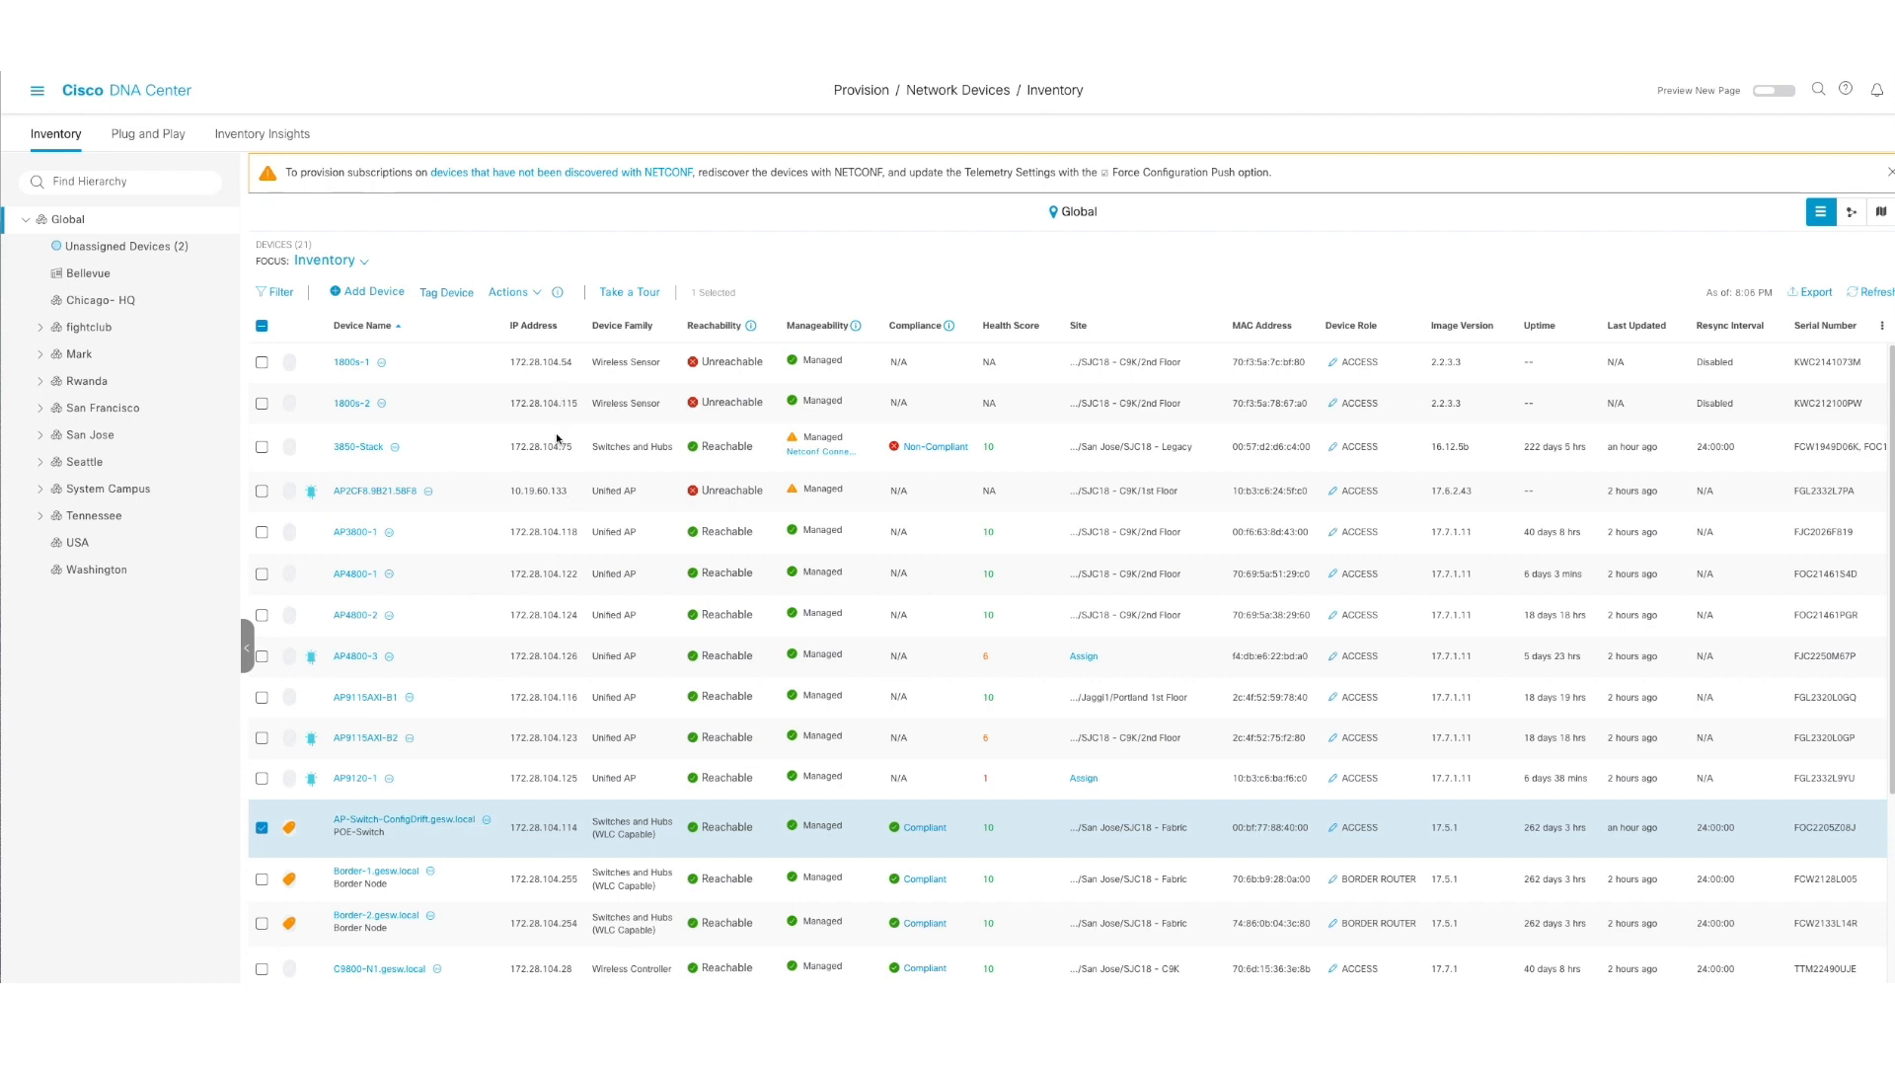
pyautogui.click(510, 292)
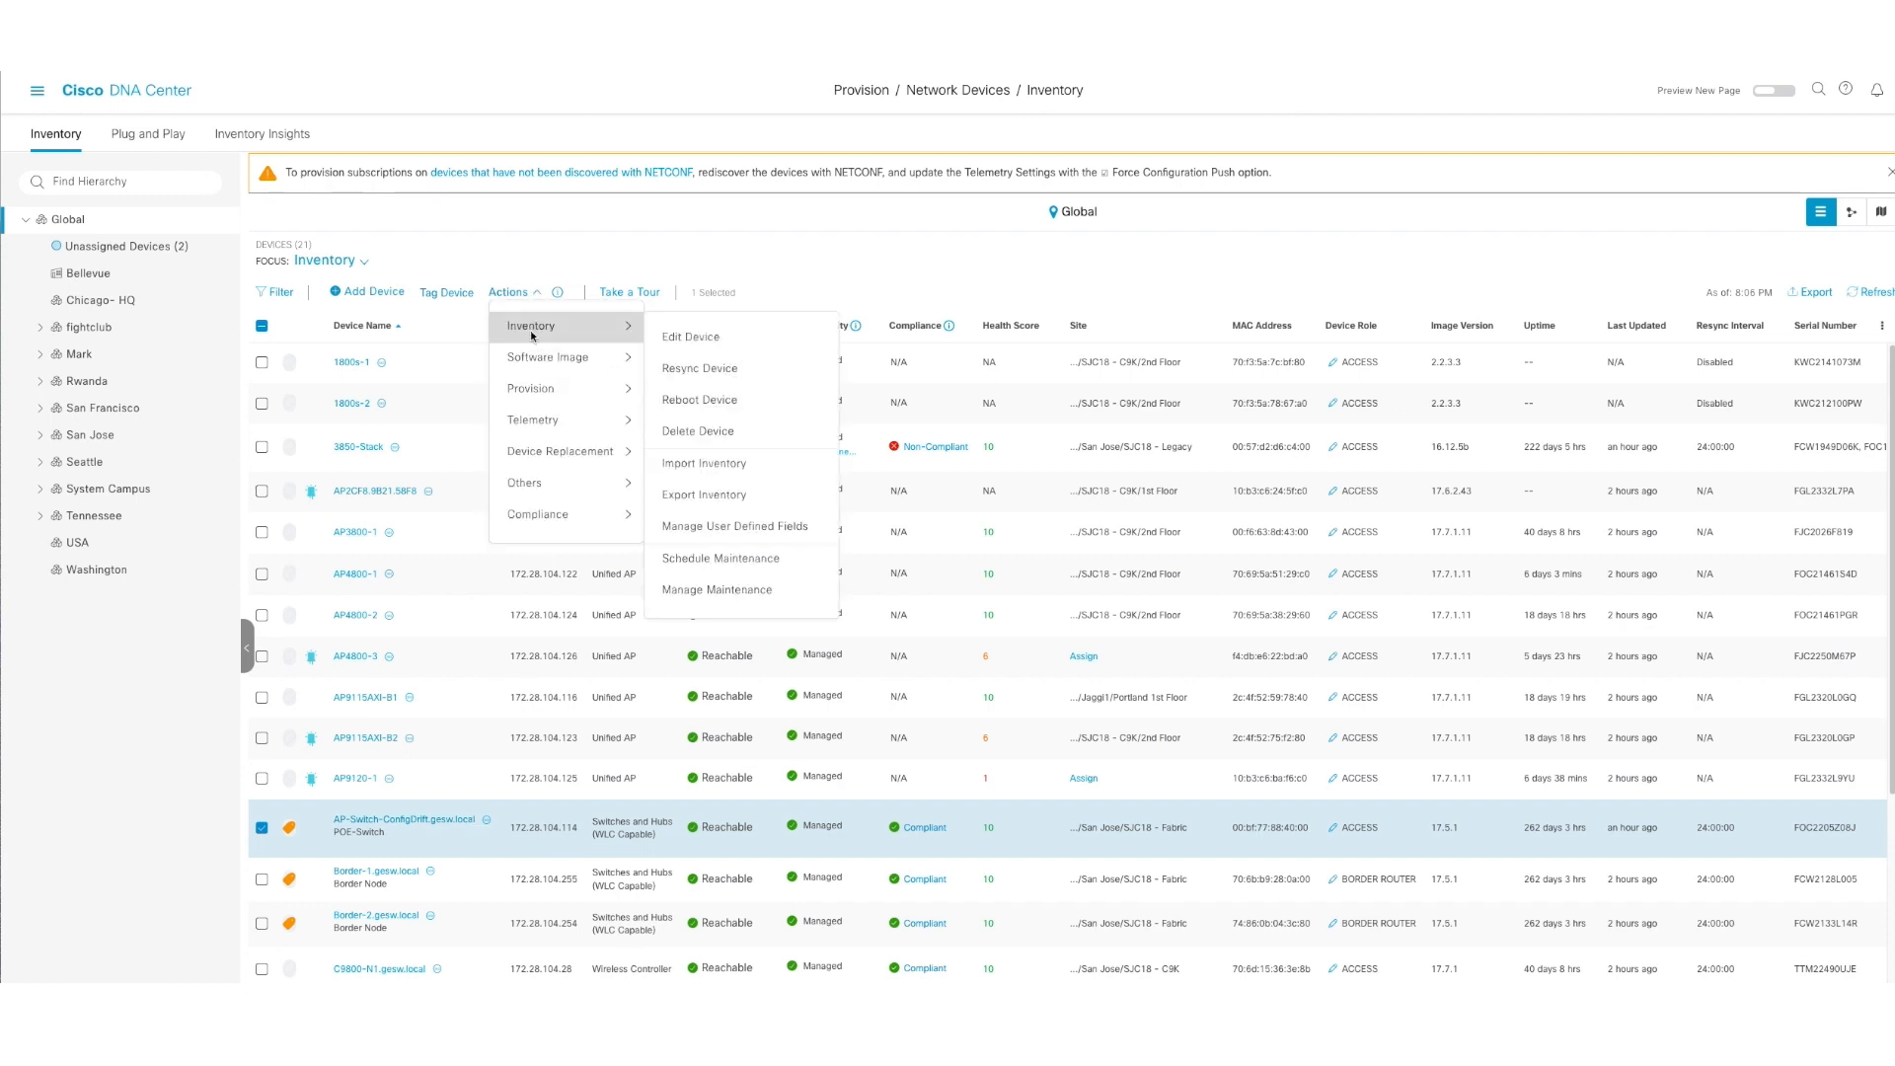
pyautogui.click(510, 292)
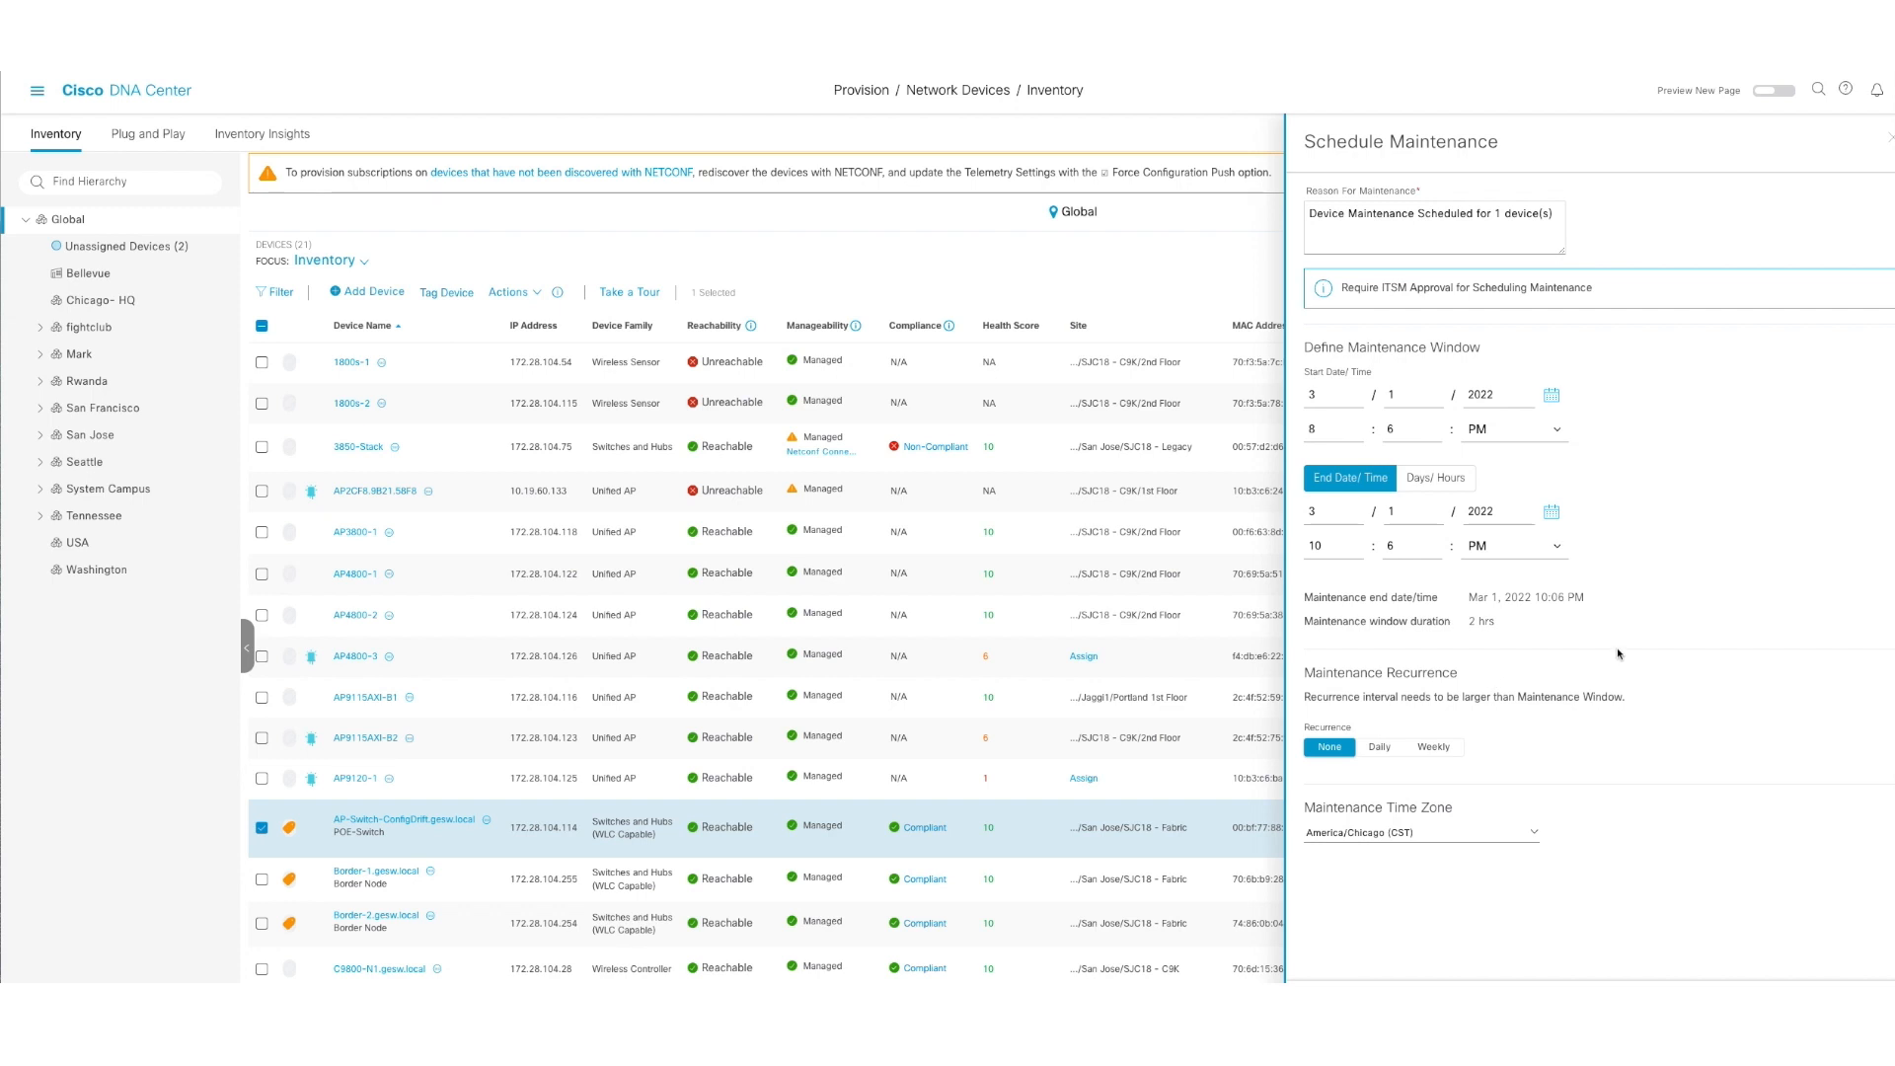
pyautogui.moveTo(1715, 402)
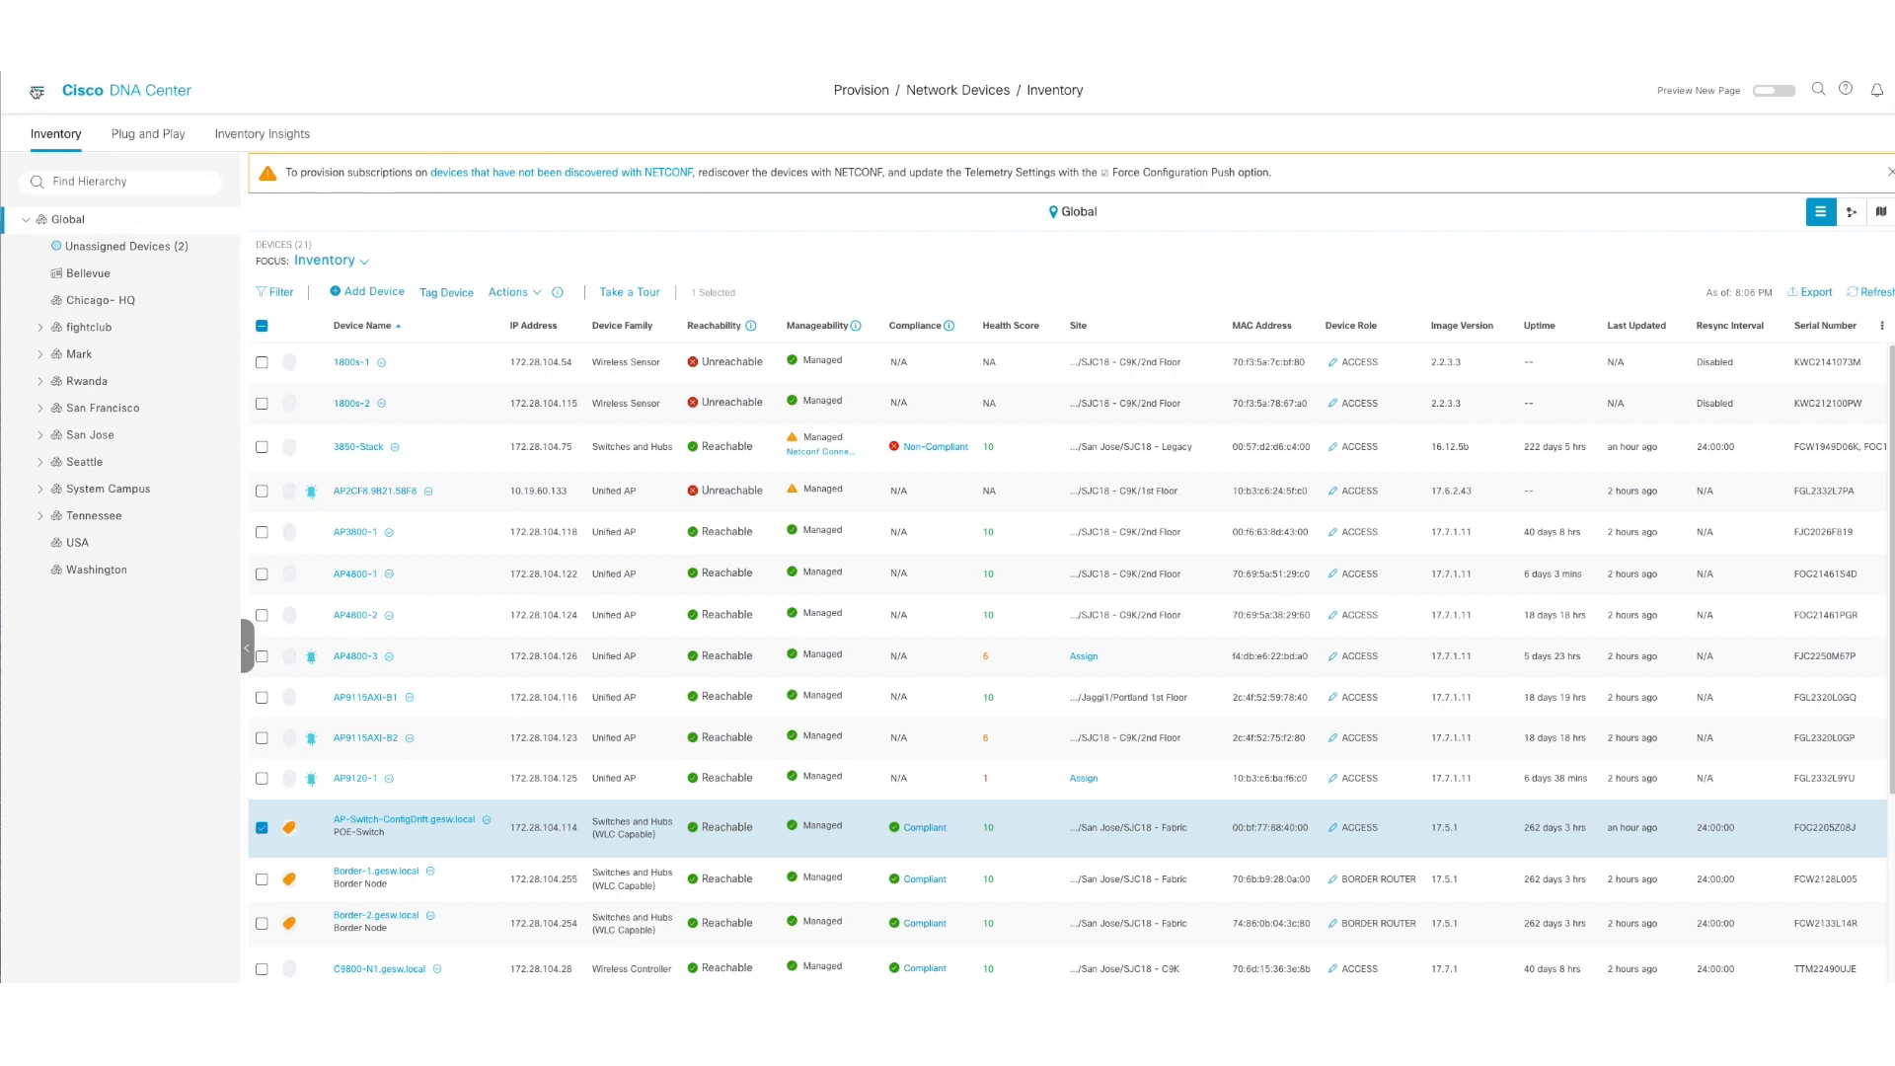
# - View Assurance Application health with 26 business-relevant apps and the two Enterprise Agent Tests
pyautogui.click(35, 88)
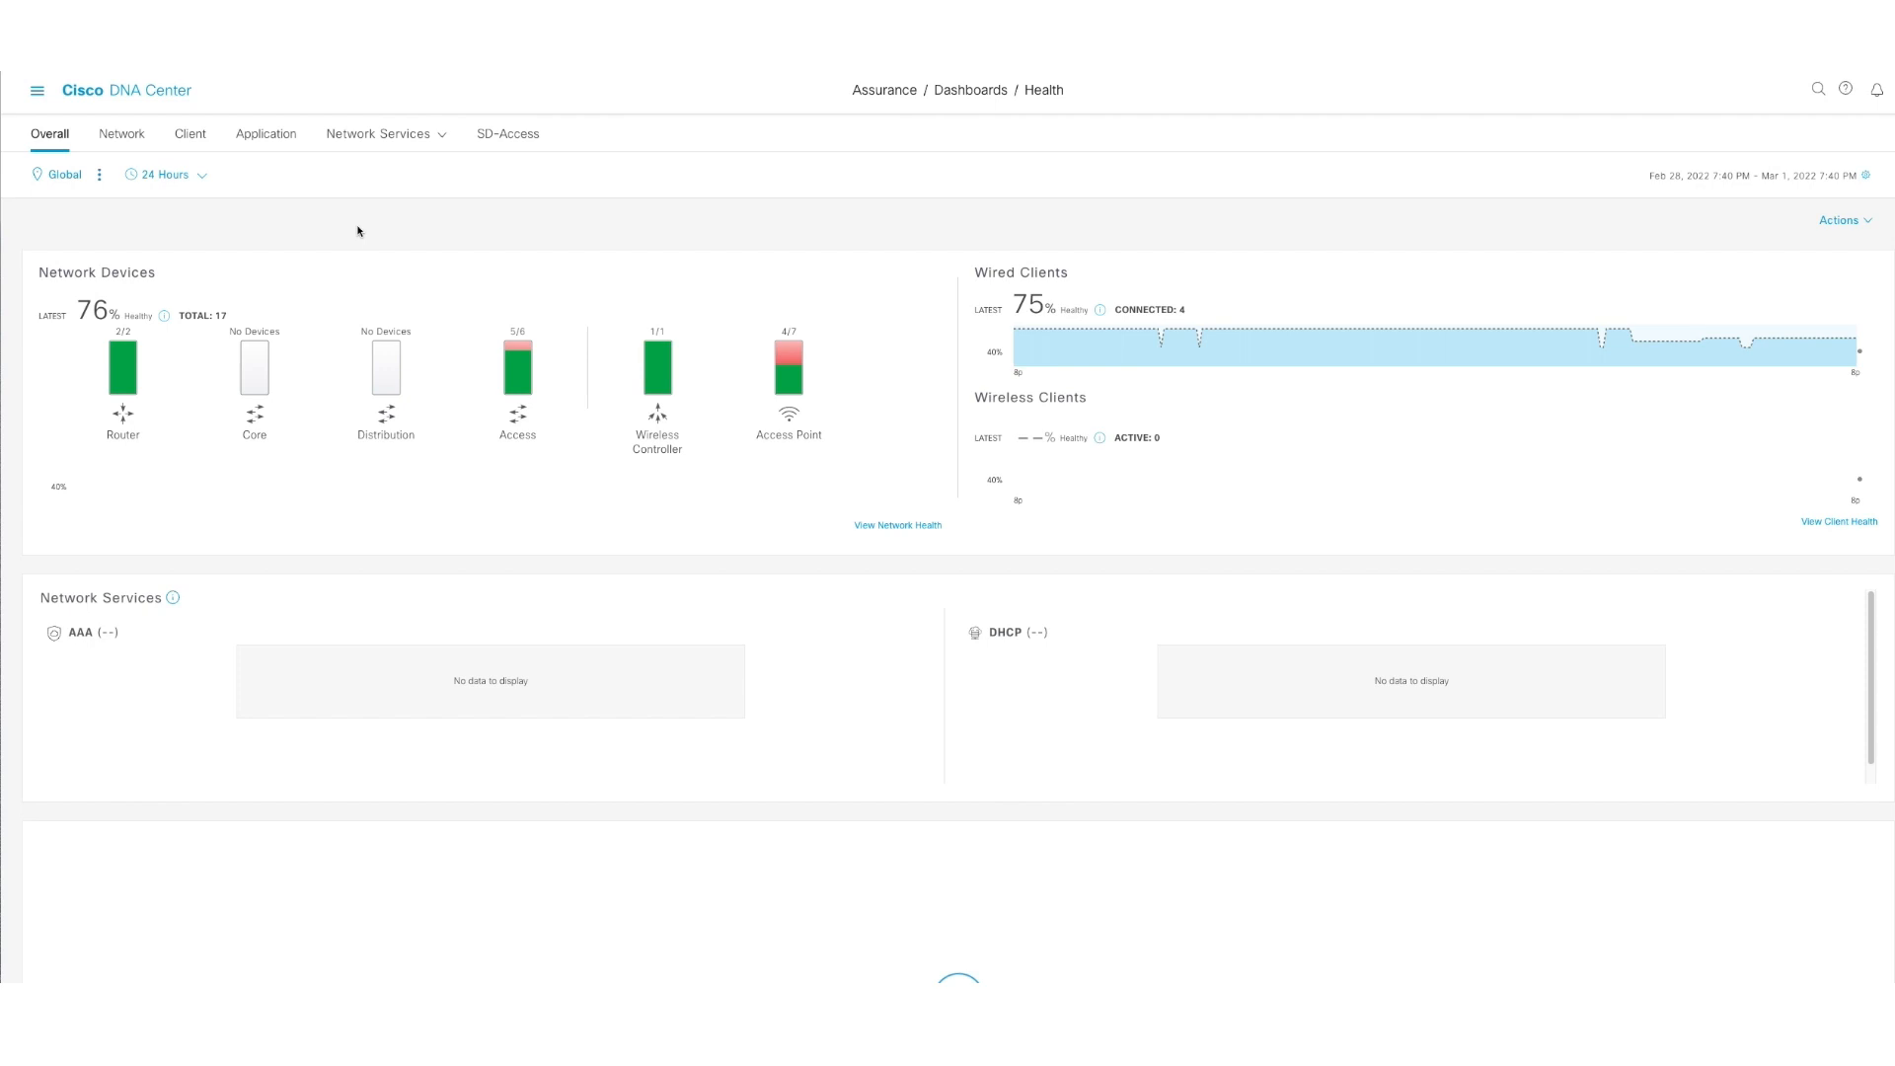
pyautogui.click(265, 133)
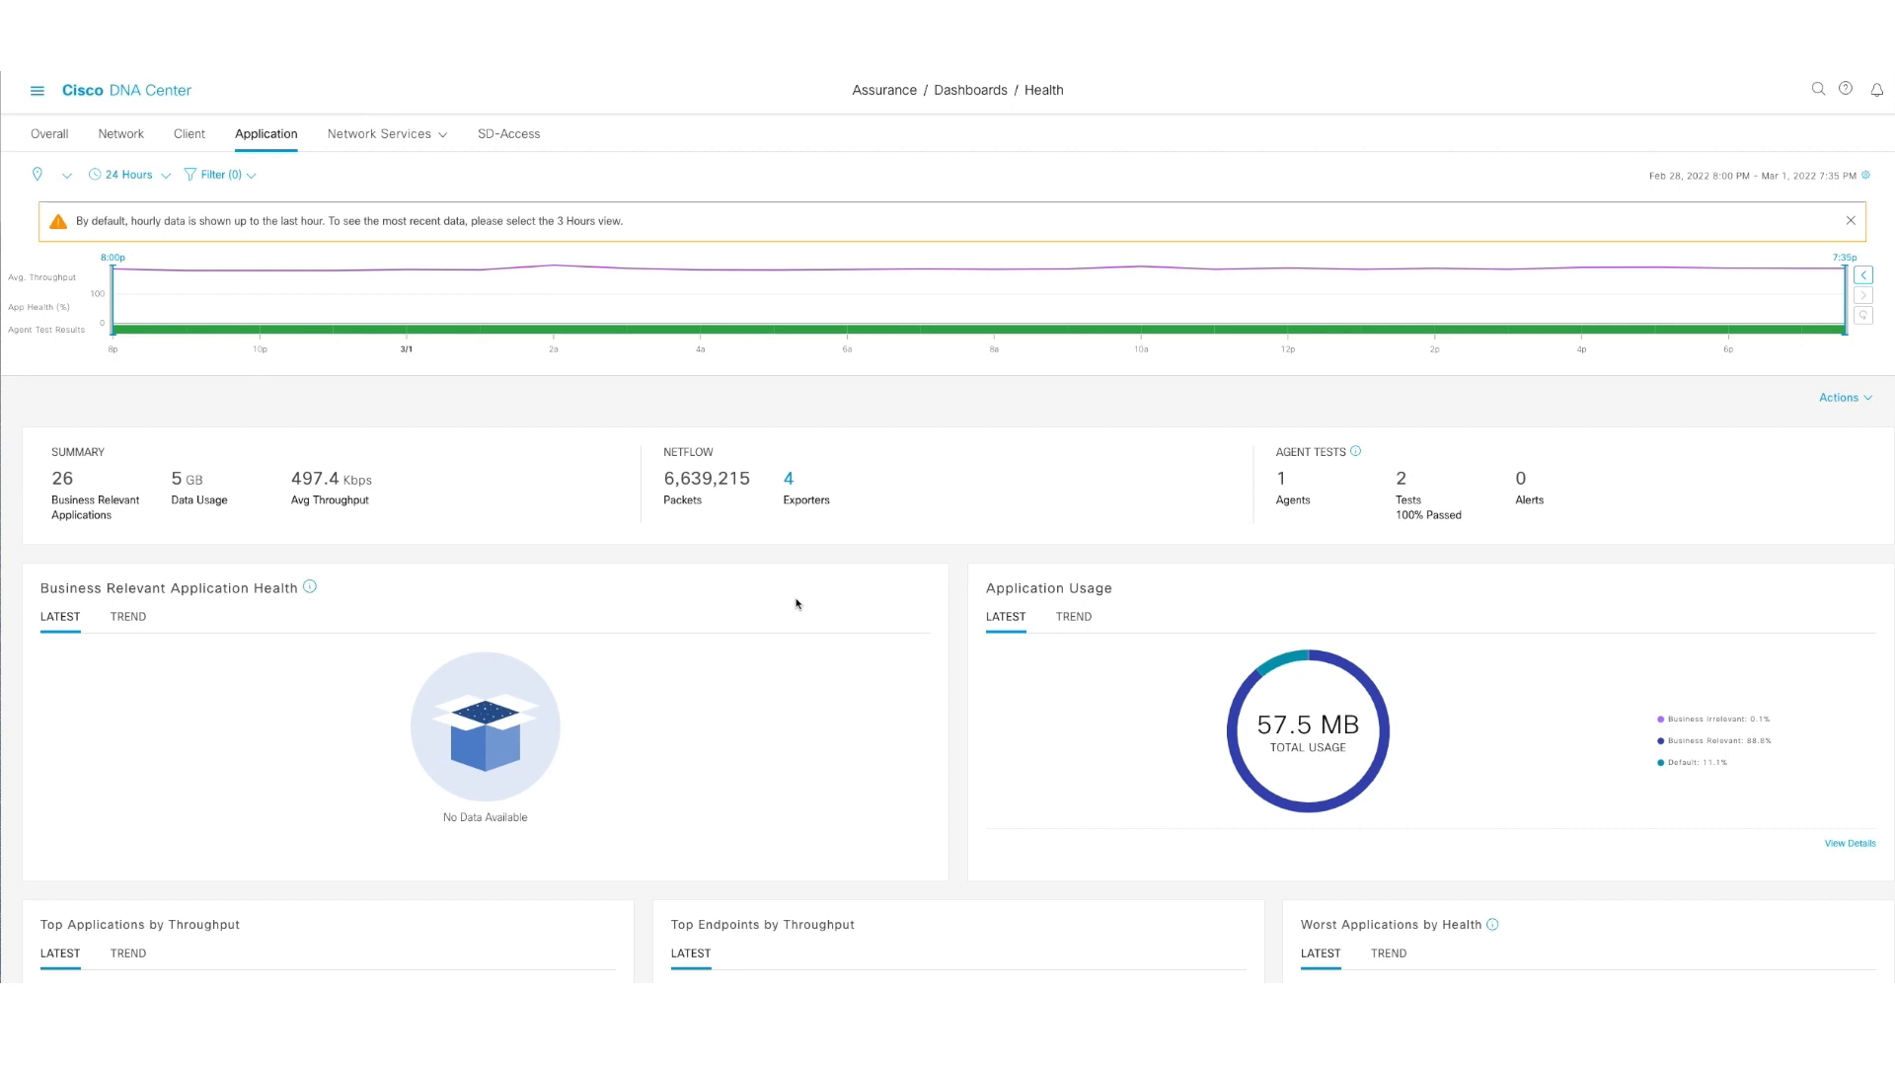
pyautogui.moveTo(606, 406)
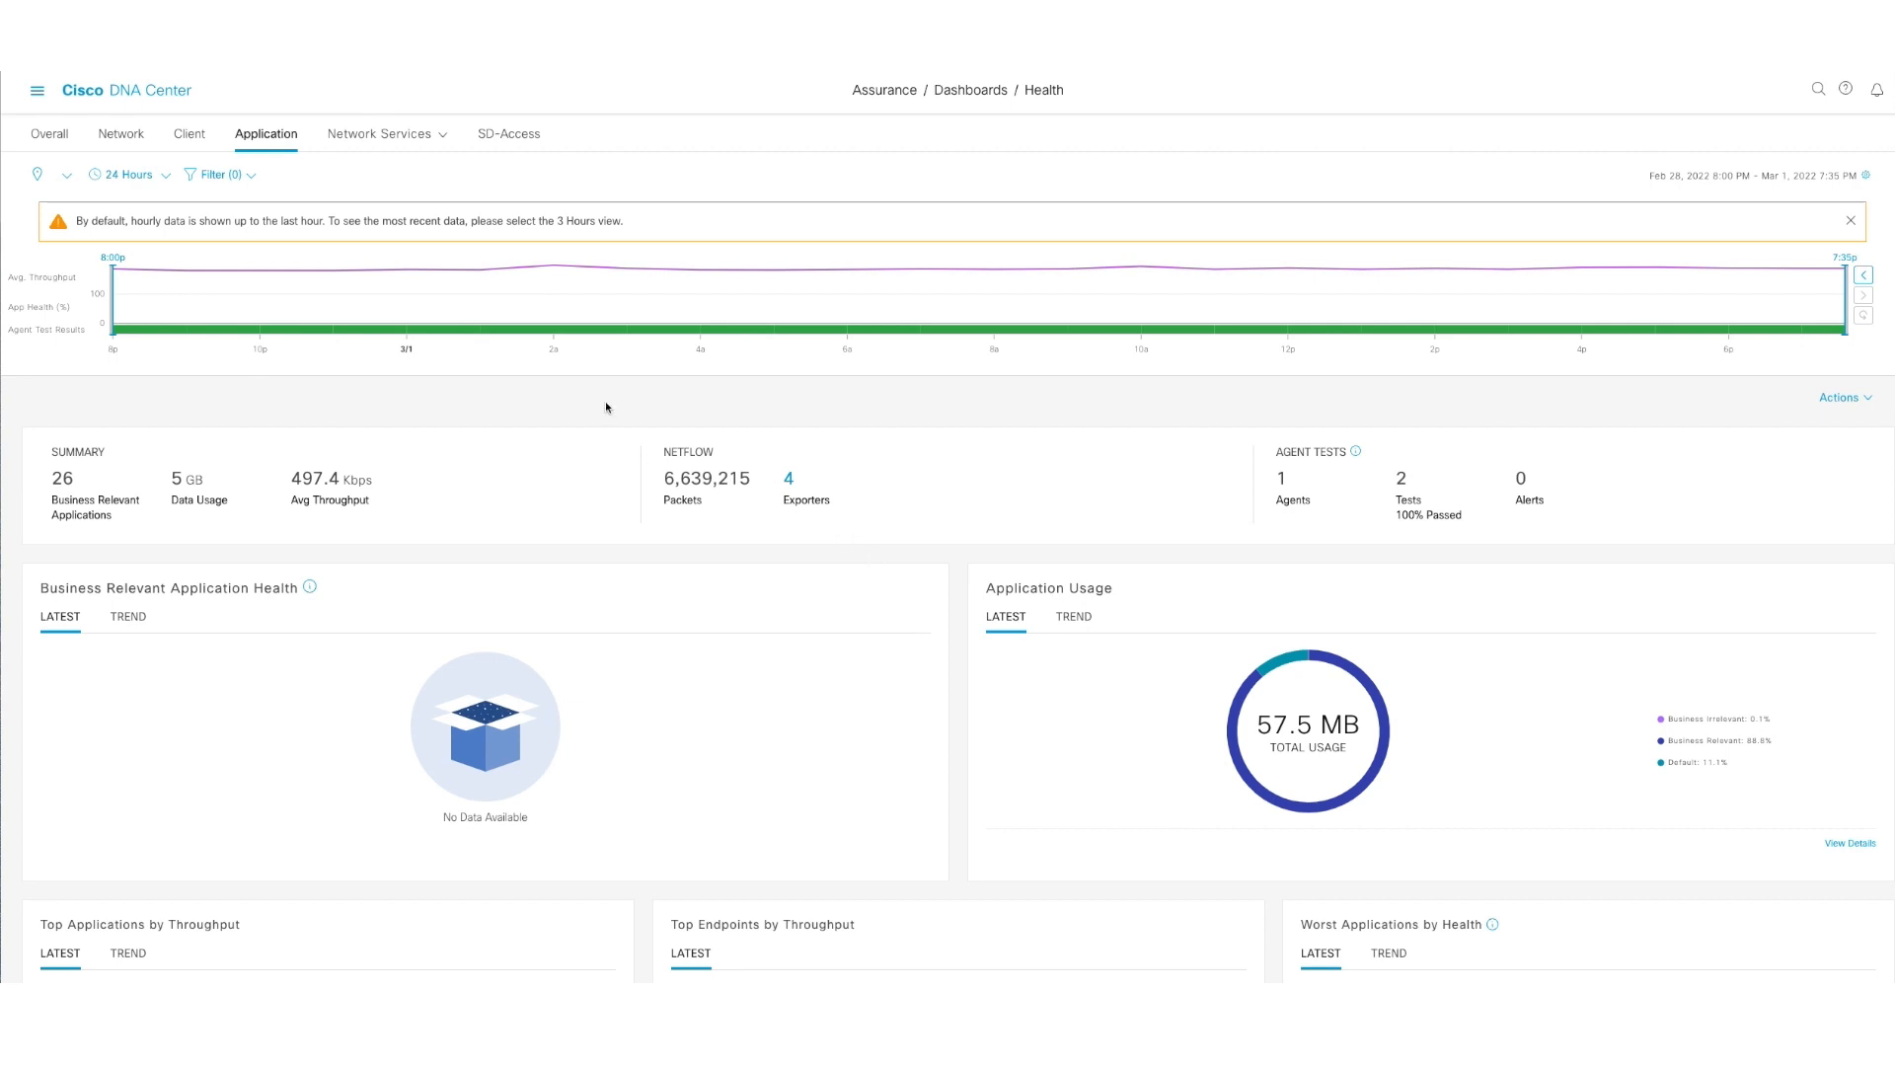
pyautogui.moveTo(120, 178)
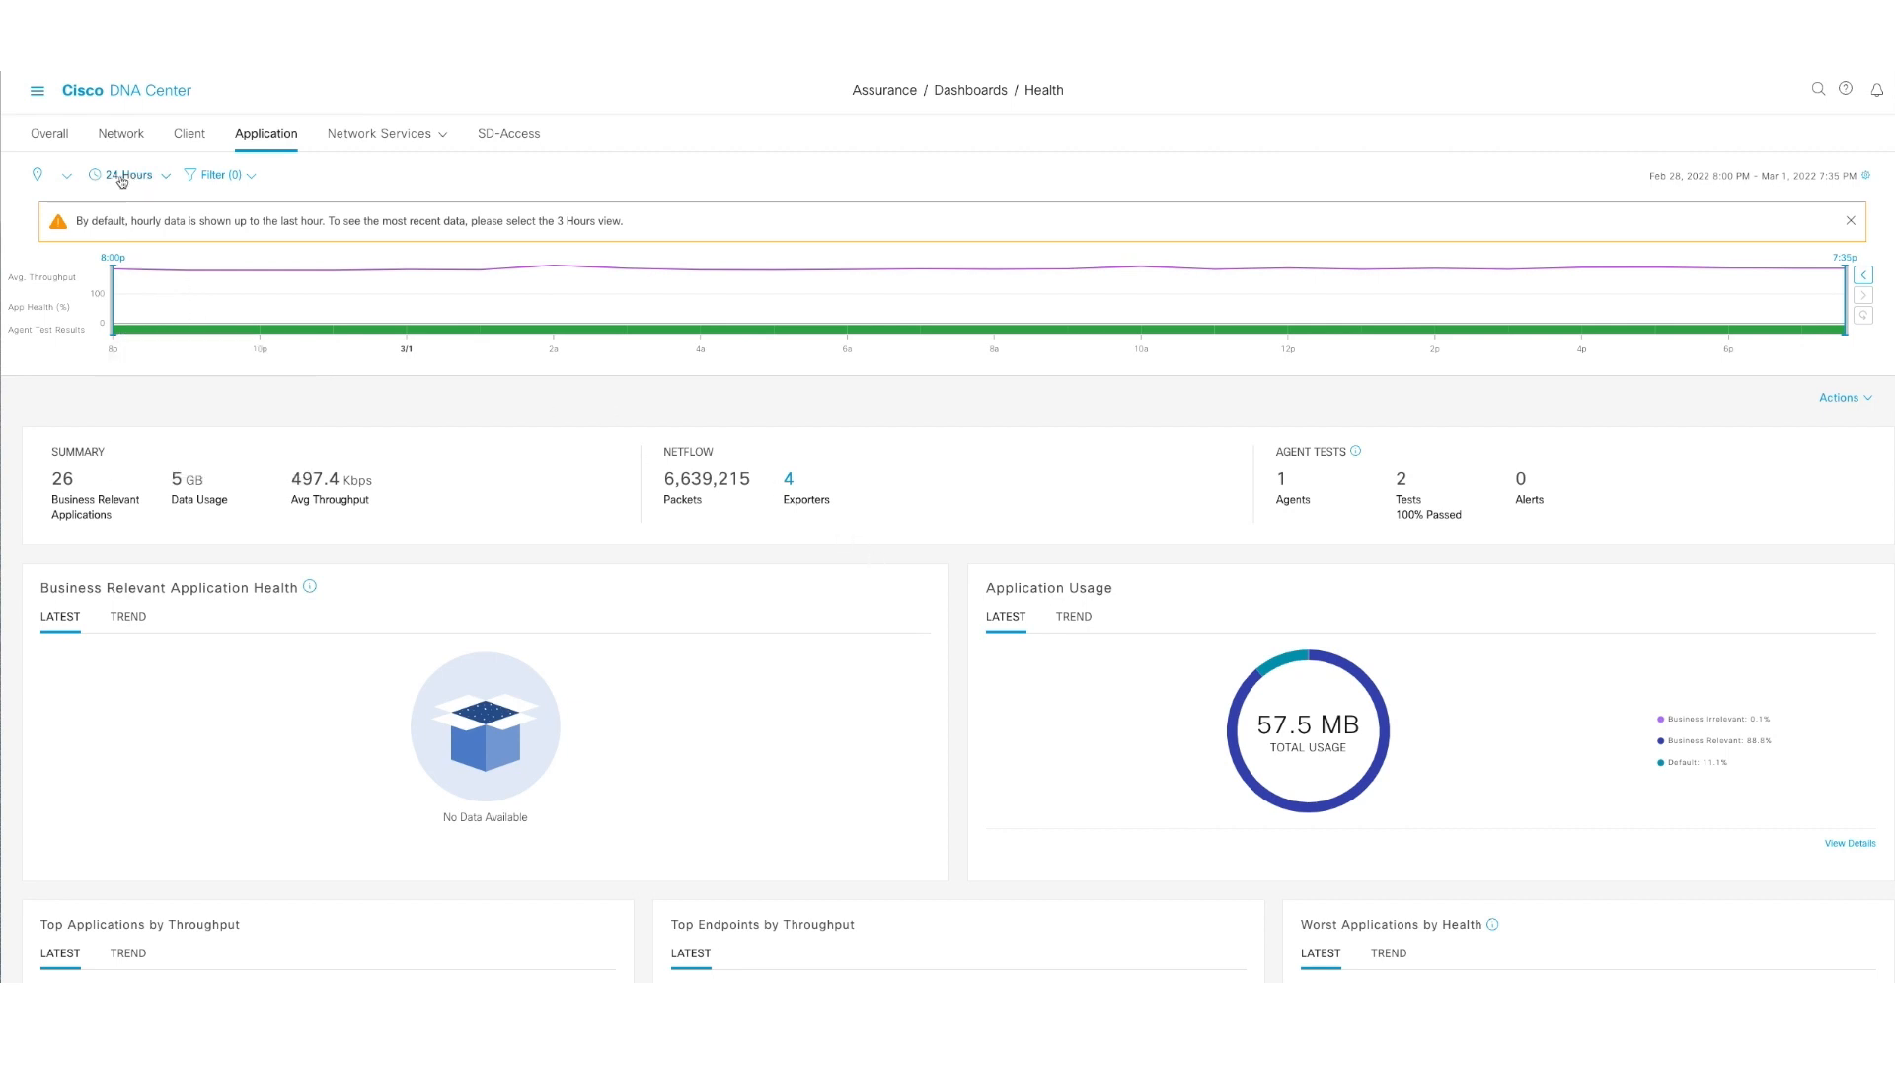
pyautogui.moveTo(1149, 537)
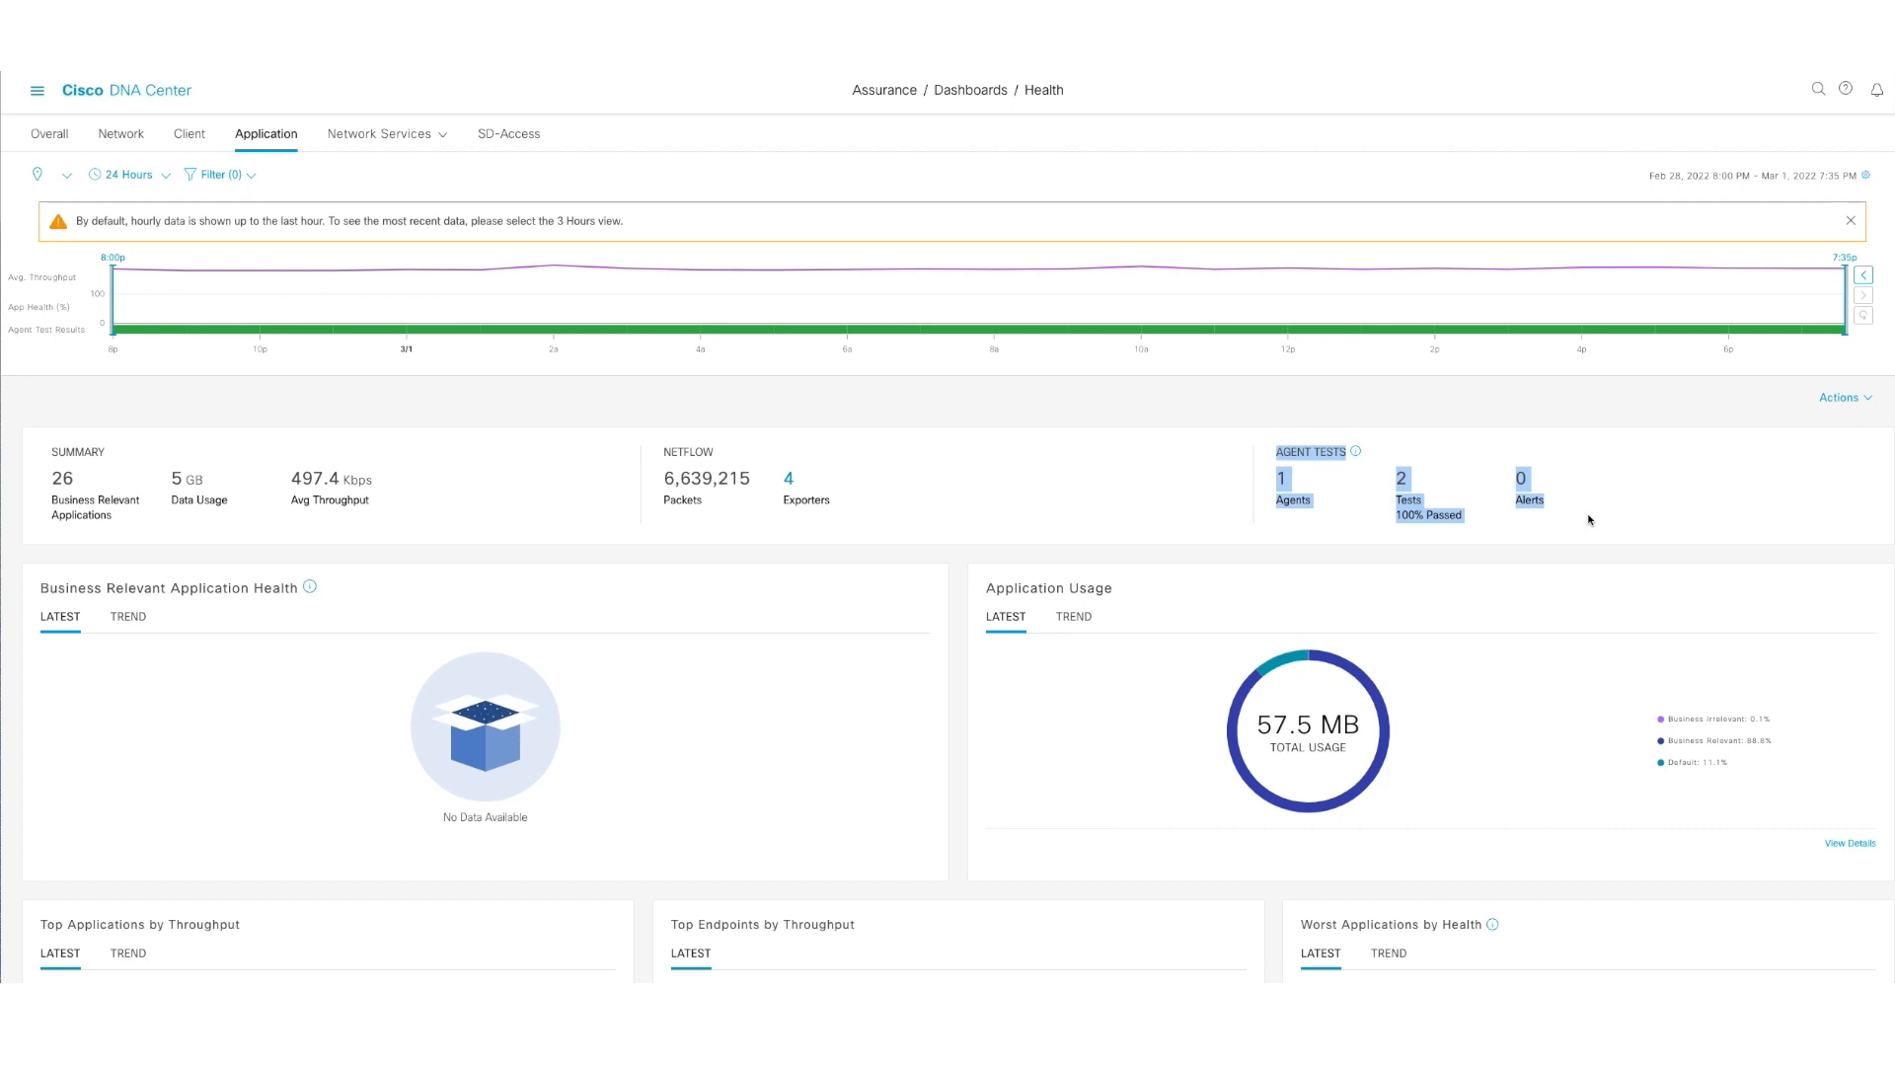
pyautogui.click(1850, 219)
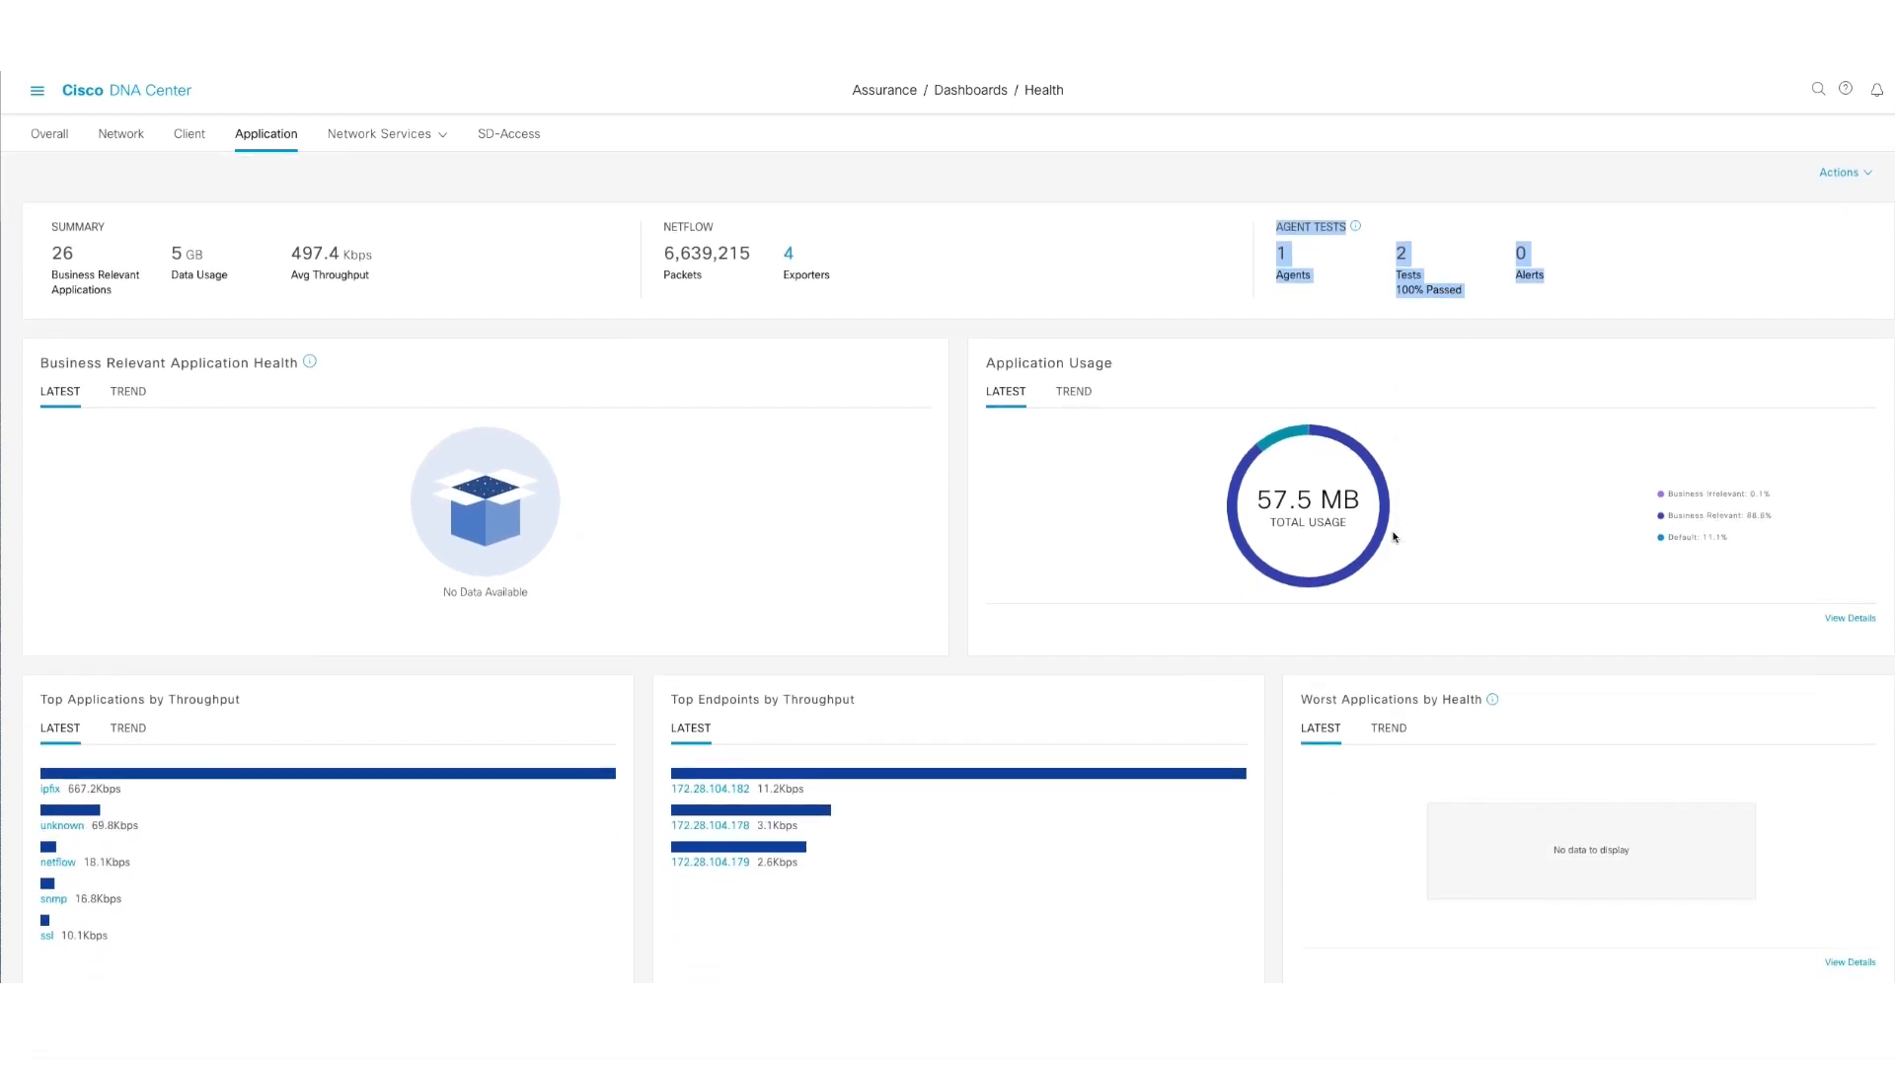
pyautogui.scroll(-3)
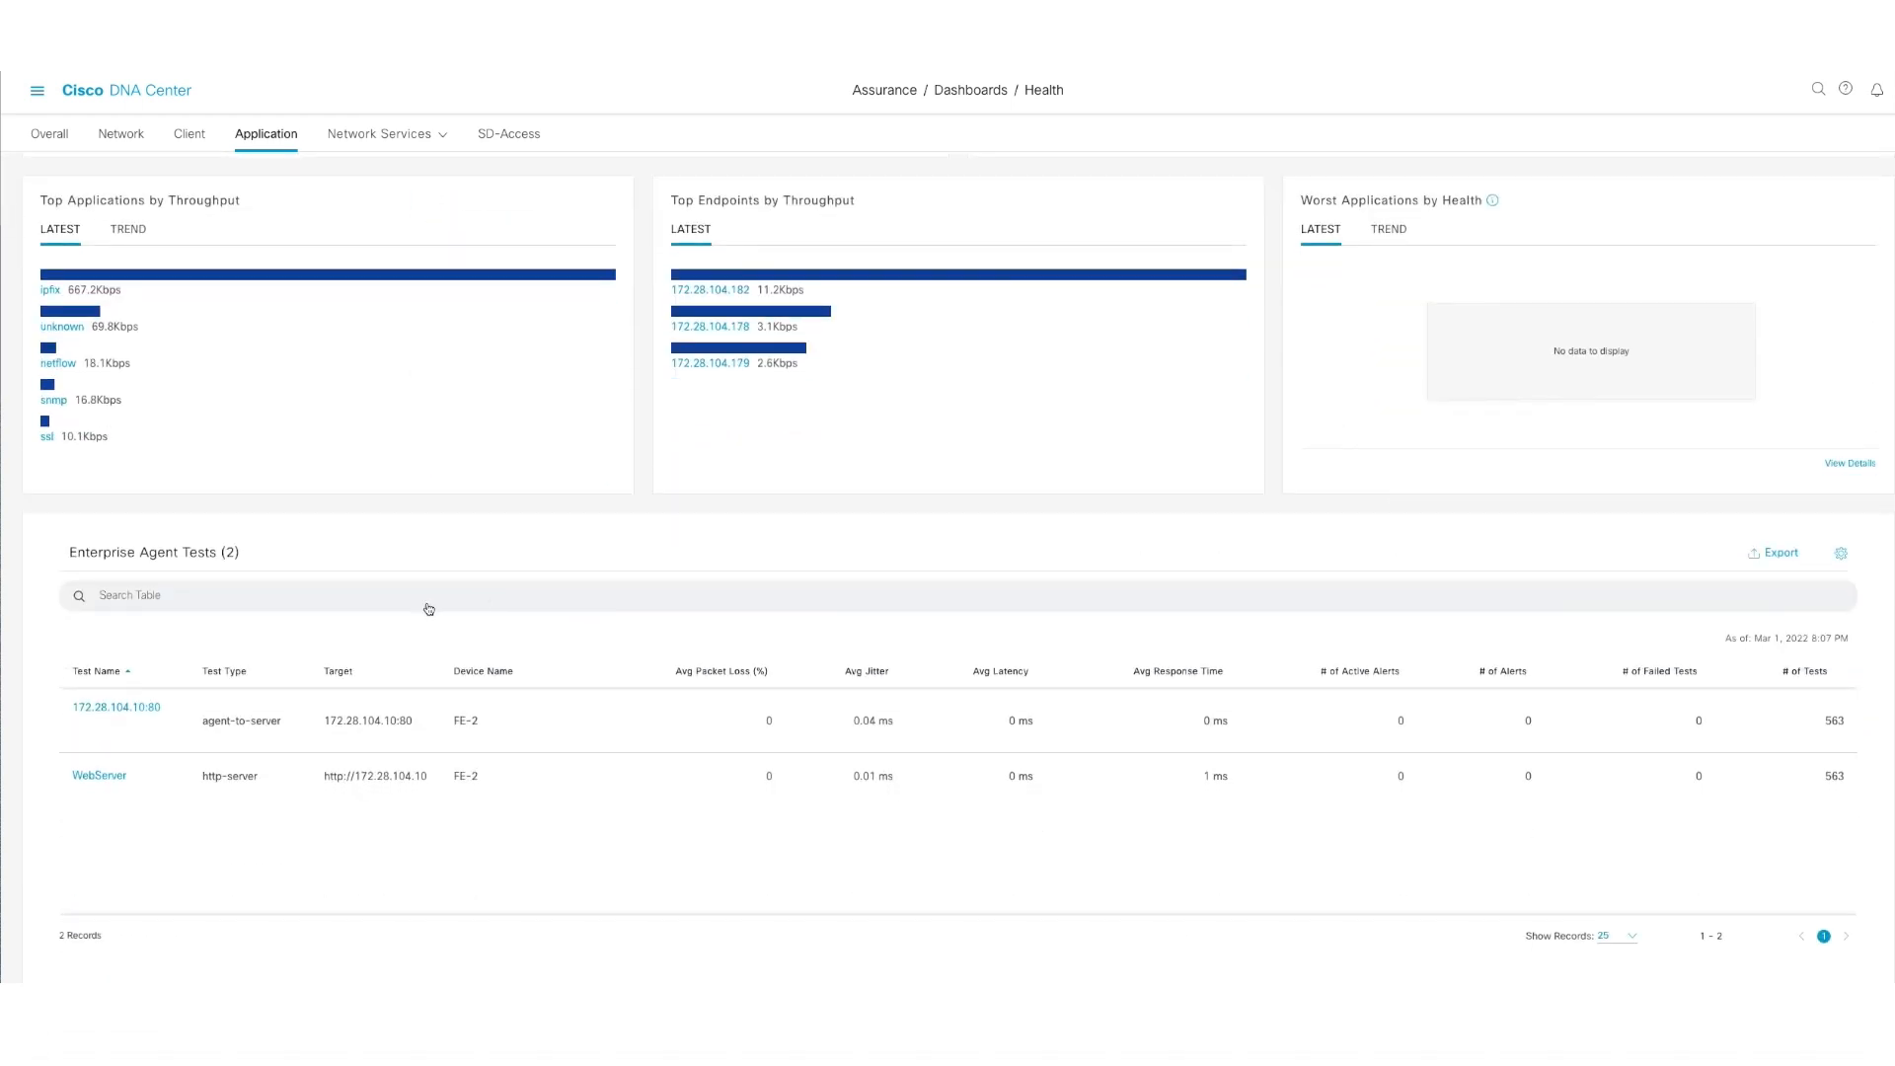
# - Launch the Network Bug Identifier from Tools, listing the 7 bugs found
pyautogui.doubleClick(132, 553)
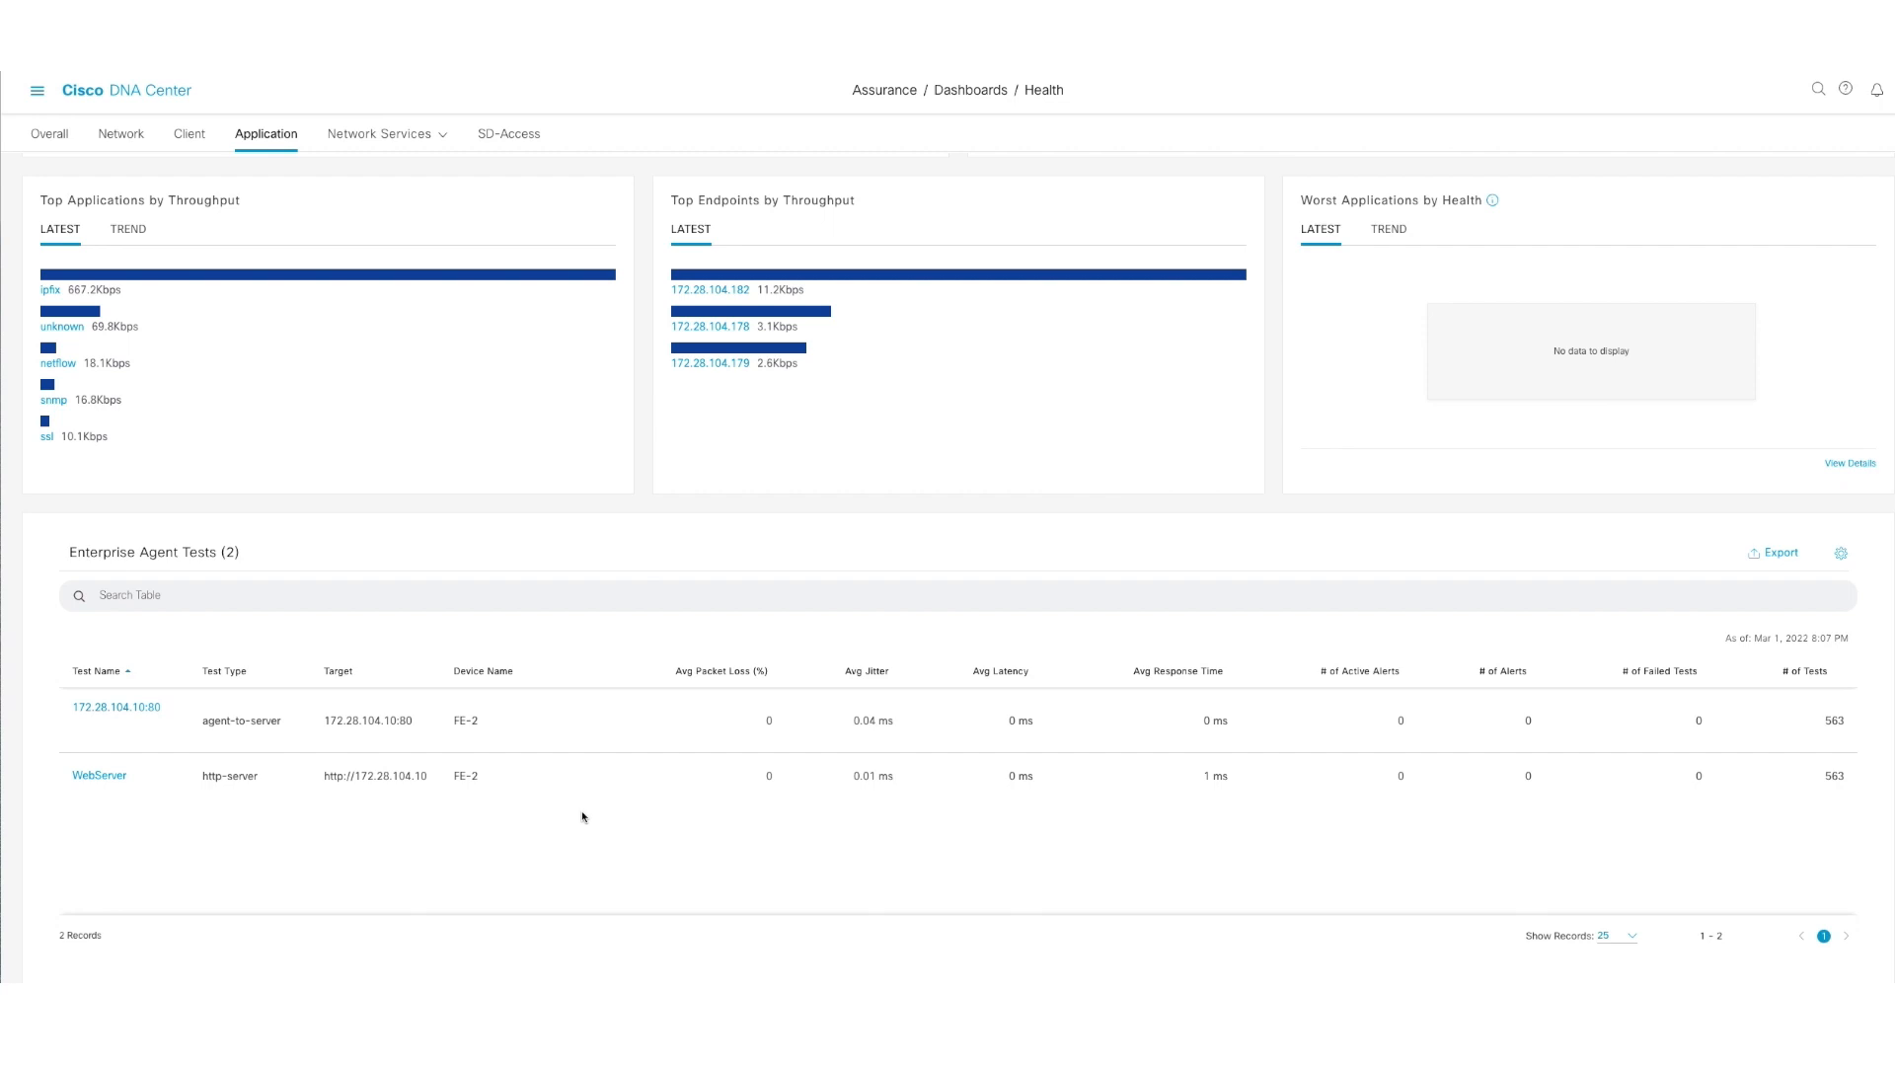
pyautogui.moveTo(330, 723)
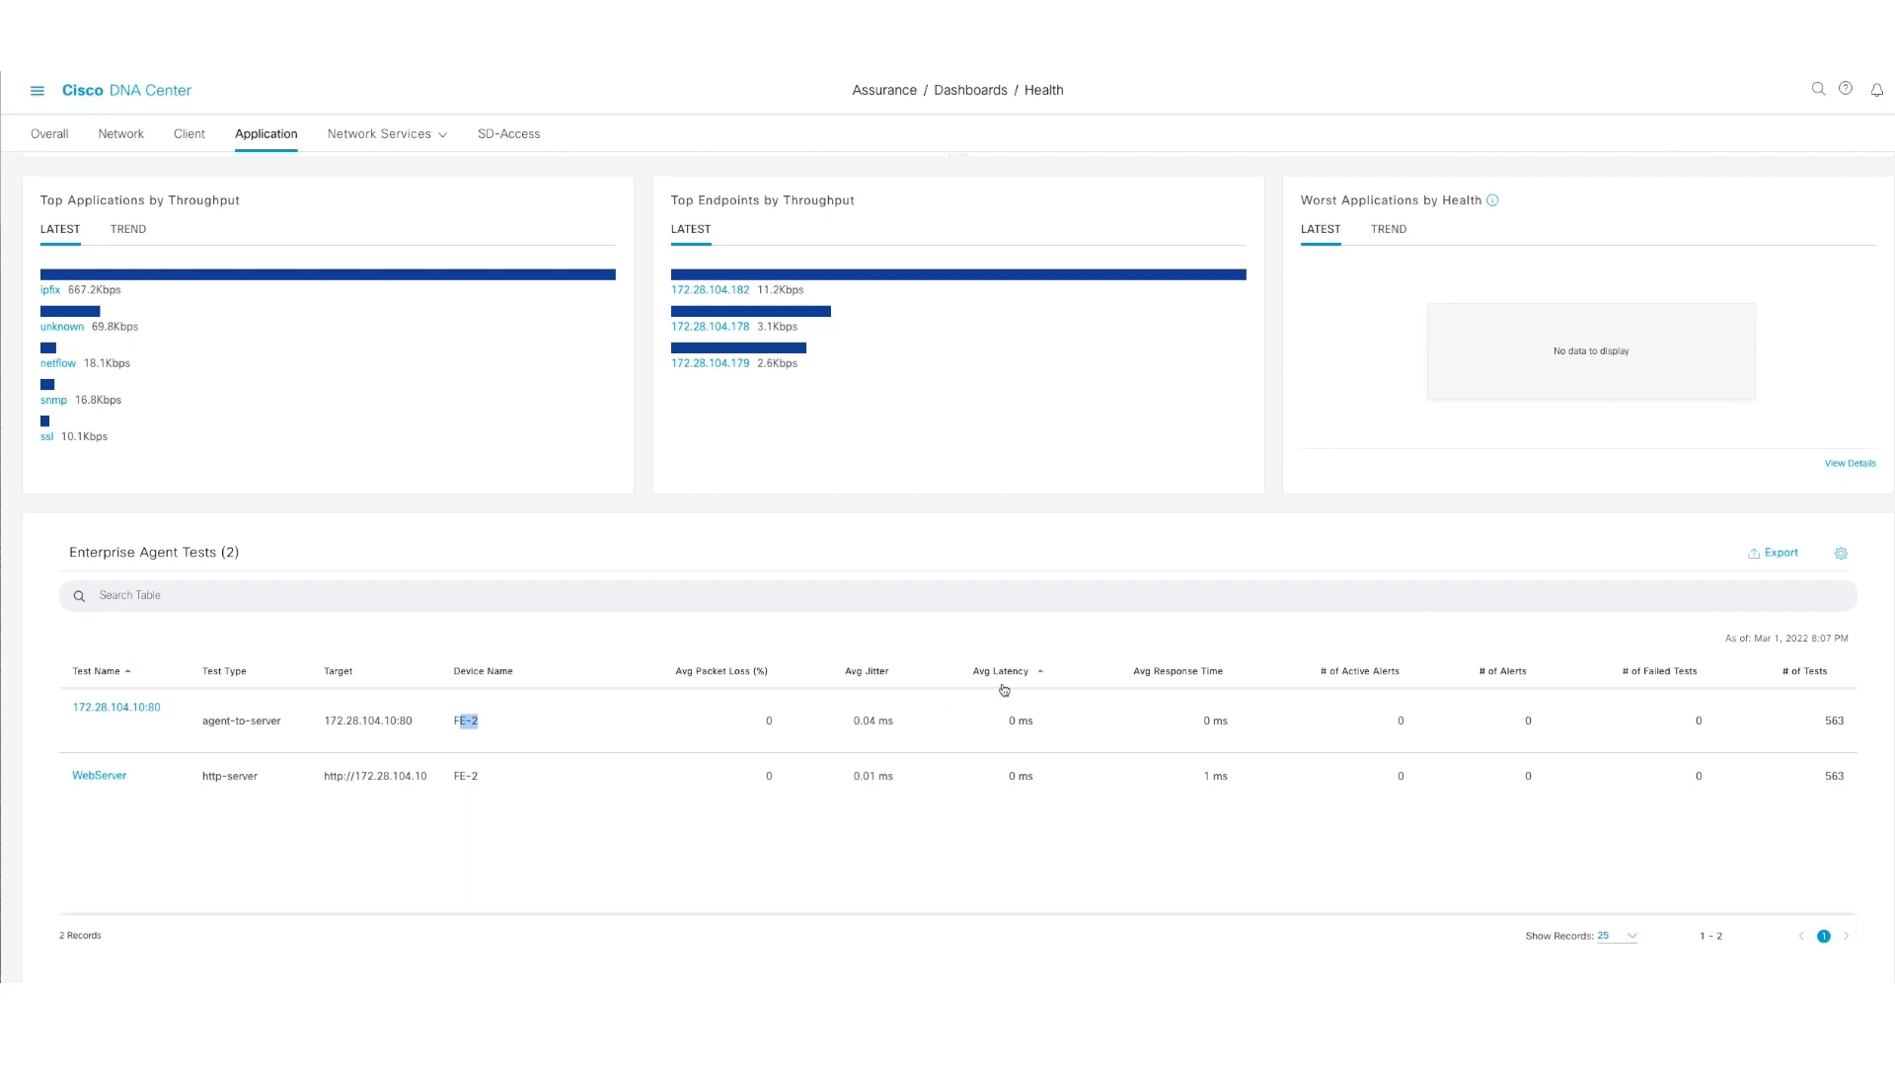
pyautogui.moveTo(857, 778)
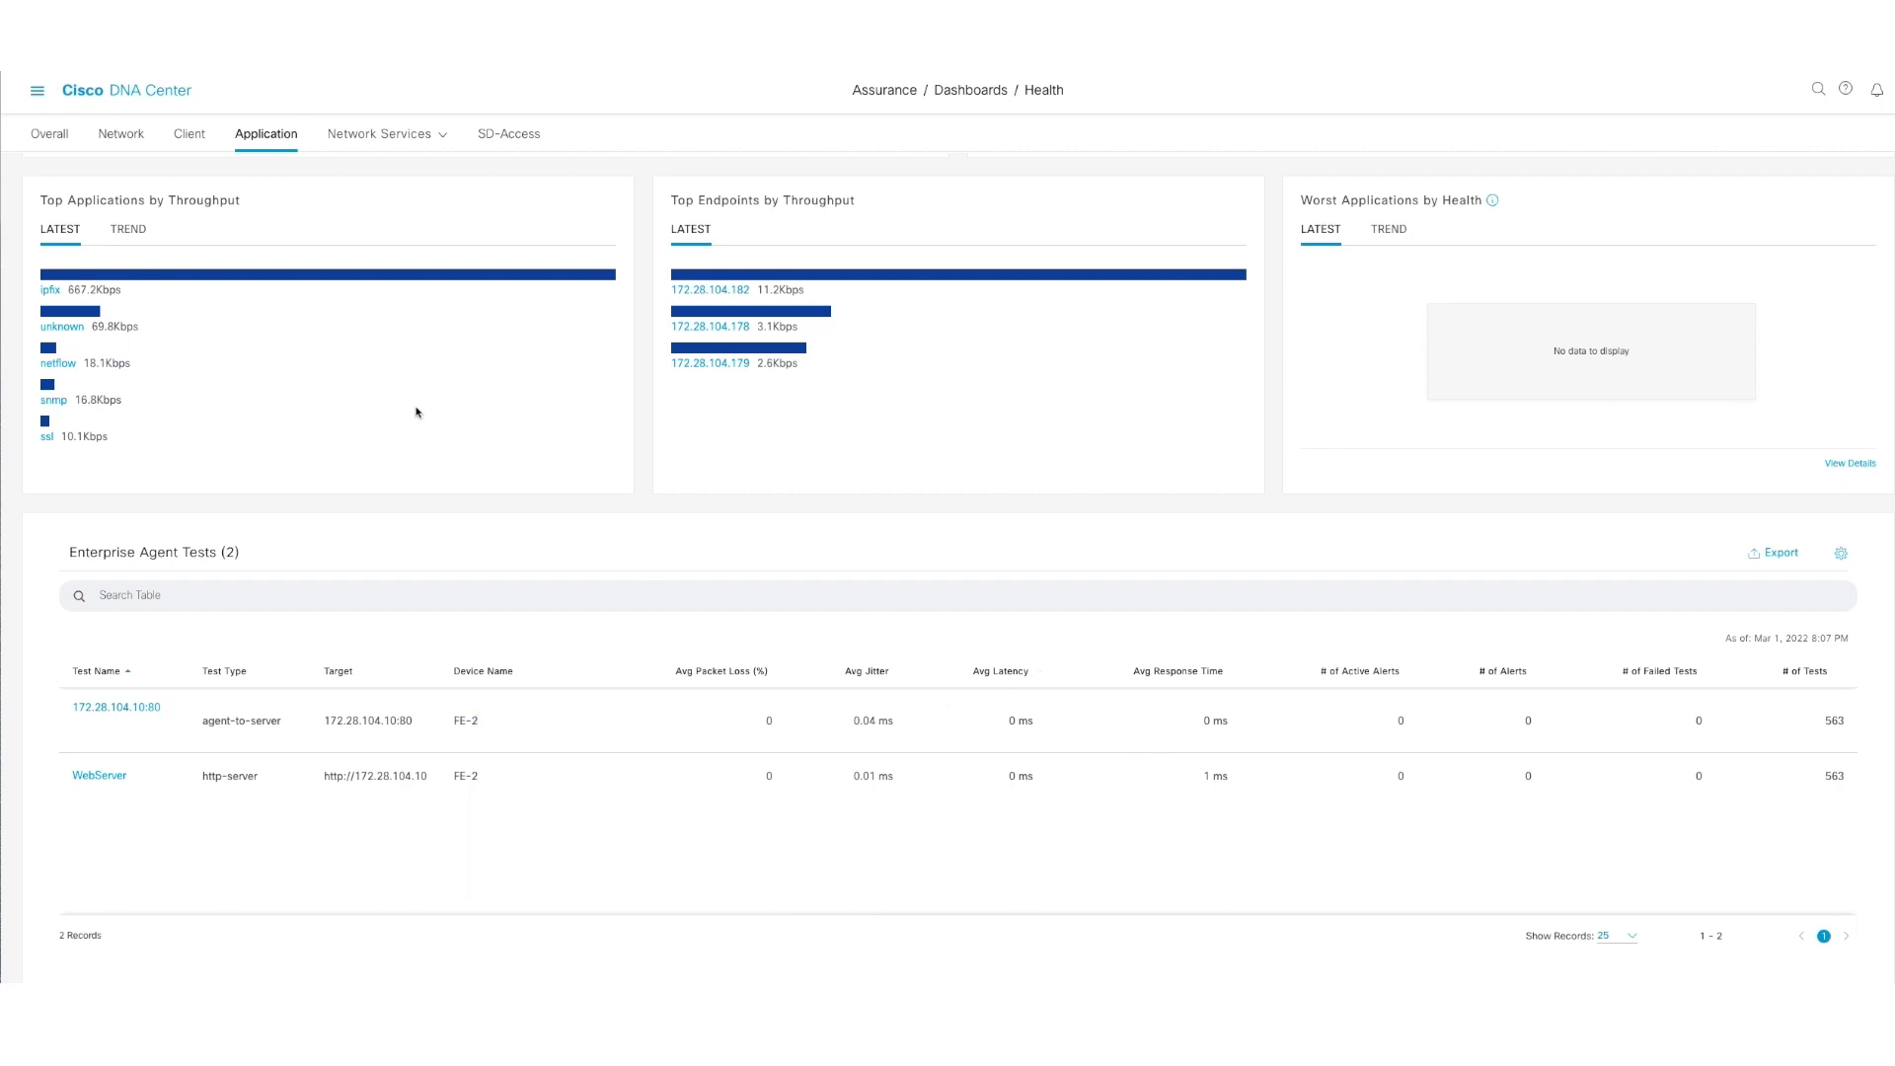
pyautogui.moveTo(375, 452)
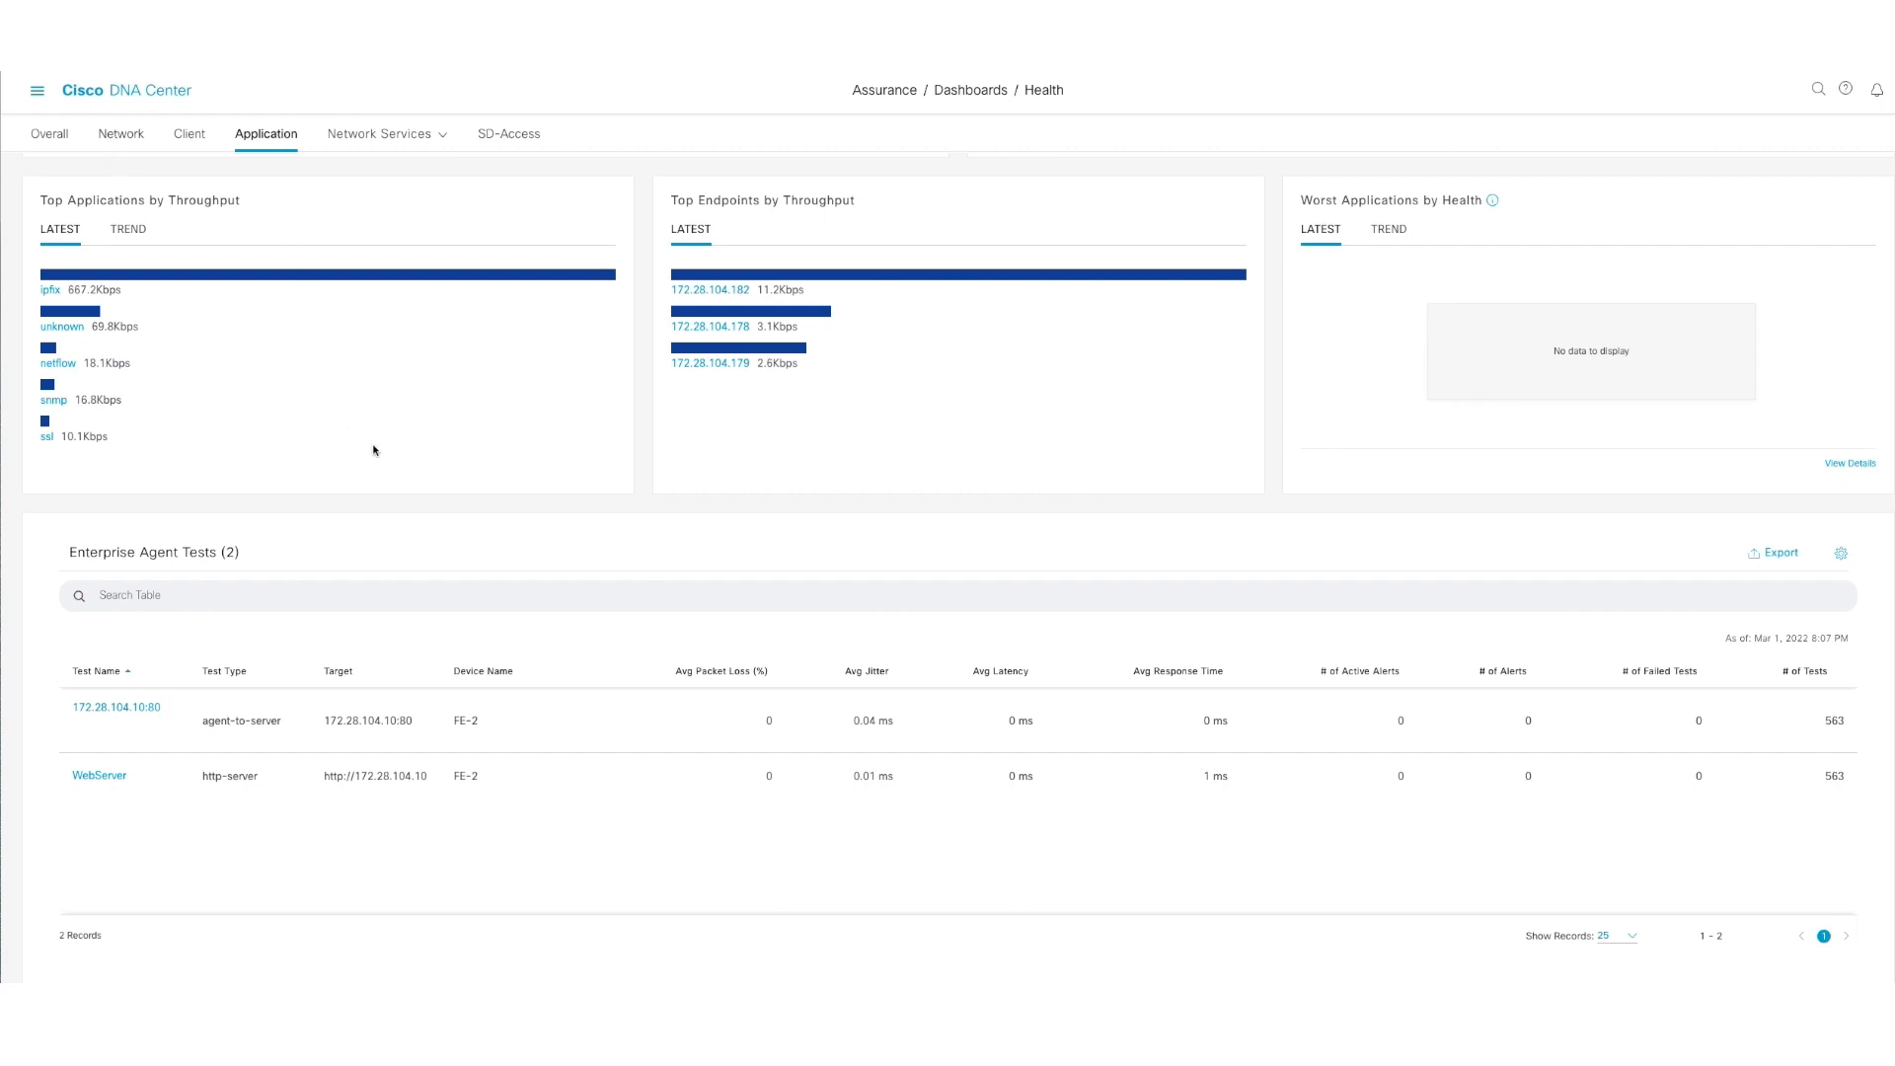
pyautogui.moveTo(571, 853)
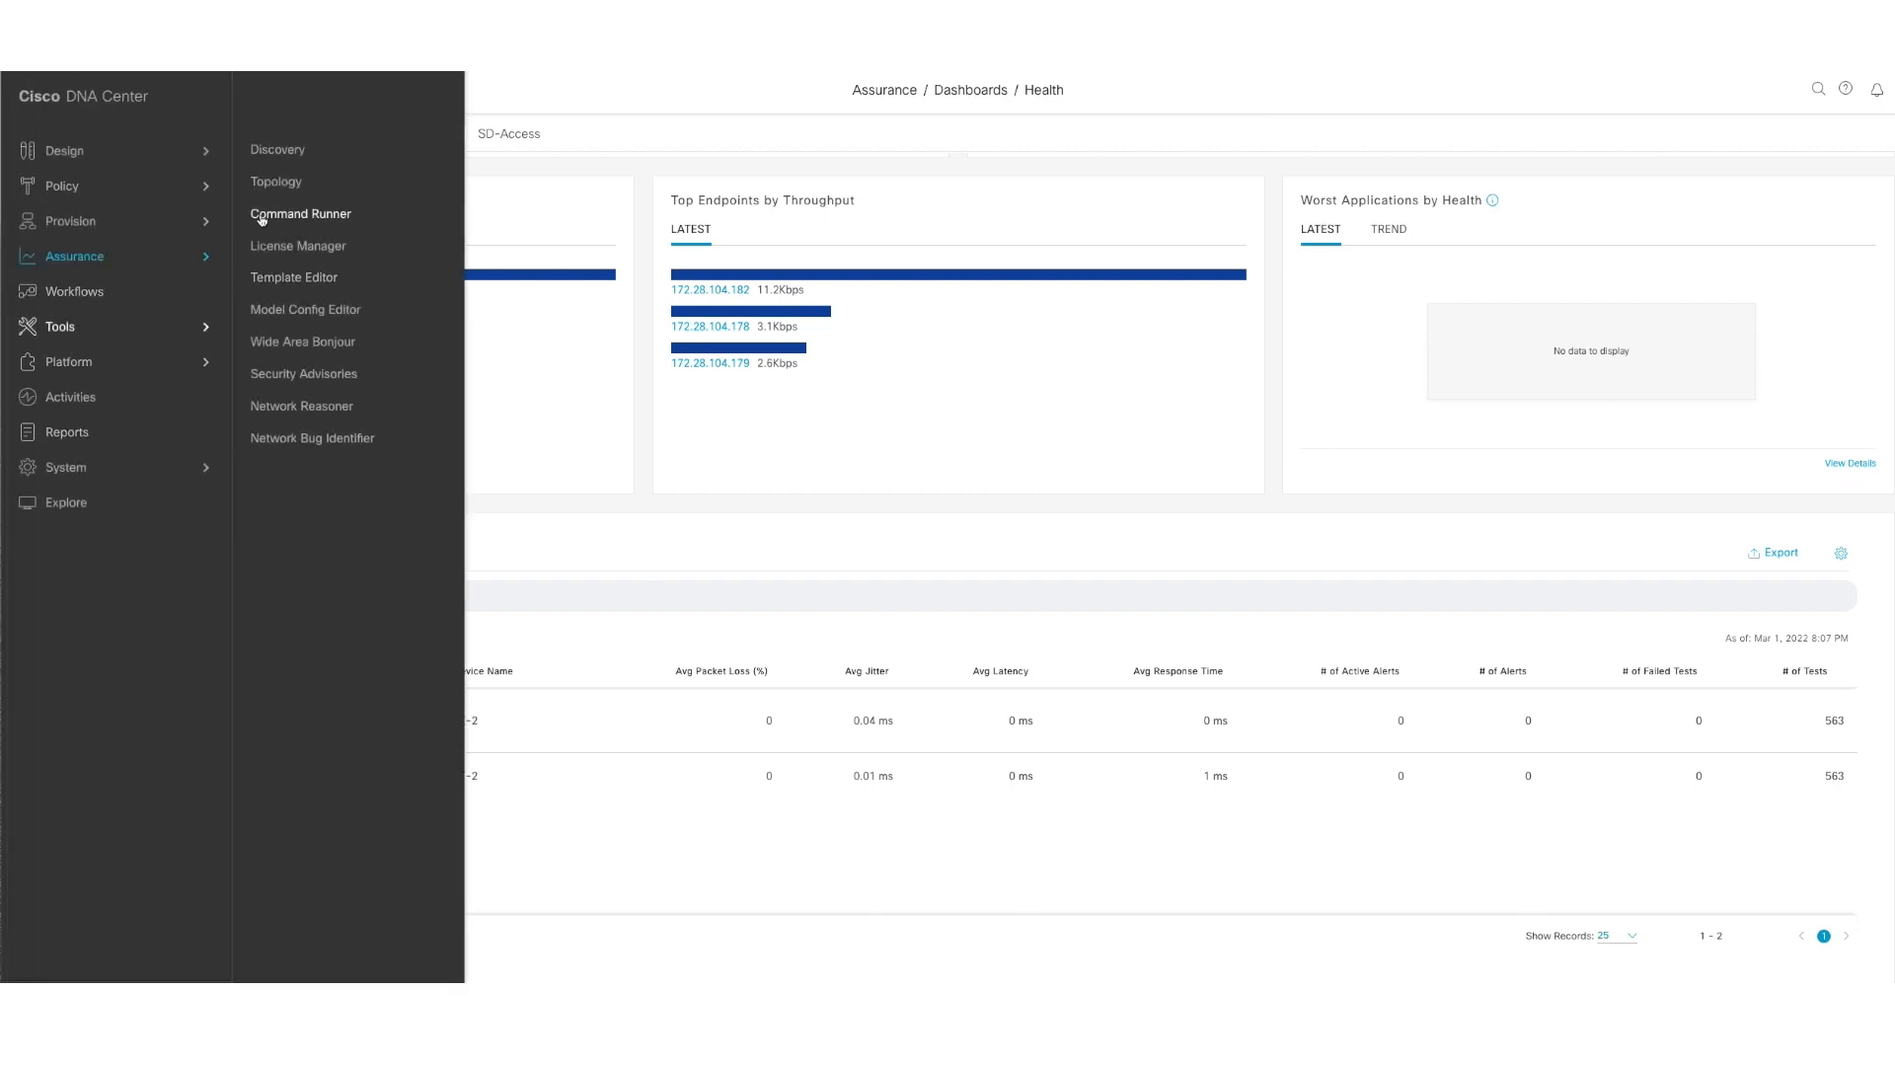
pyautogui.click(310, 439)
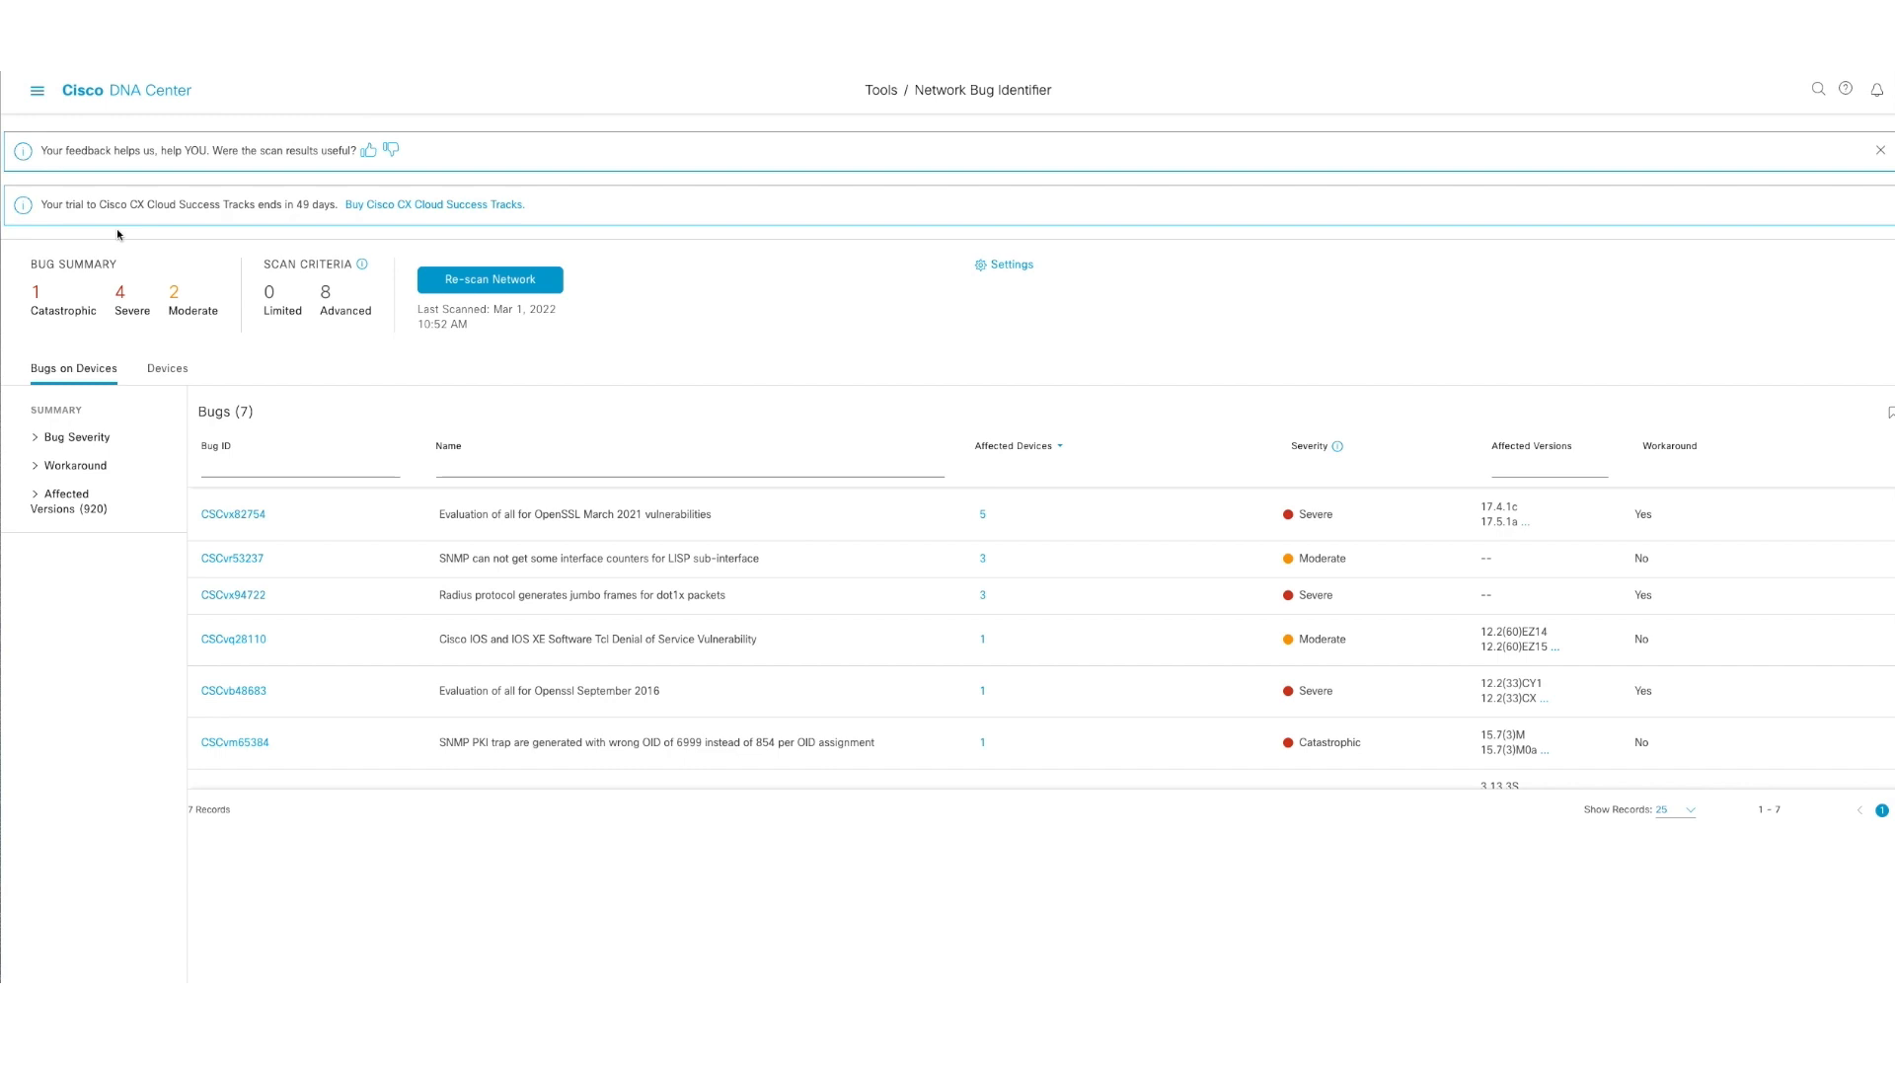
# - Show the Bug Details panel for CSCup46714, the logging source-interface bug
pyautogui.doubleClick(139, 203)
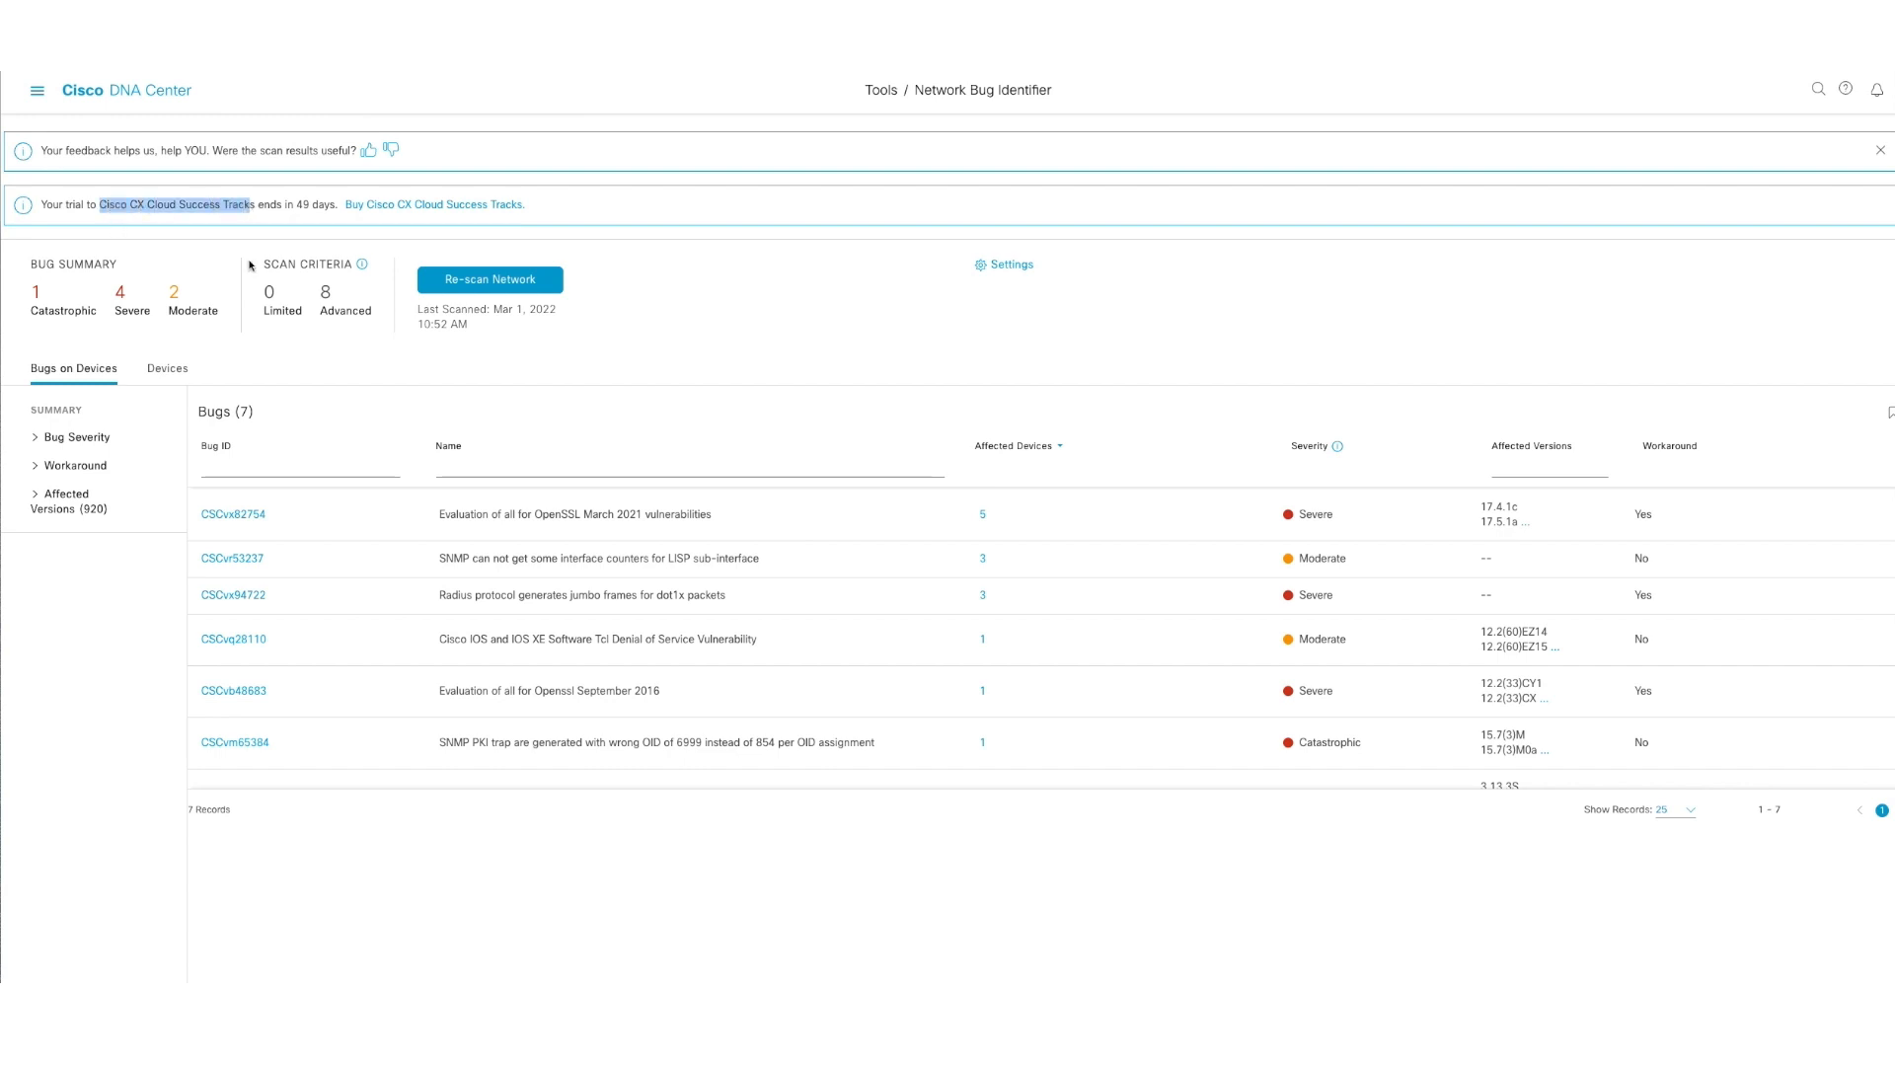
pyautogui.moveTo(896, 948)
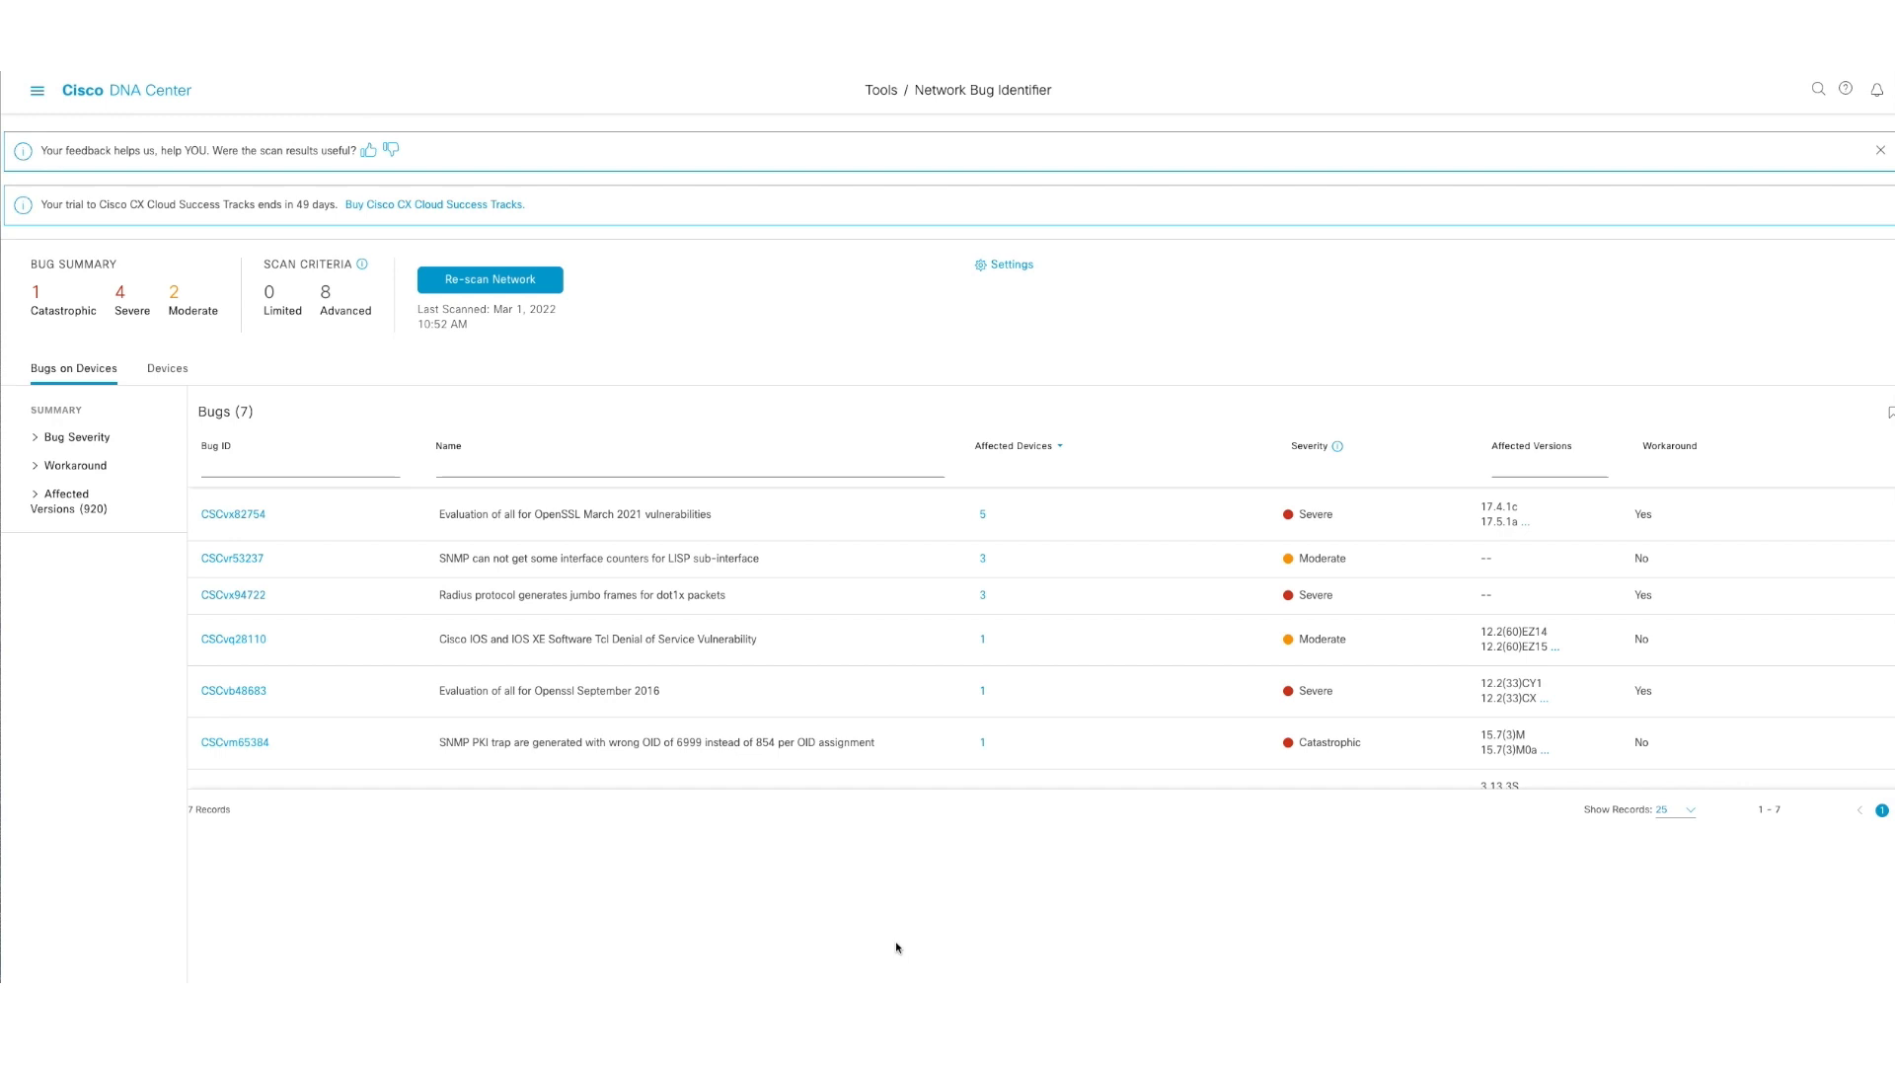
pyautogui.moveTo(821, 701)
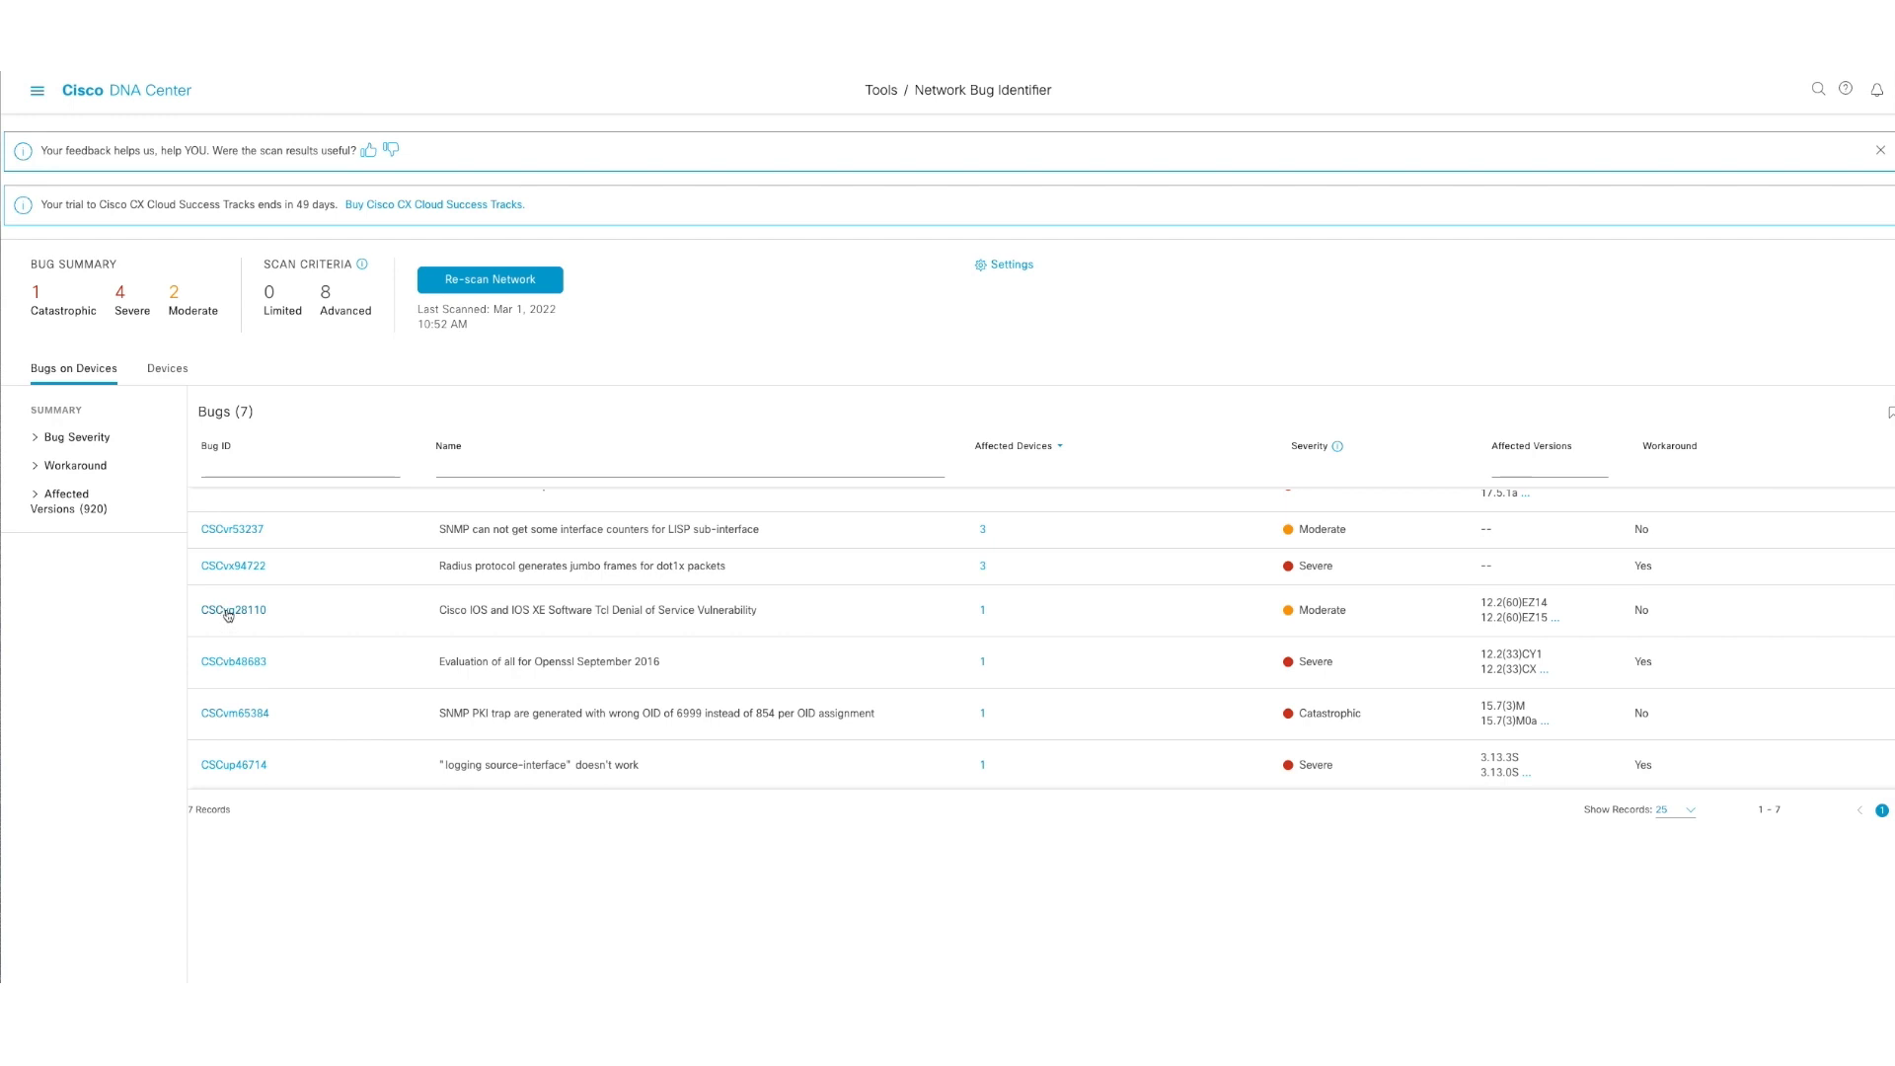
pyautogui.moveTo(466, 766)
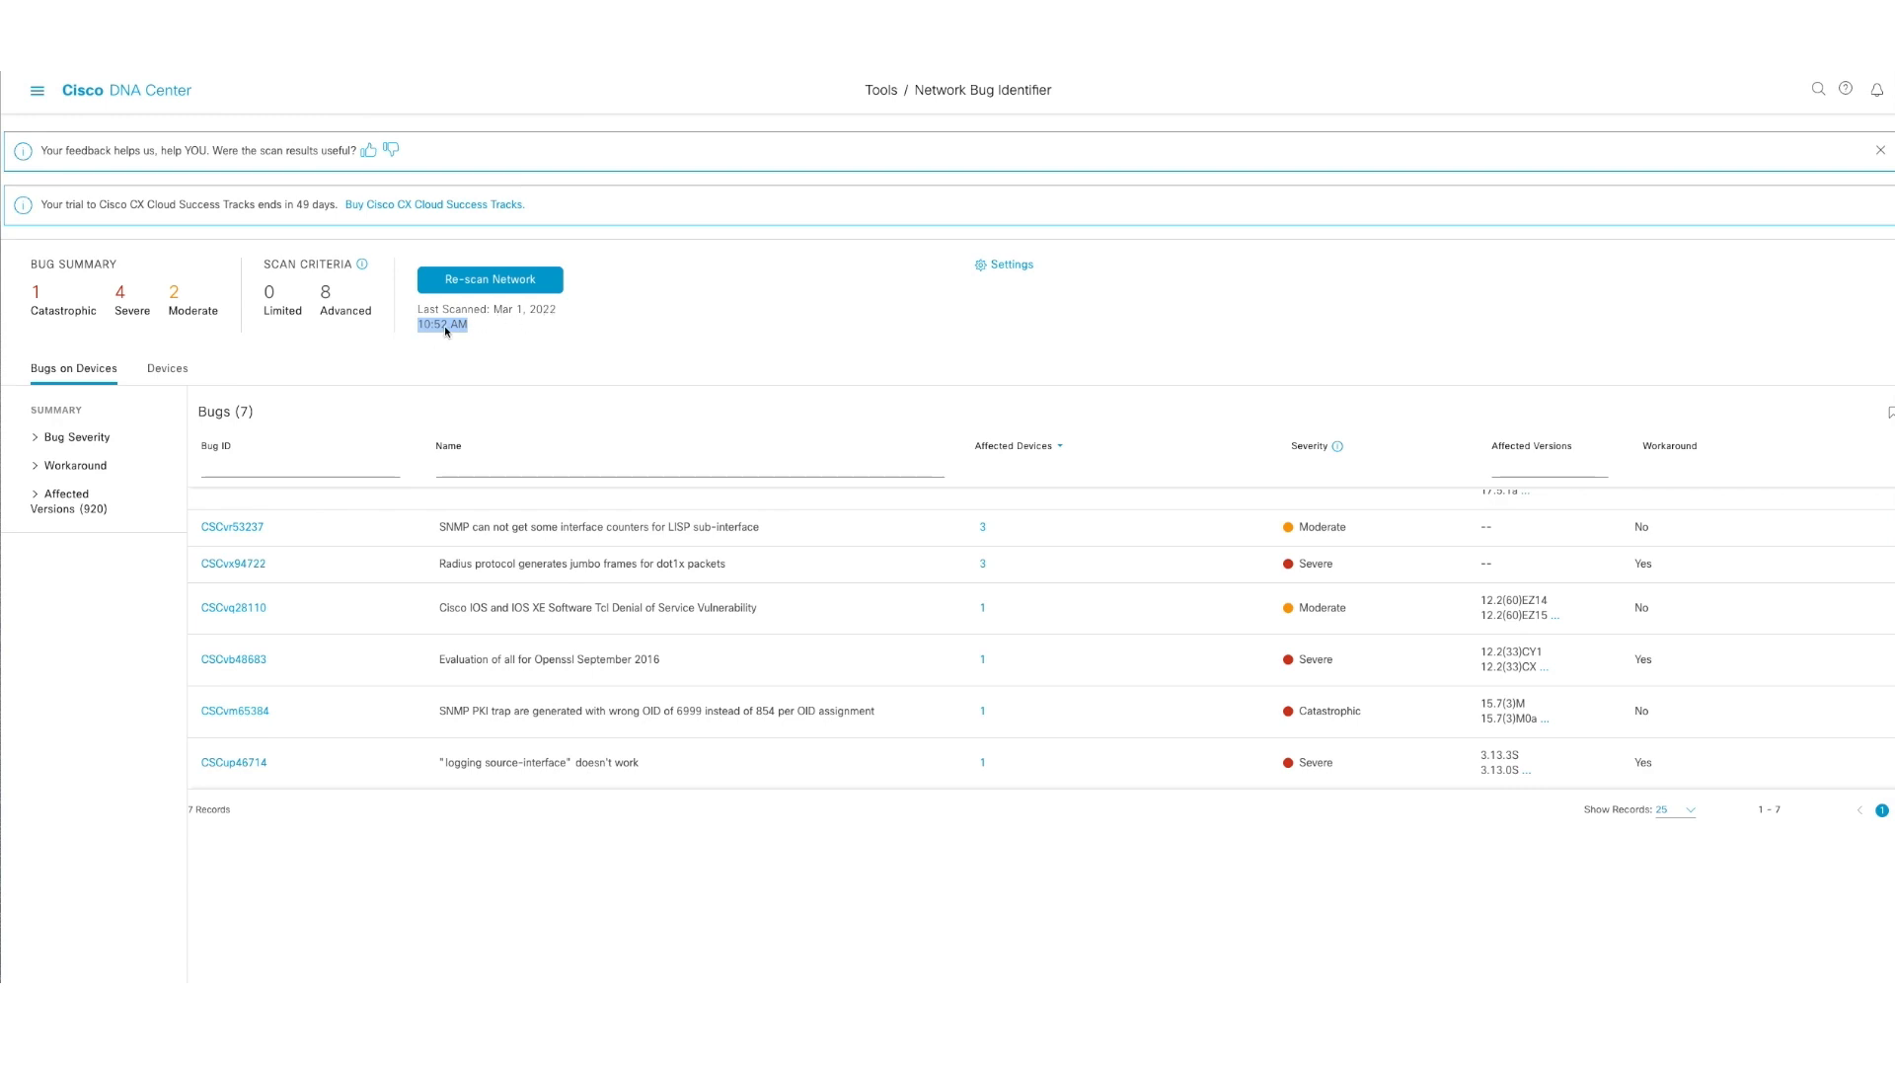
pyautogui.moveTo(400, 701)
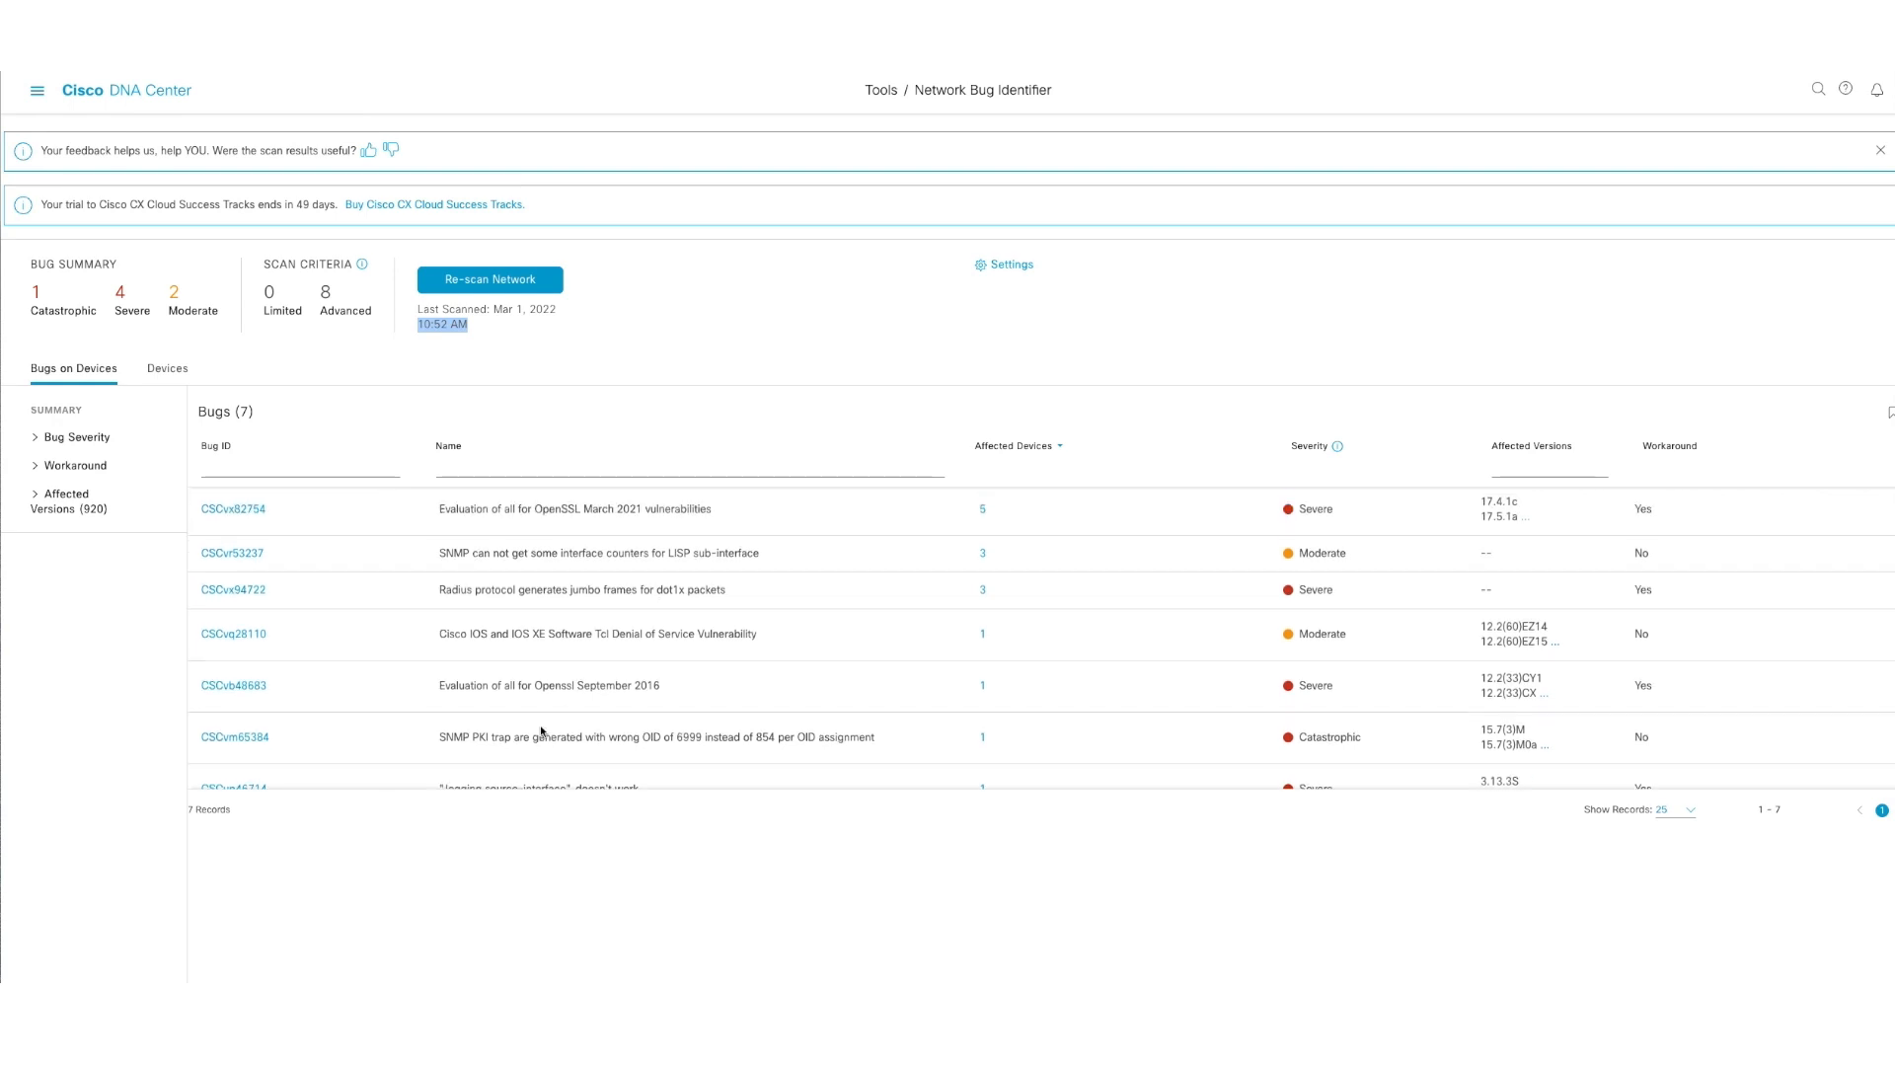
pyautogui.scroll(-3)
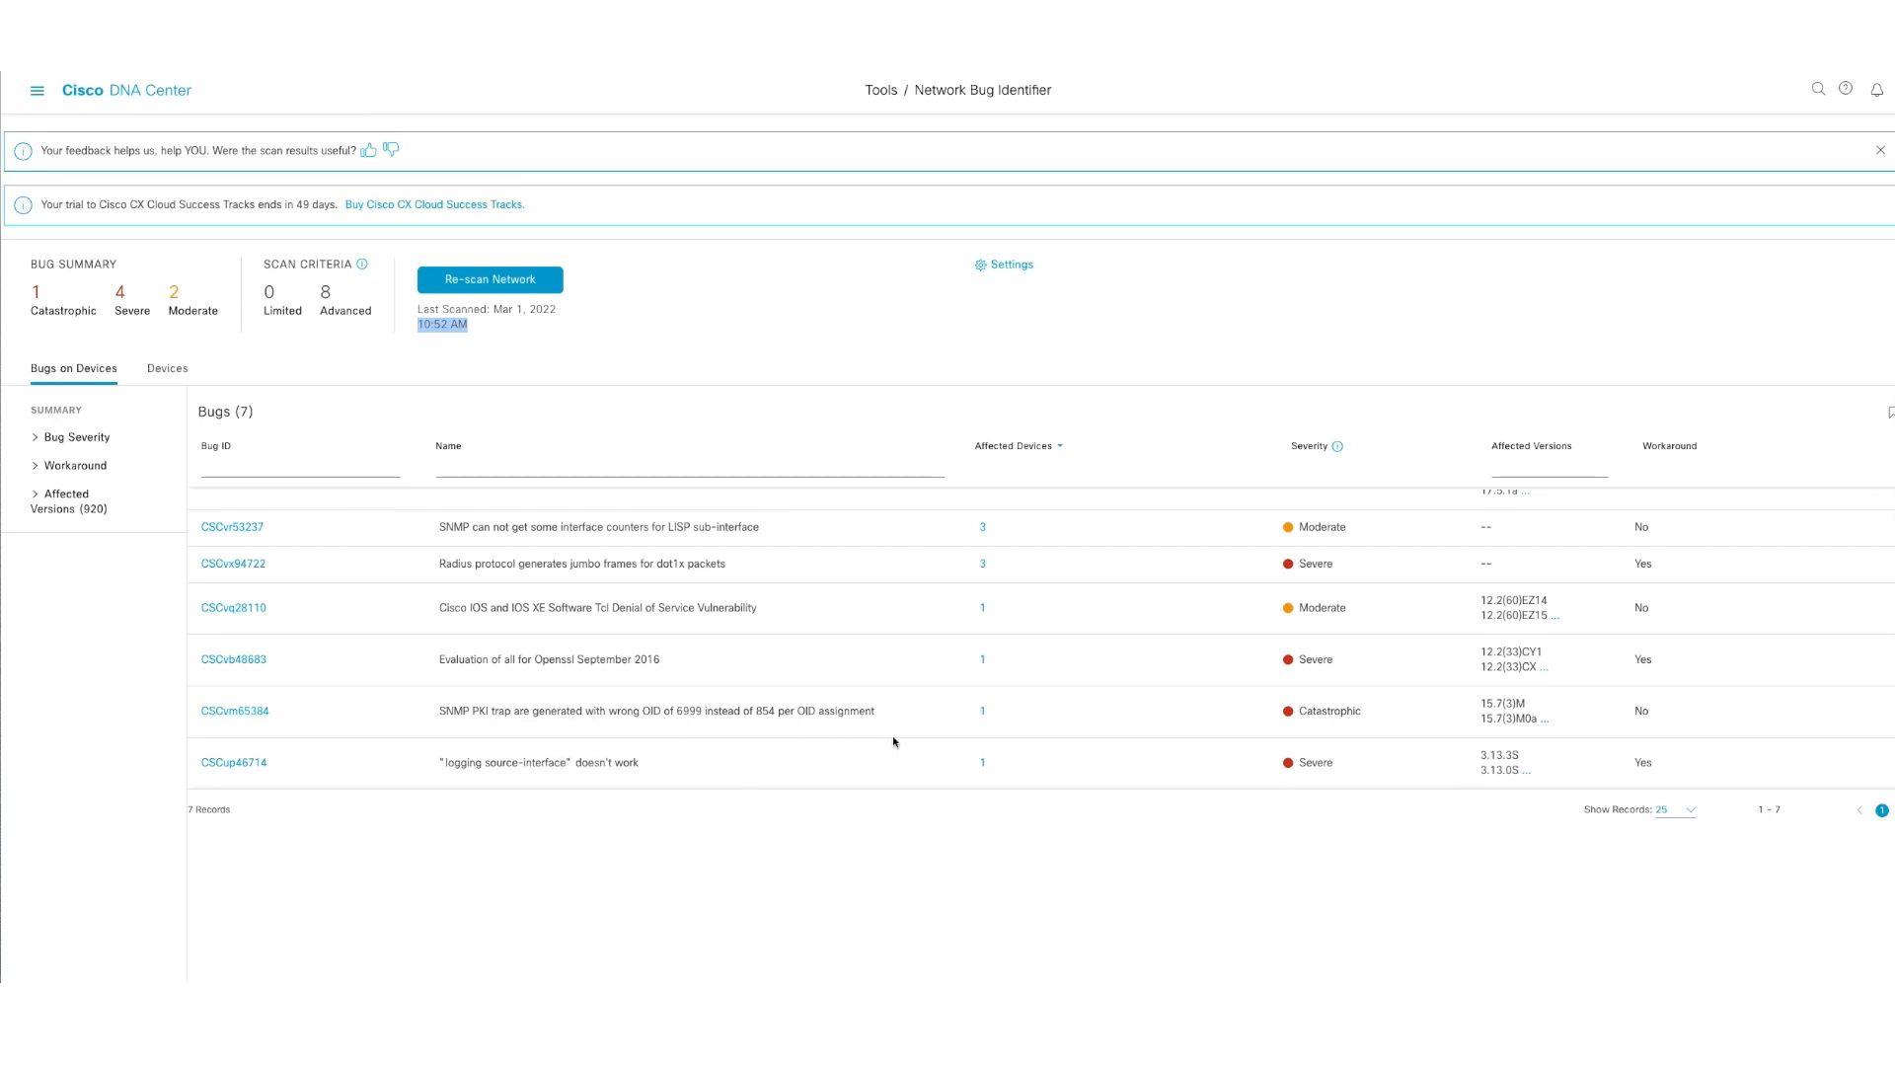
pyautogui.moveTo(650, 693)
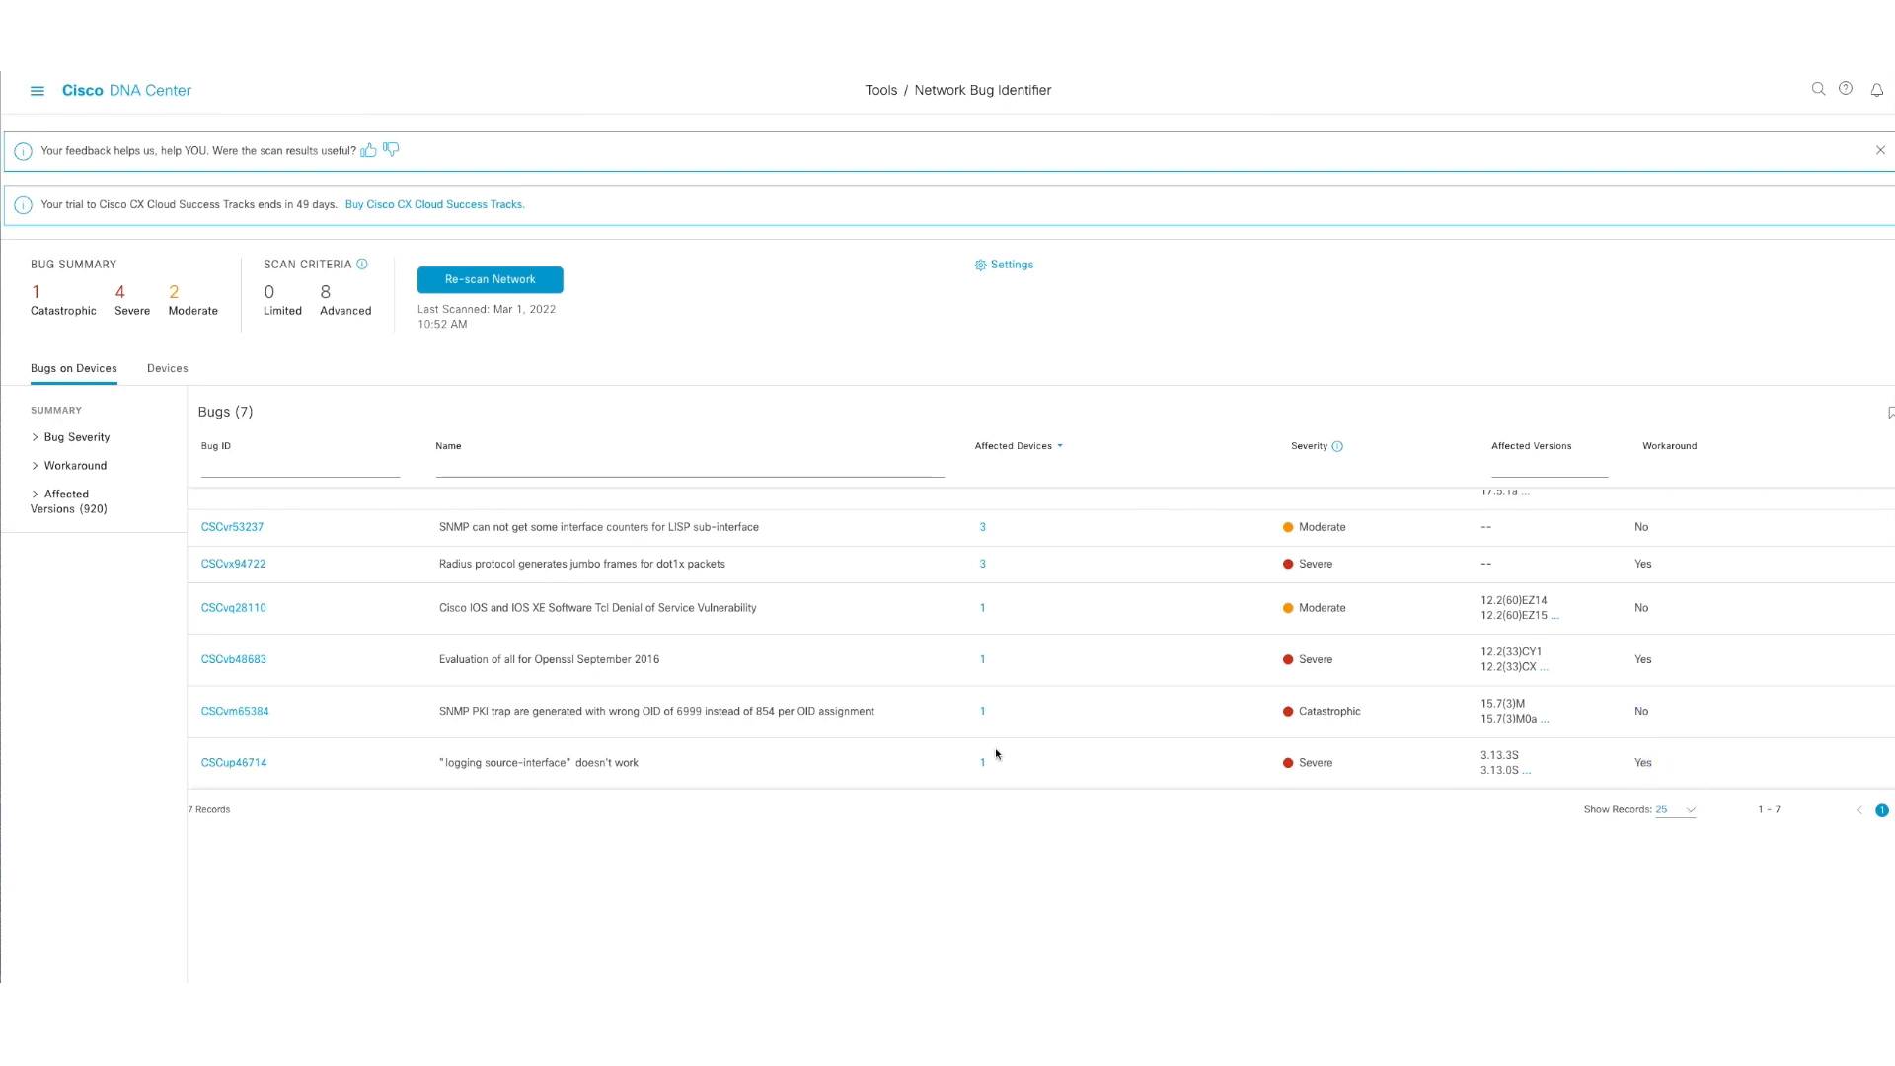
pyautogui.moveTo(233, 769)
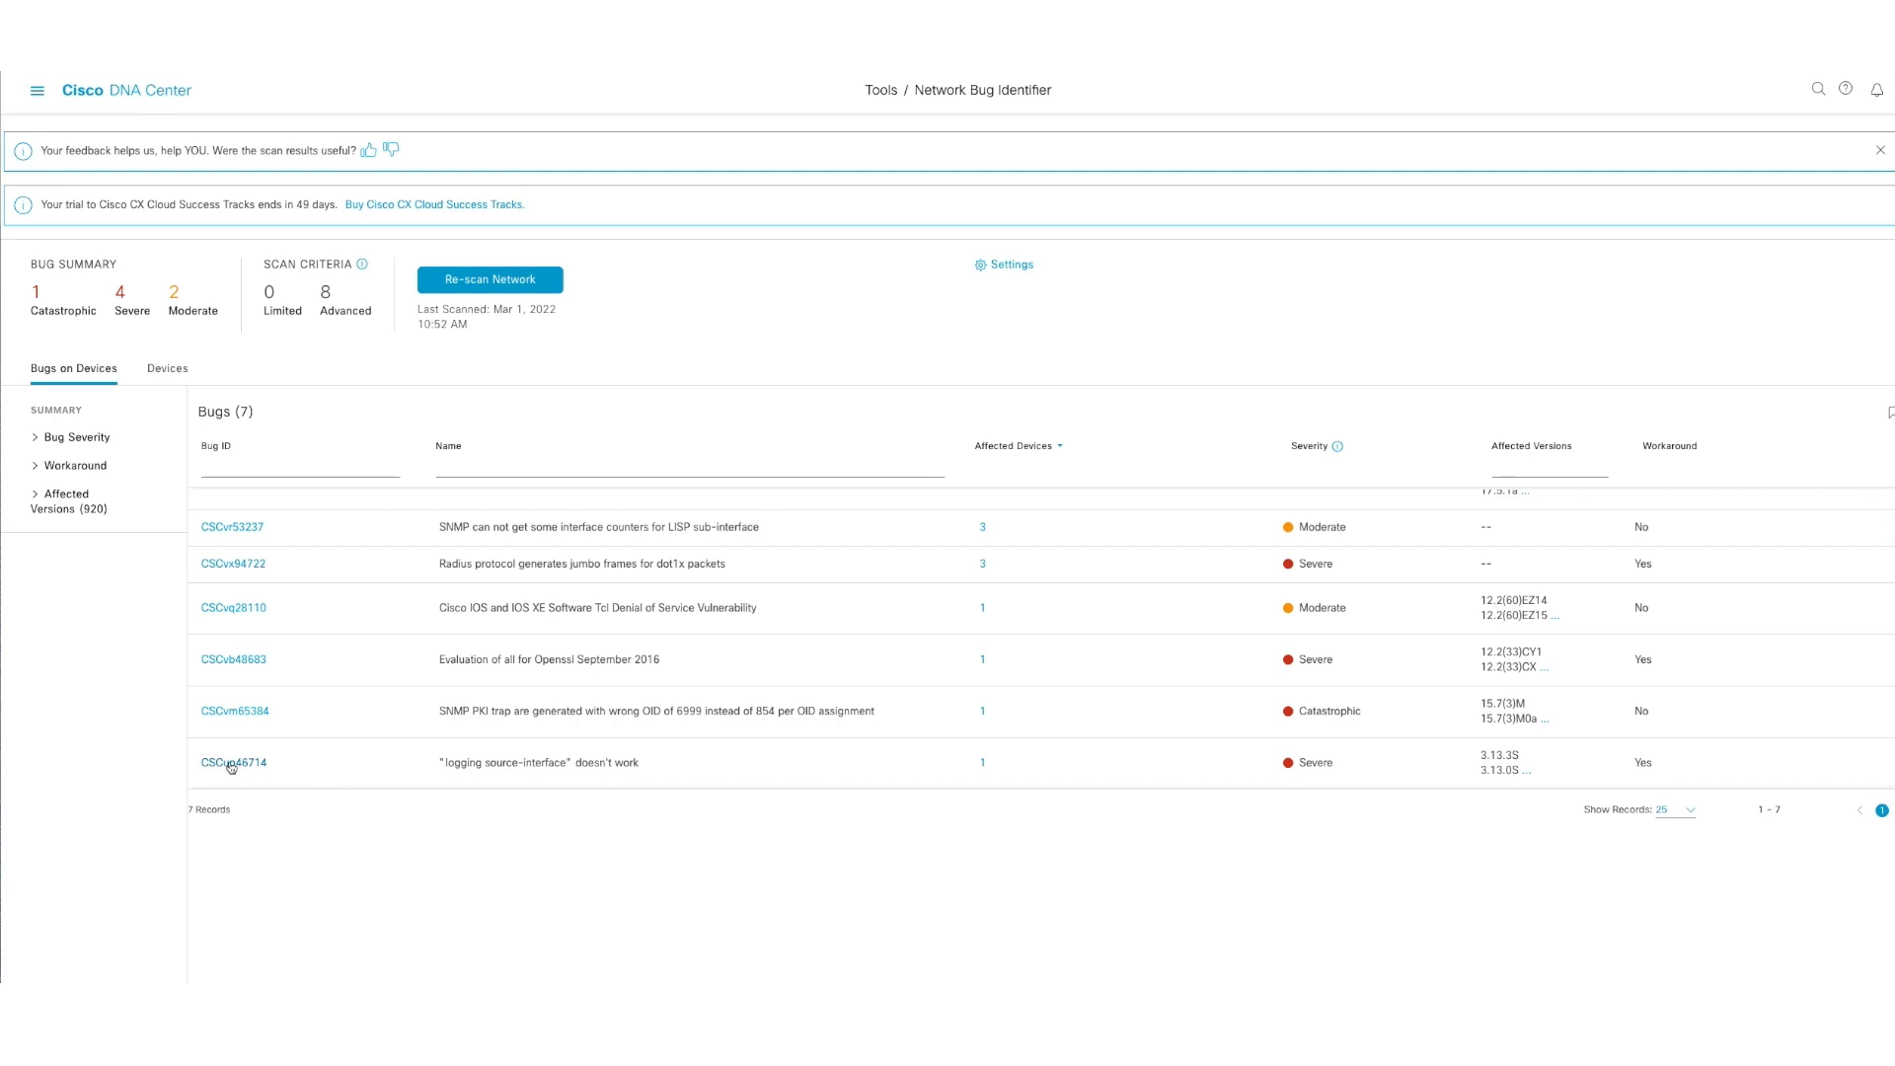
pyautogui.click(233, 763)
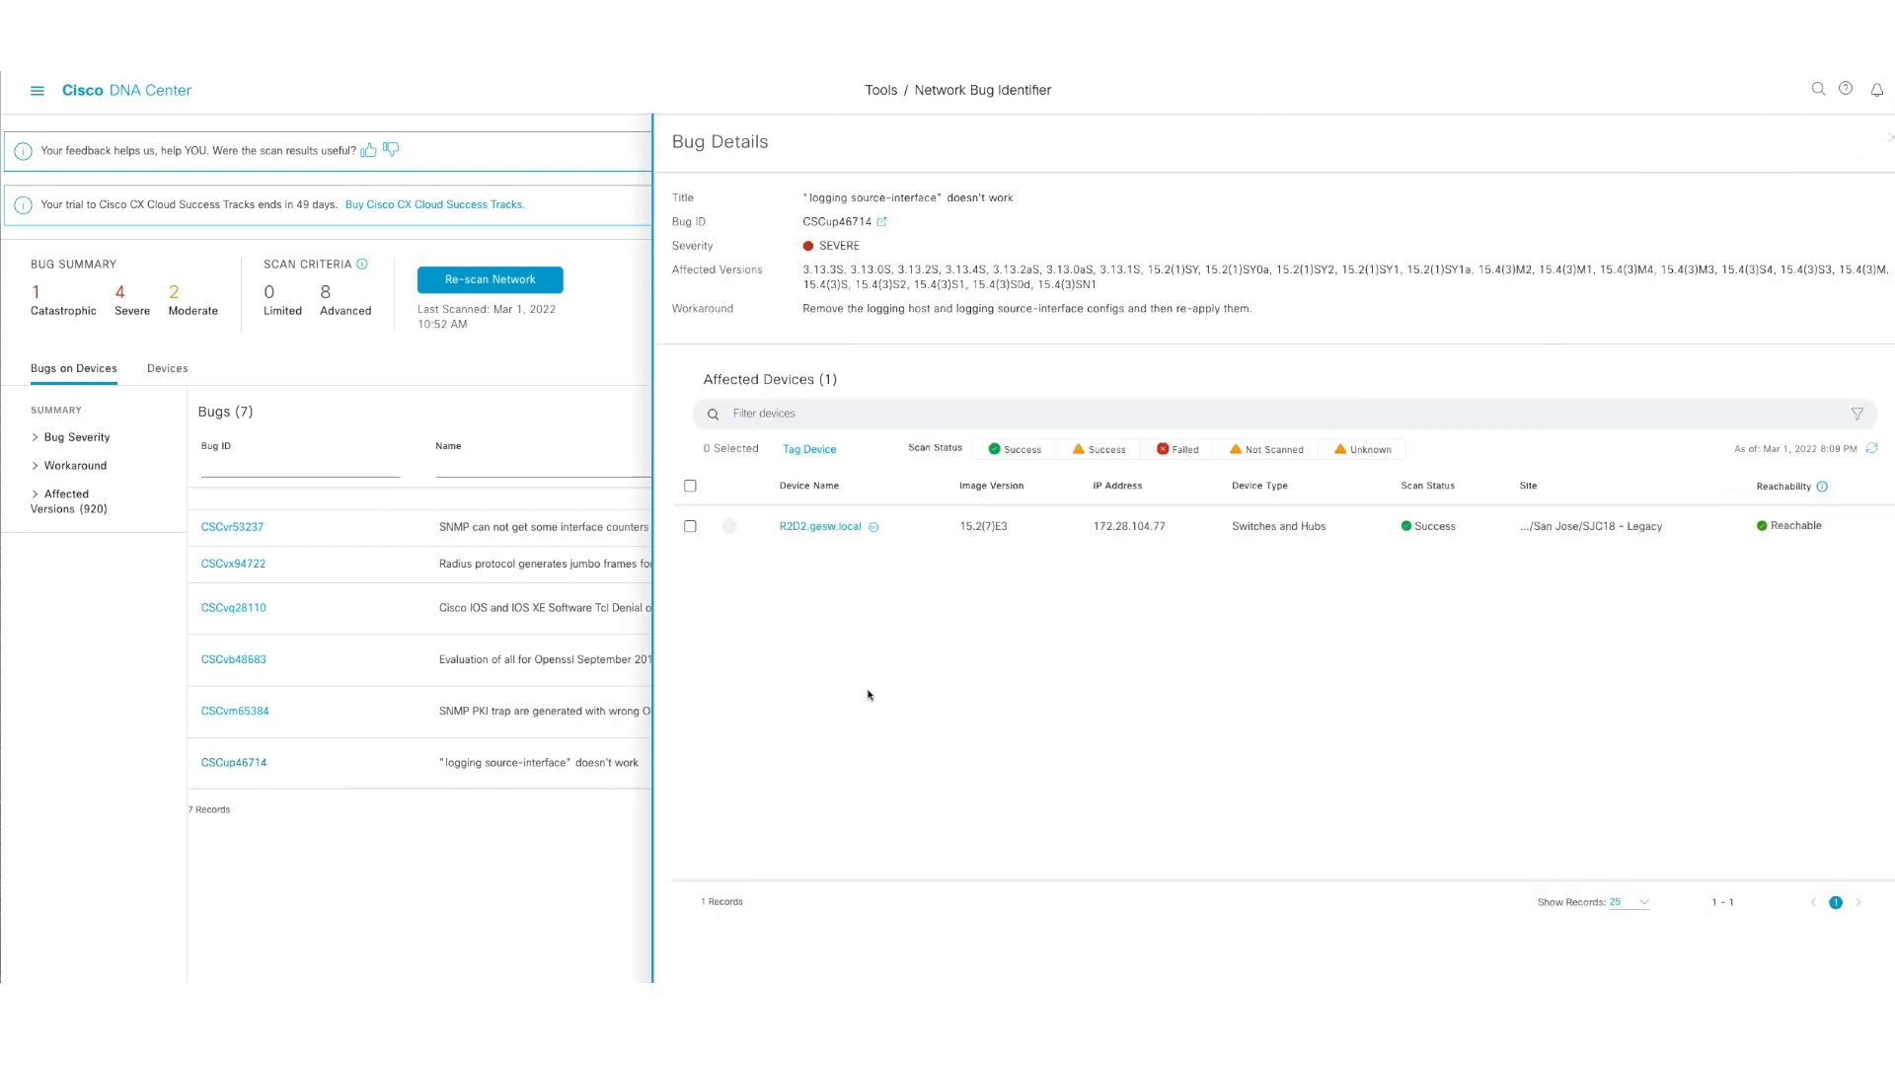
pyautogui.moveTo(812, 315)
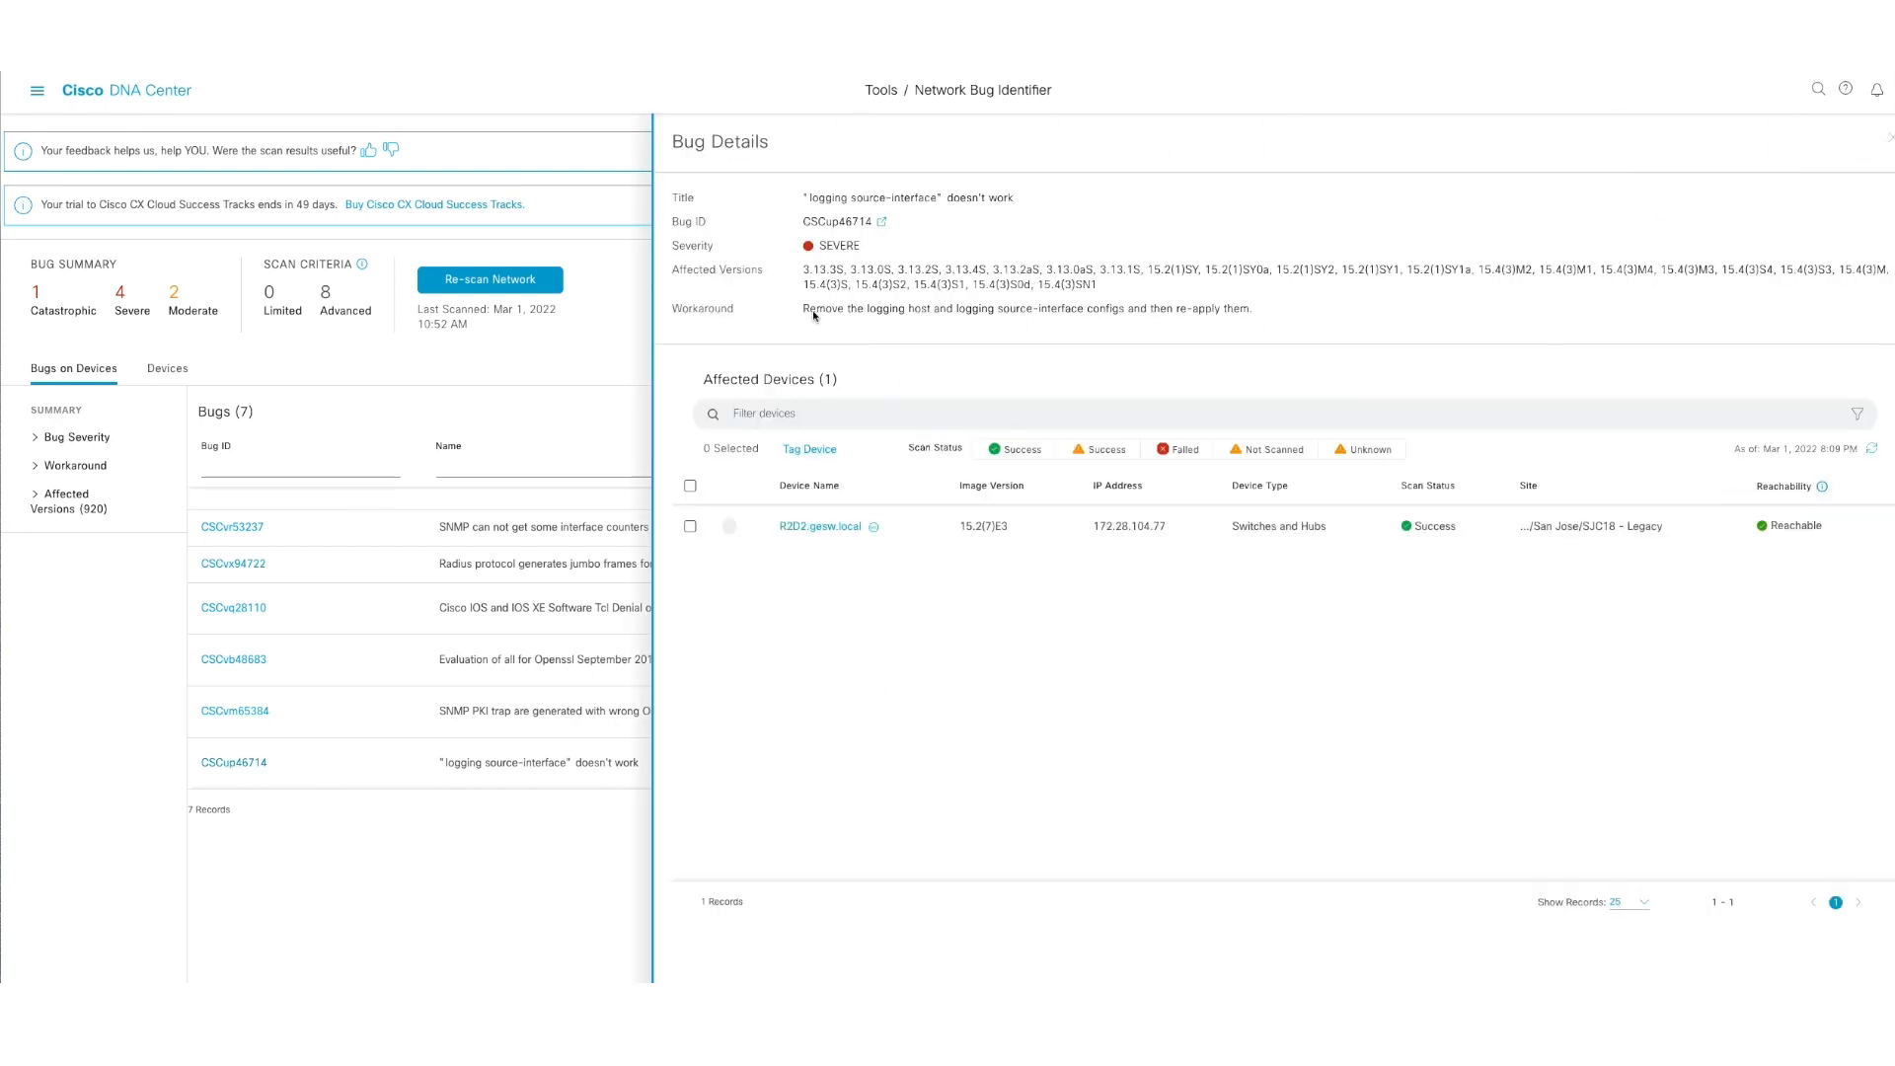
# - Close the CSCup46714 details and return to the list of 7 bugs
pyautogui.doubleClick(703, 308)
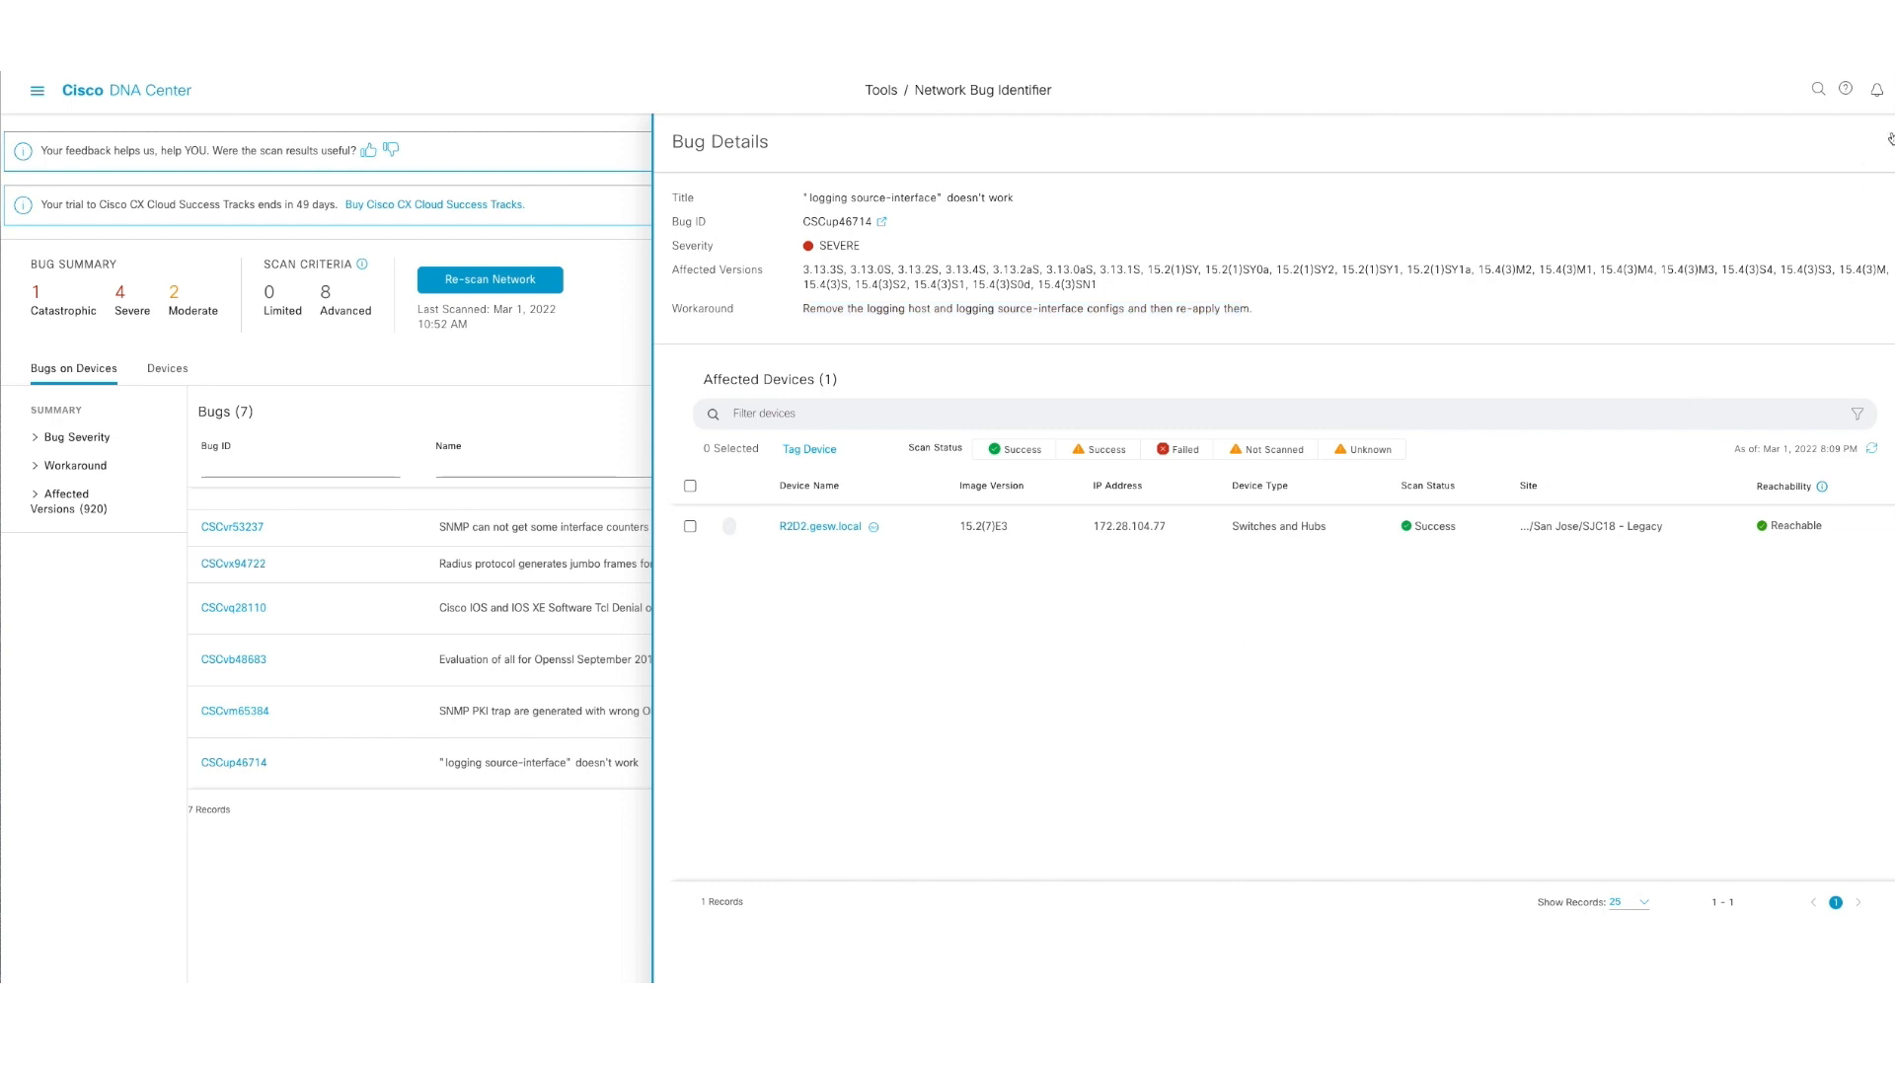
pyautogui.click(1881, 142)
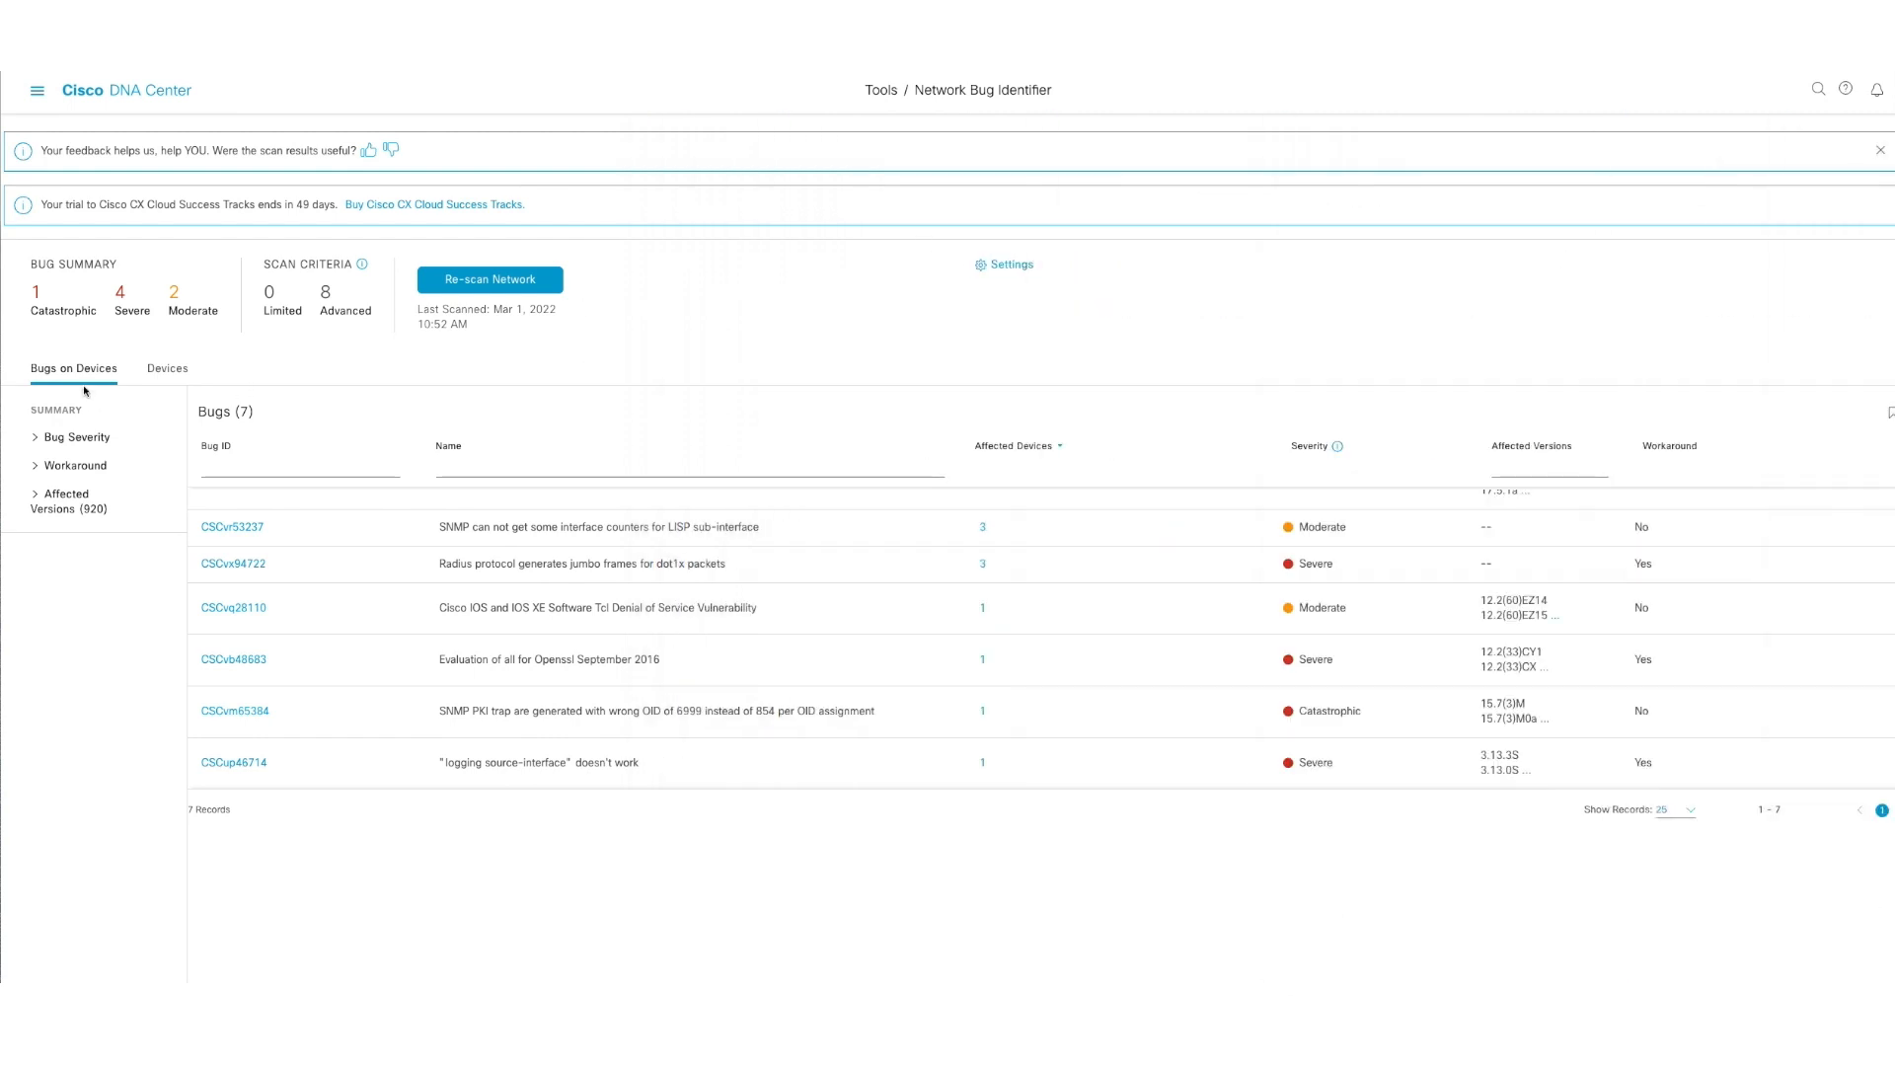
pyautogui.click(166, 367)
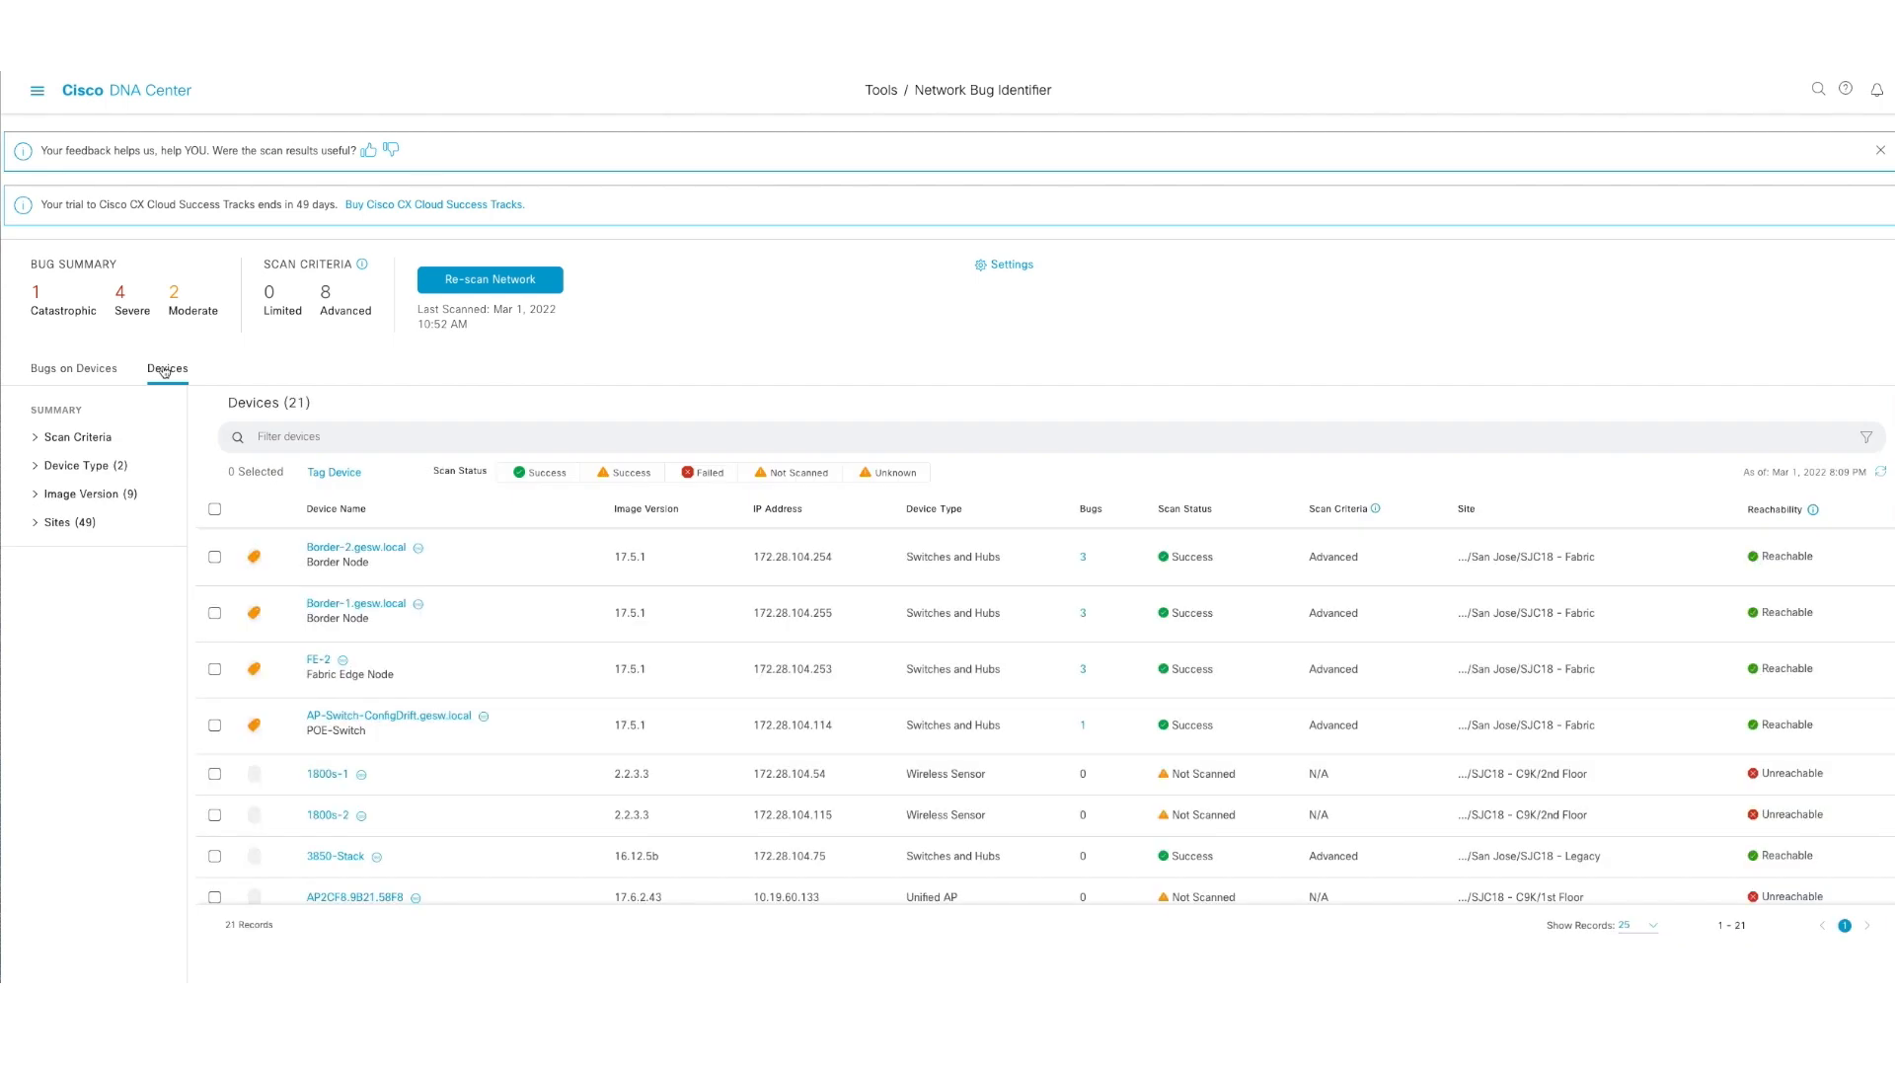
pyautogui.click(73, 370)
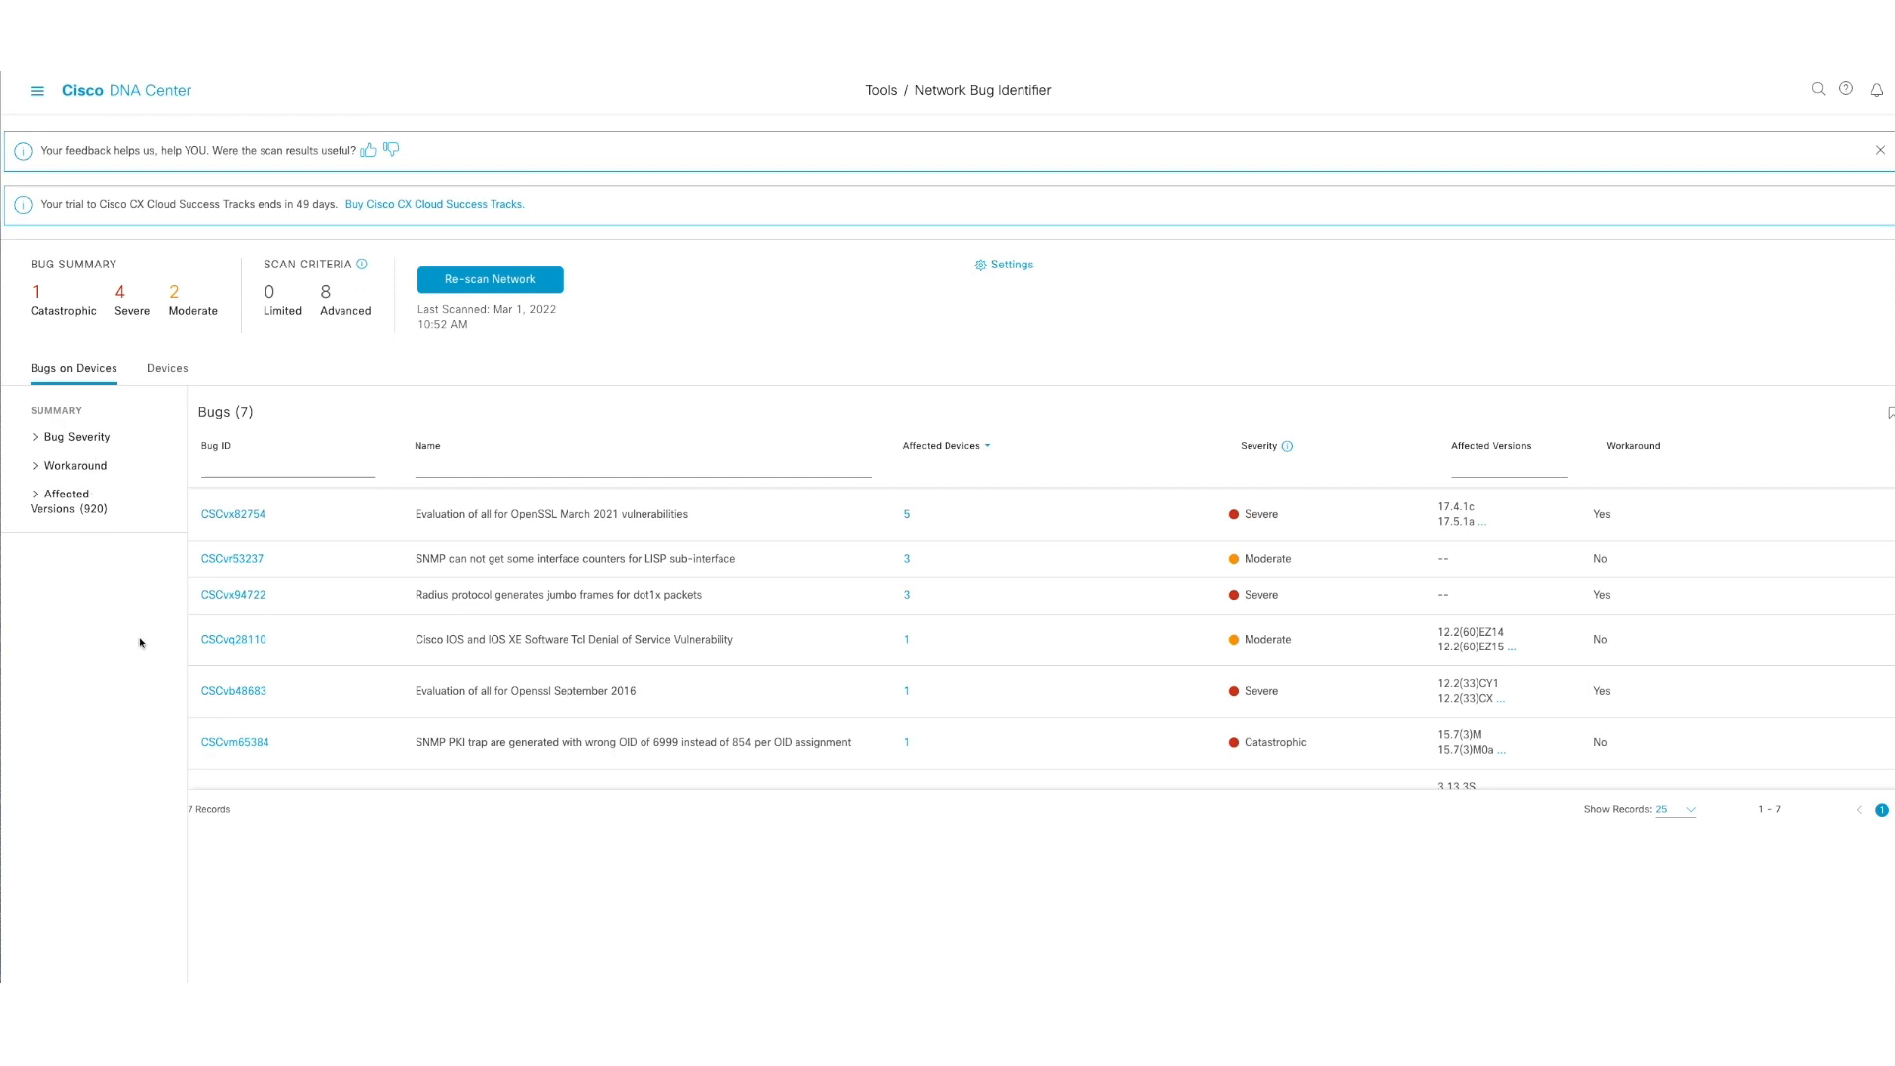
pyautogui.moveTo(865, 750)
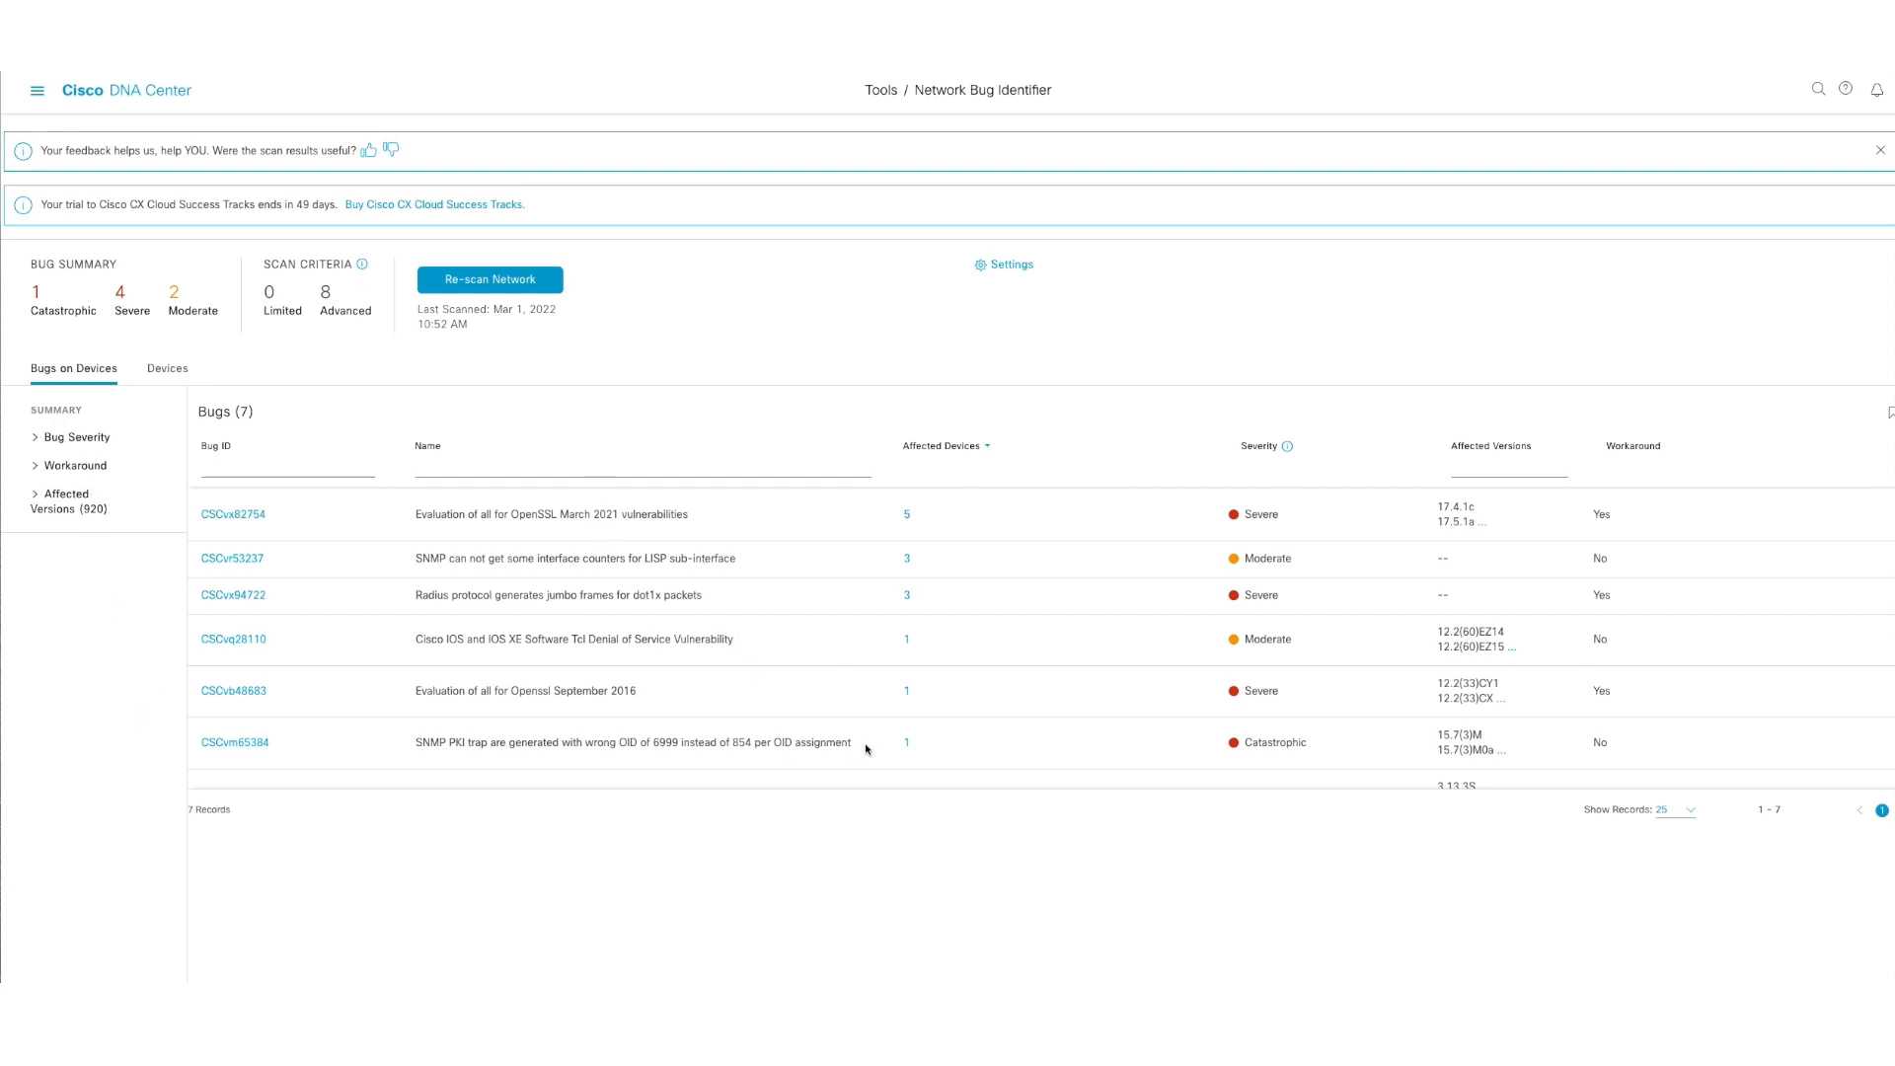
pyautogui.moveTo(816, 357)
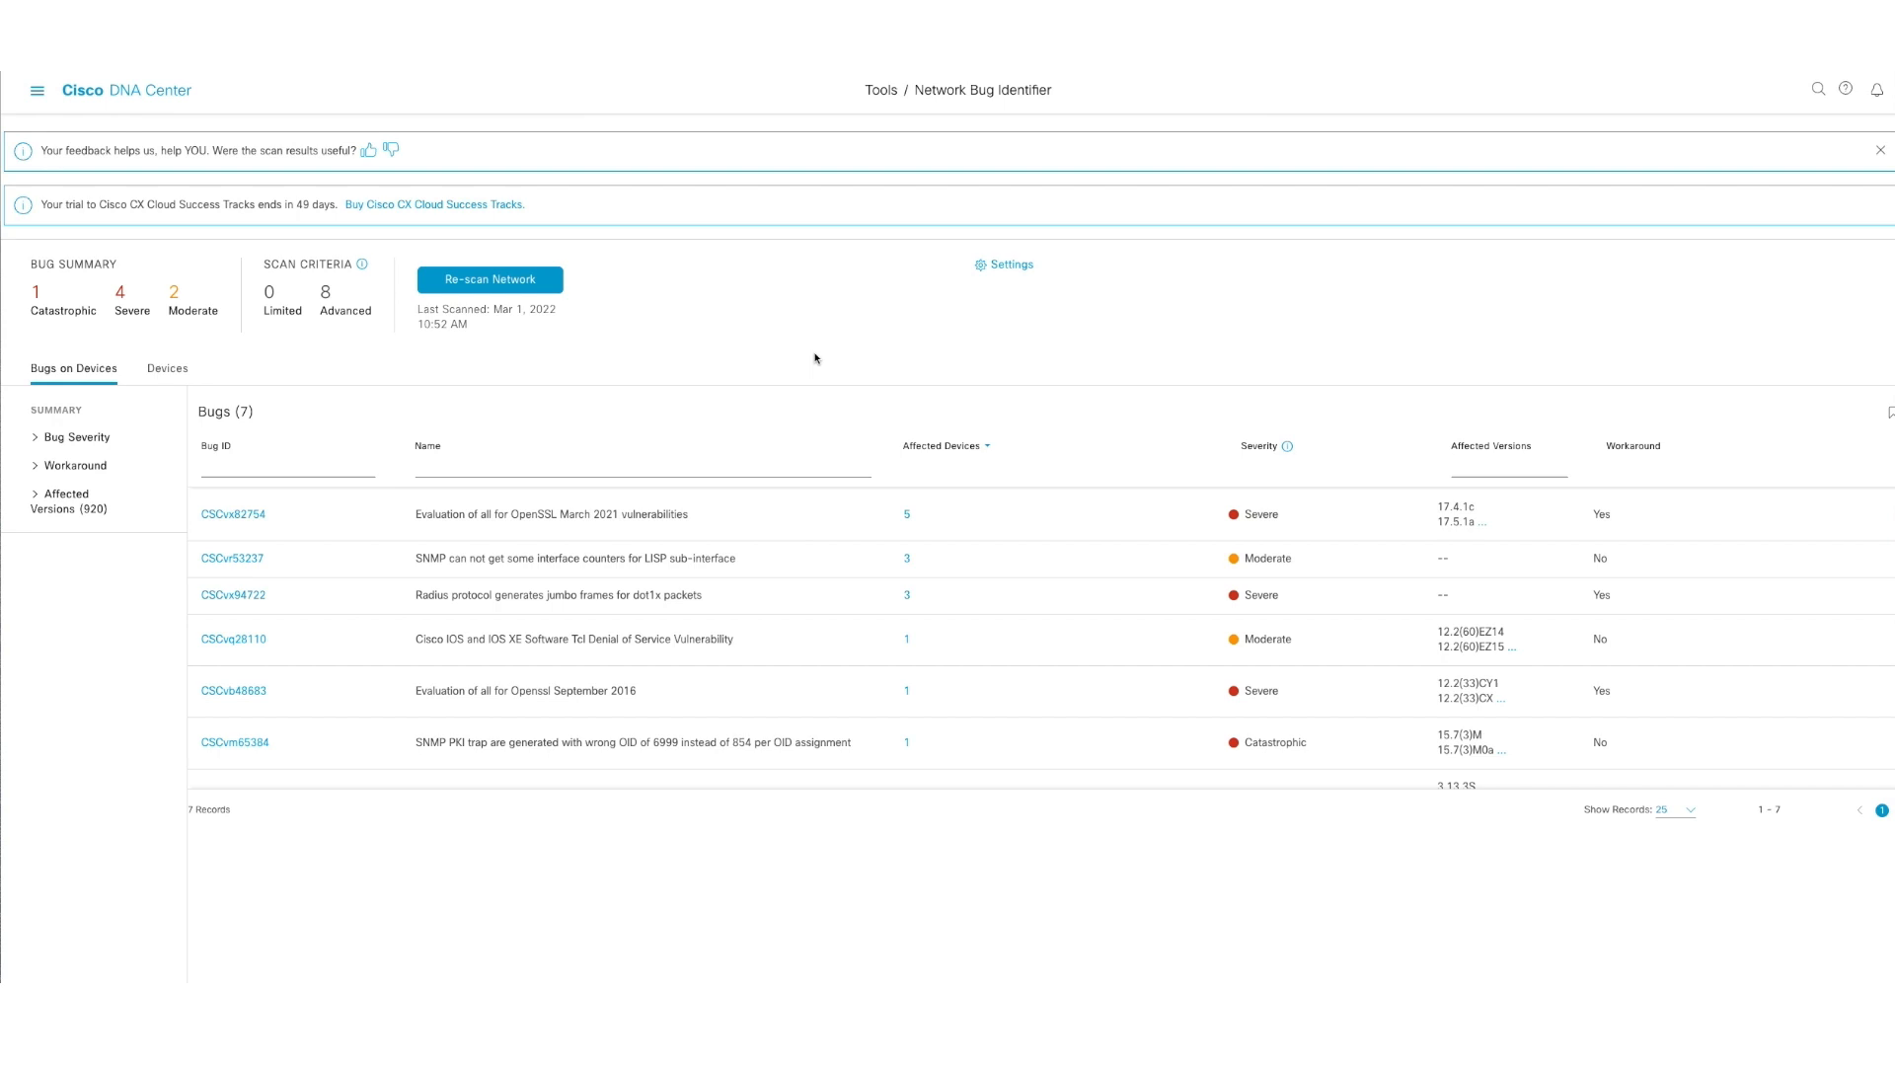
pyautogui.moveTo(747, 306)
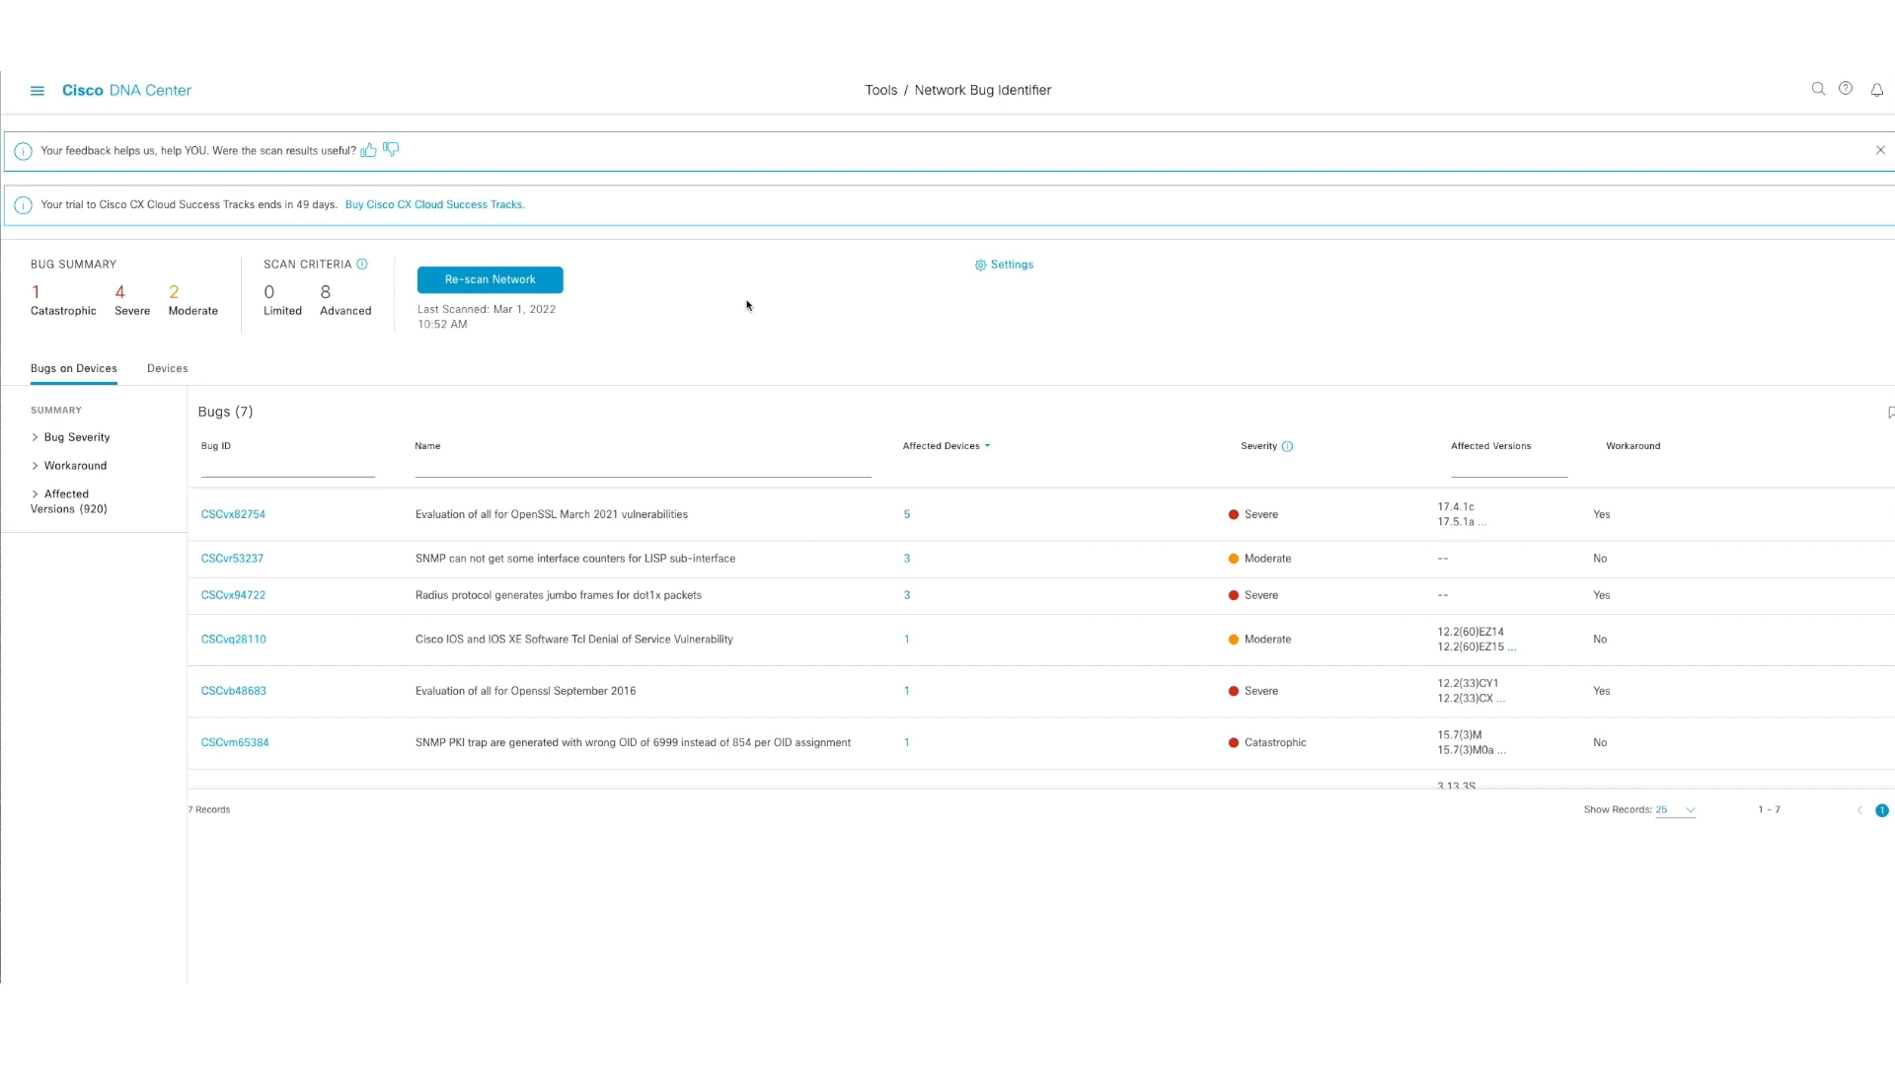